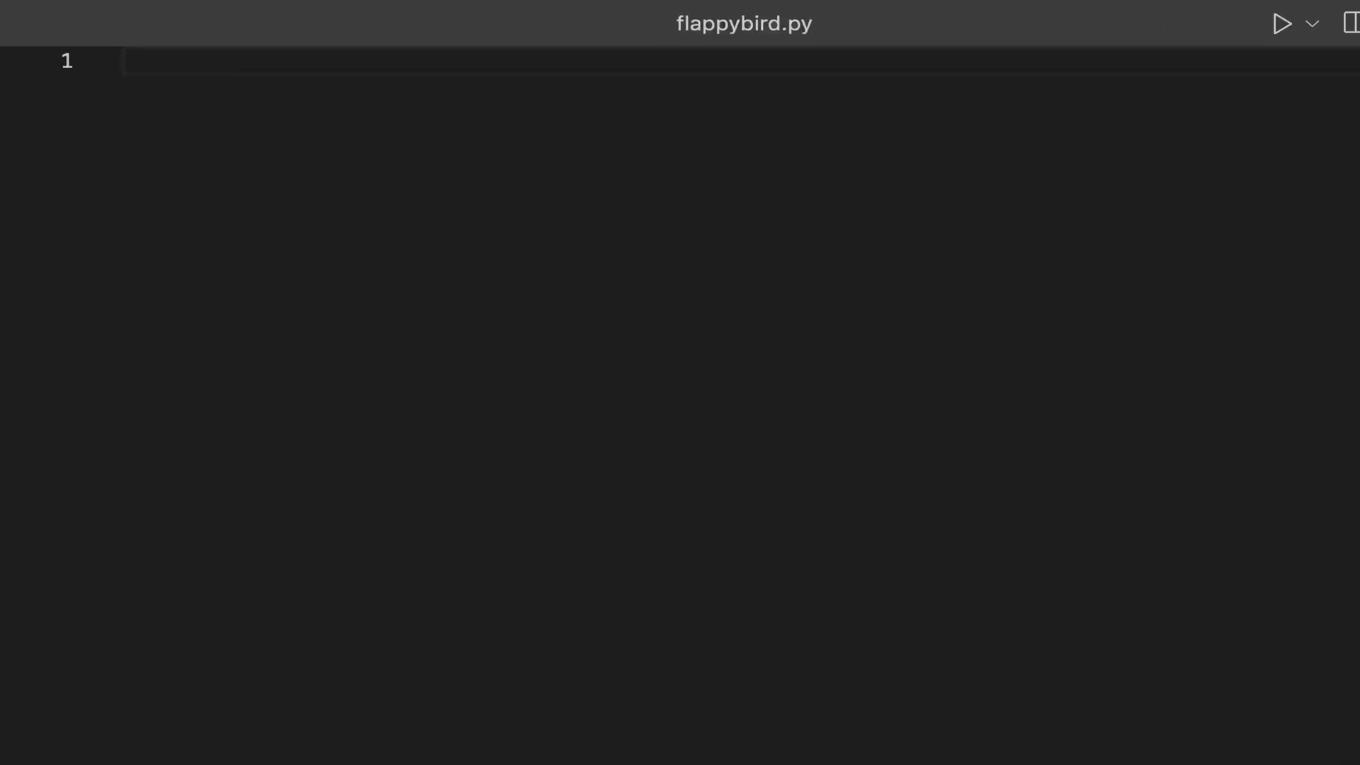
Step: Write the pygame import, pipe image loading, and the Bird and Pipe sprite classes
{"action": "type", "text": "import pygame"}
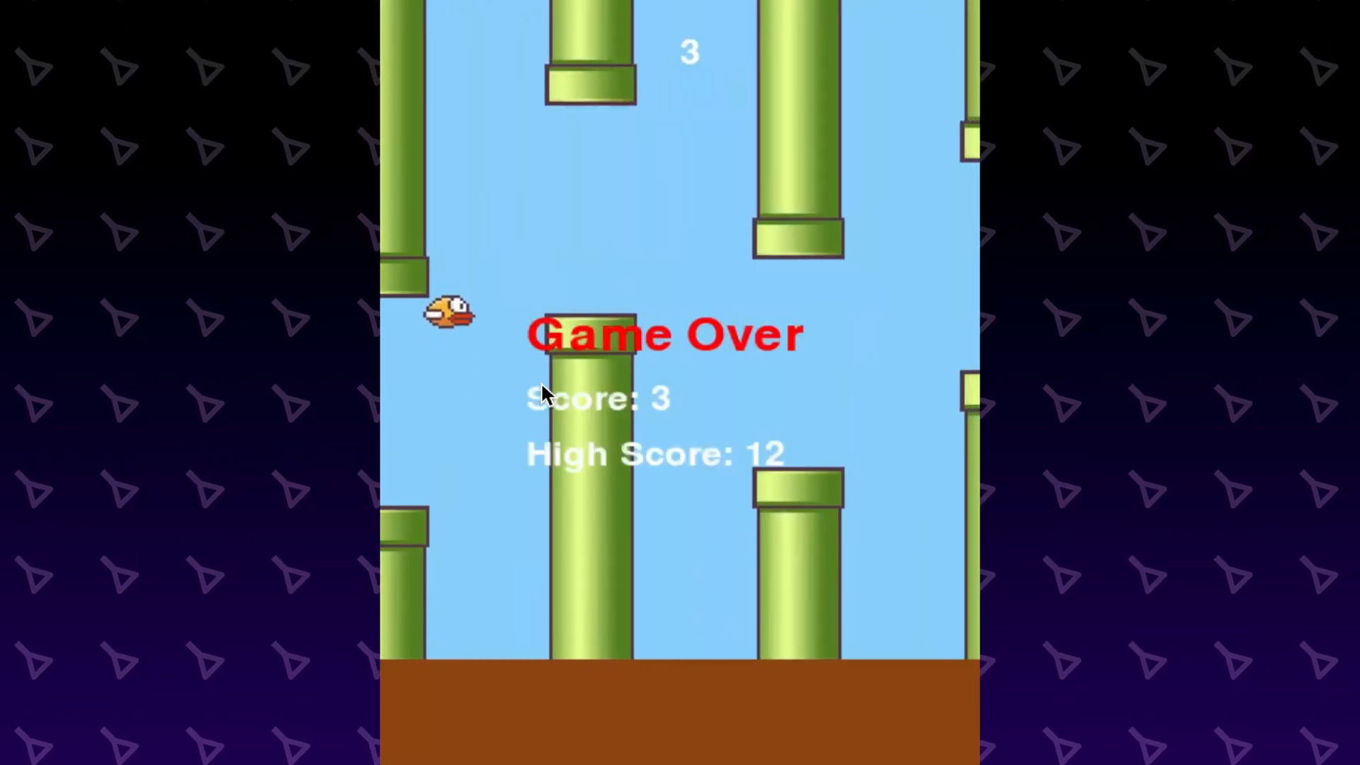
{"action": "left_click", "coordinate": [544, 393]}
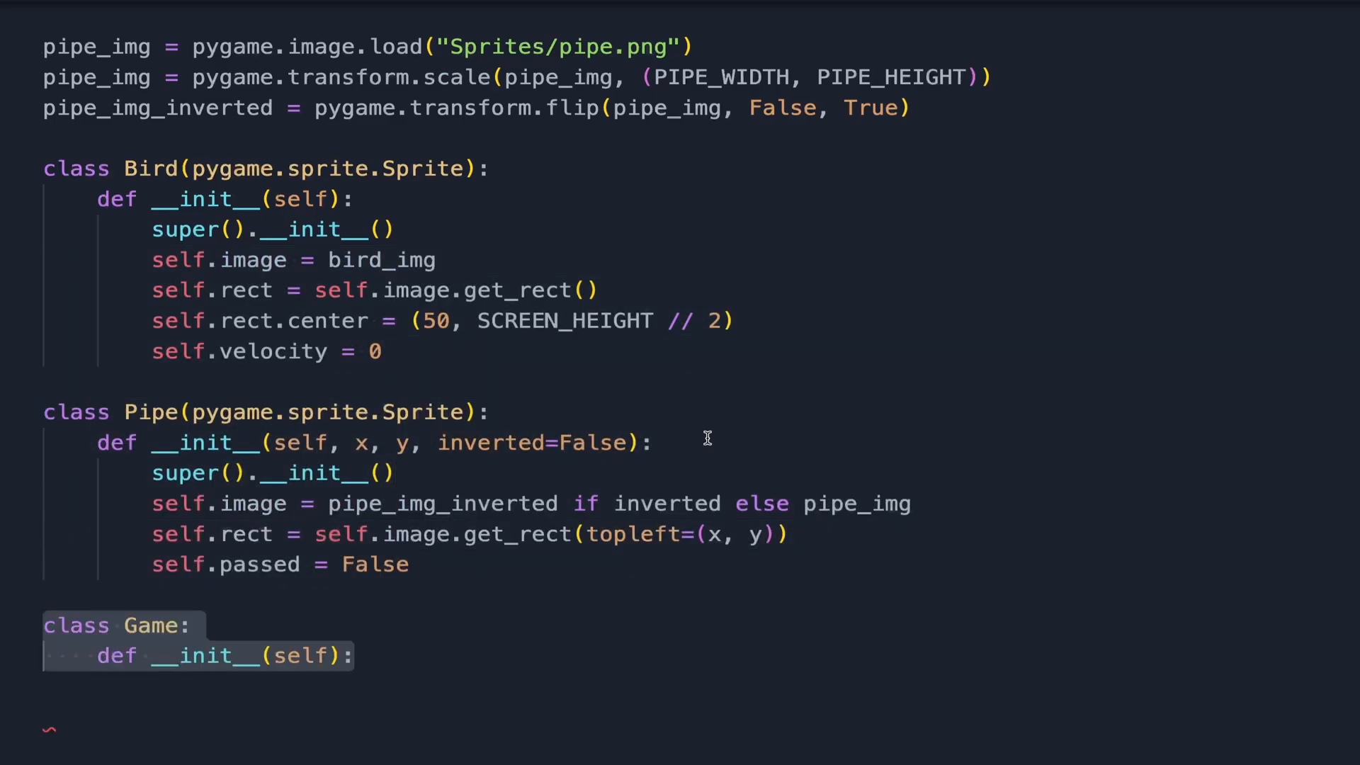
Step: Initialise Game with self.bird = Bird(), pipe groups, score and timer, adding Bird flap/update and Pipe update
{"action": "type", "text": "self.bird = Bird()"}
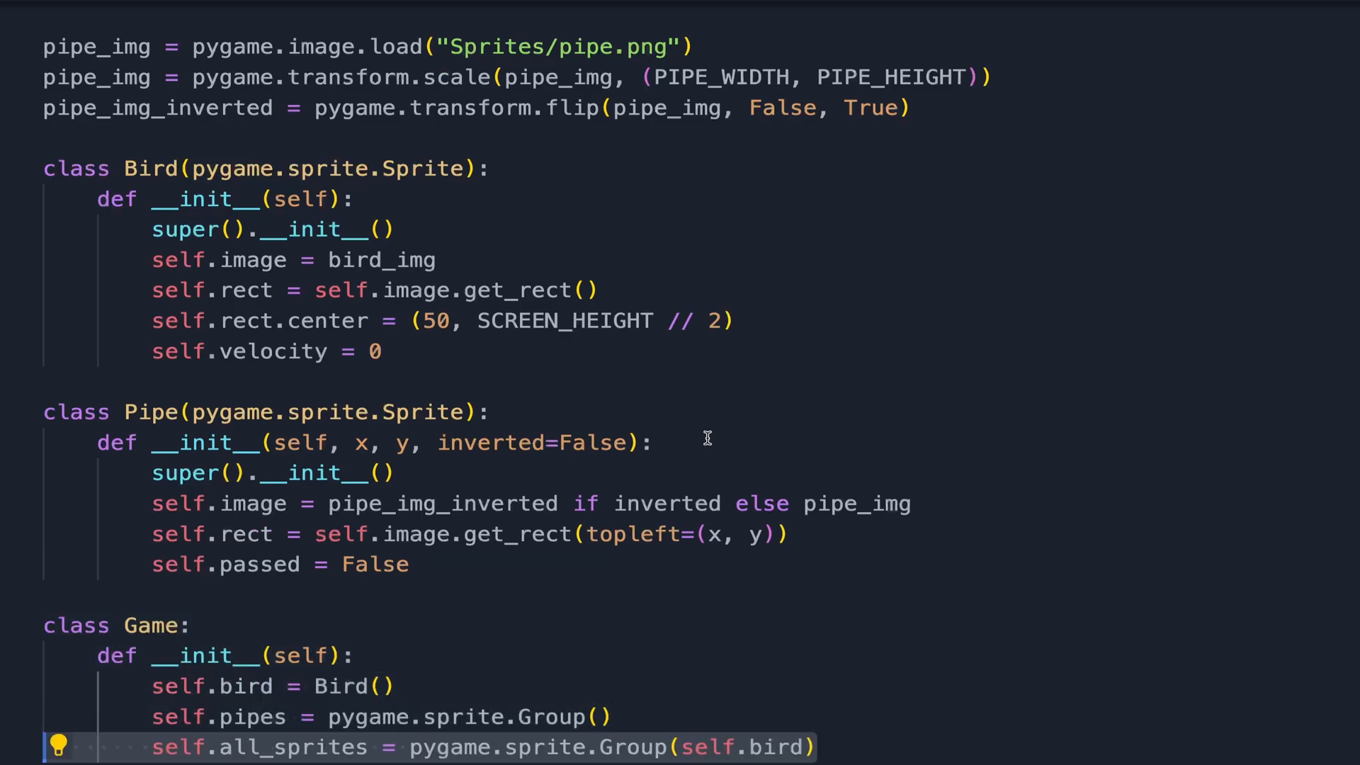
{"action": "scroll", "scroll_direction": "down", "scroll_amount": 3}
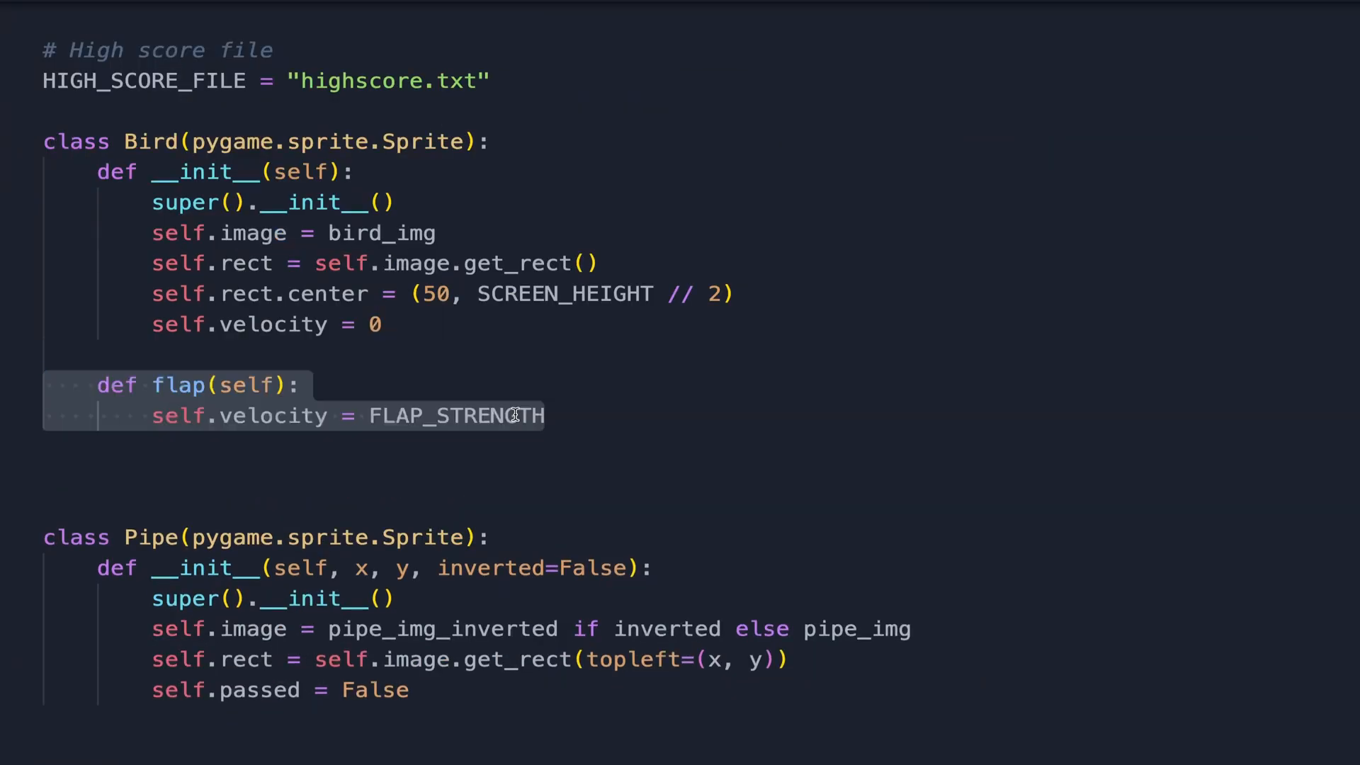
{"action": "scroll", "scroll_direction": "down", "scroll_amount": 3}
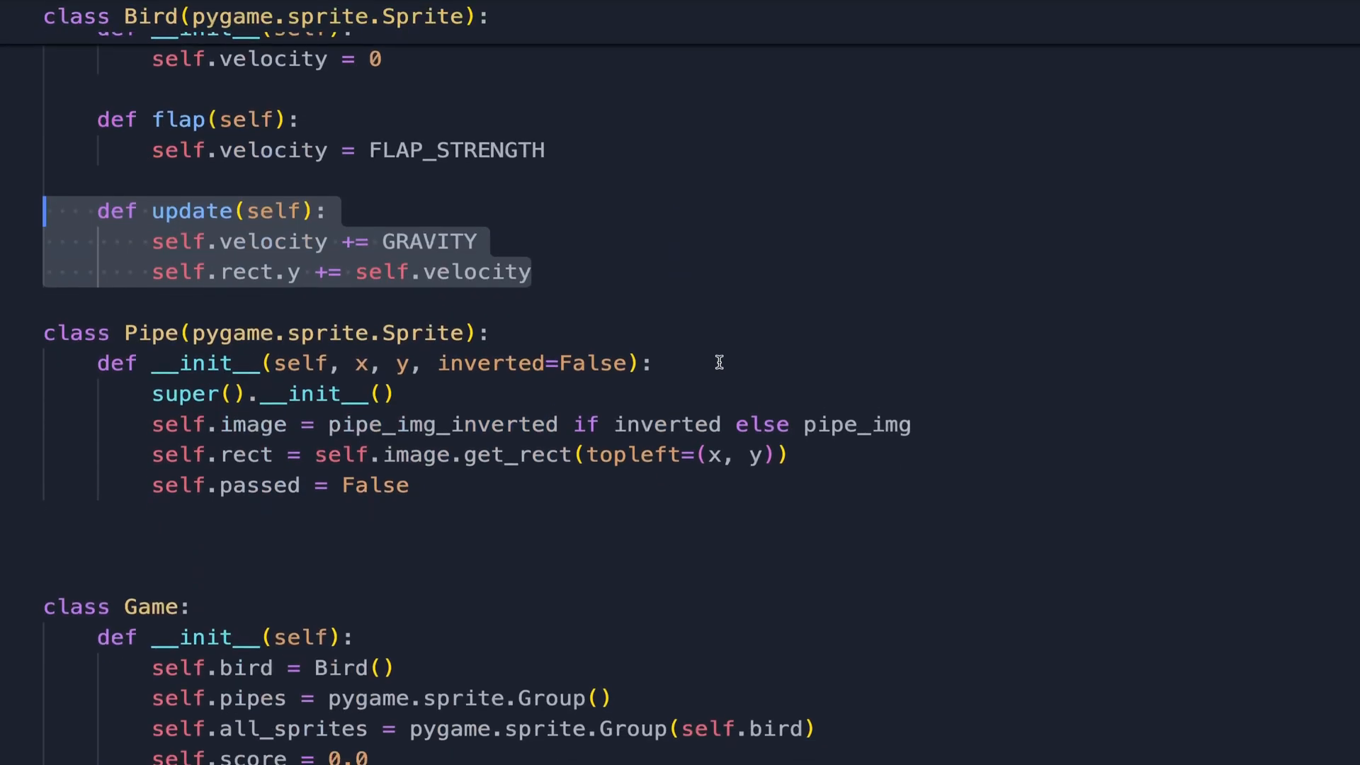
{"action": "scroll", "scroll_direction": "down", "scroll_amount": 3}
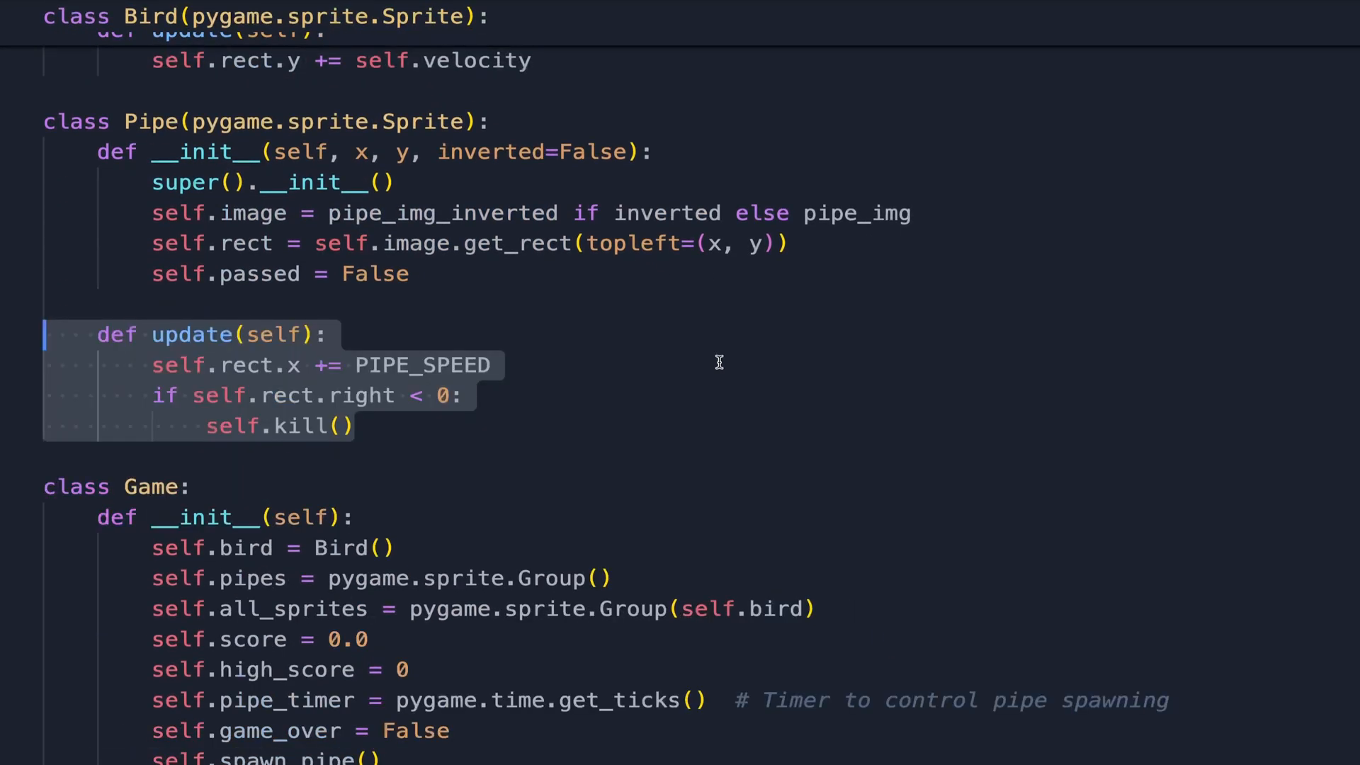
{"action": "scroll", "scroll_direction": "down", "scroll_amount": 3}
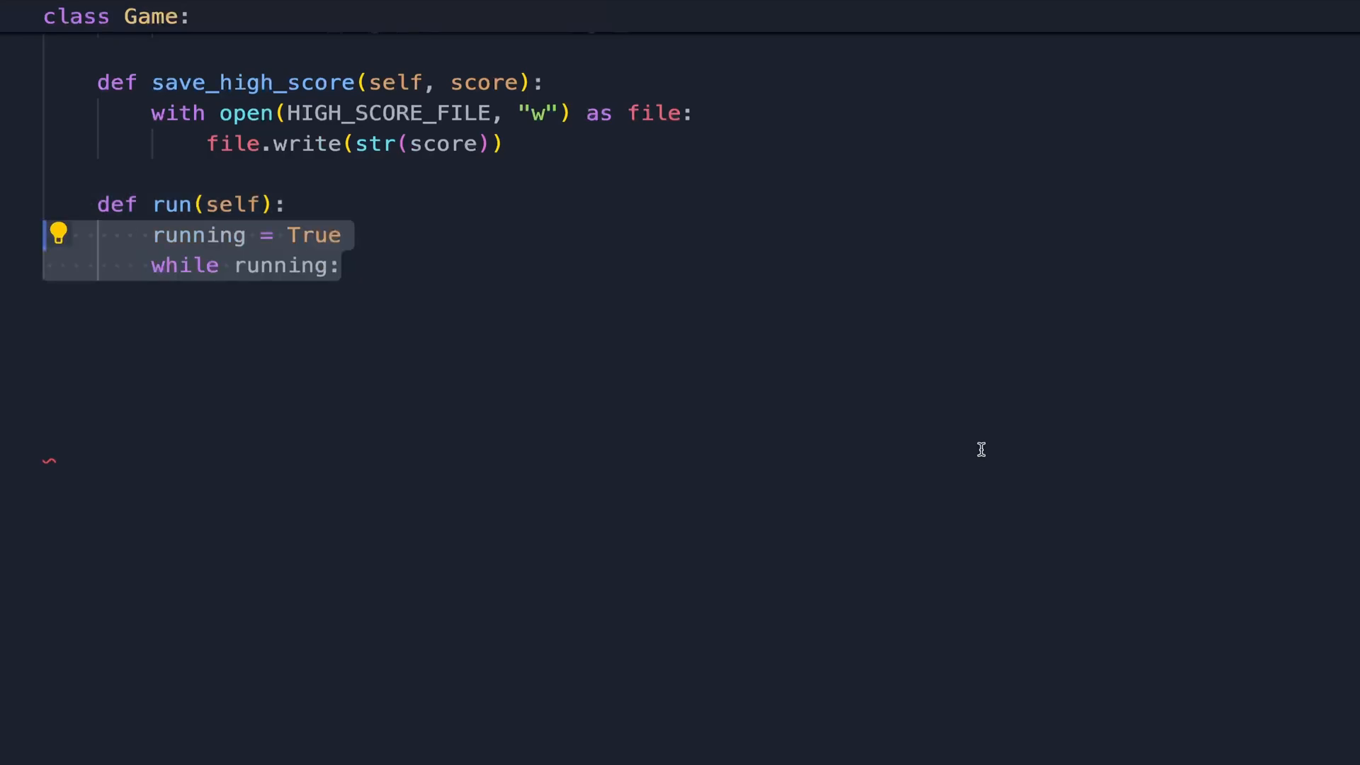
Step: Write run() with the pygame event loop, plus draw() and display_score(), and run the game
{"action": "type", "text": "for event in pygame.event.get():"}
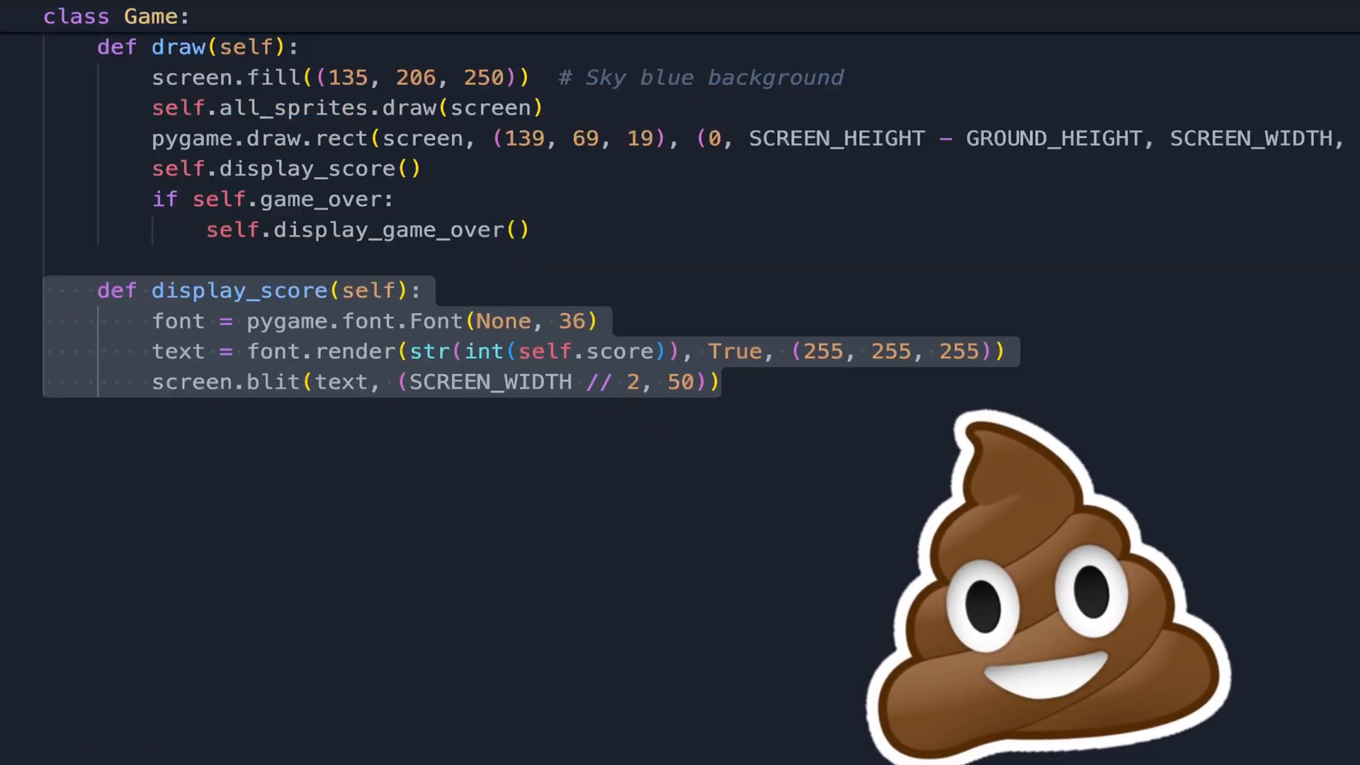
{"action": "scroll", "scroll_direction": "down", "scroll_amount": 3}
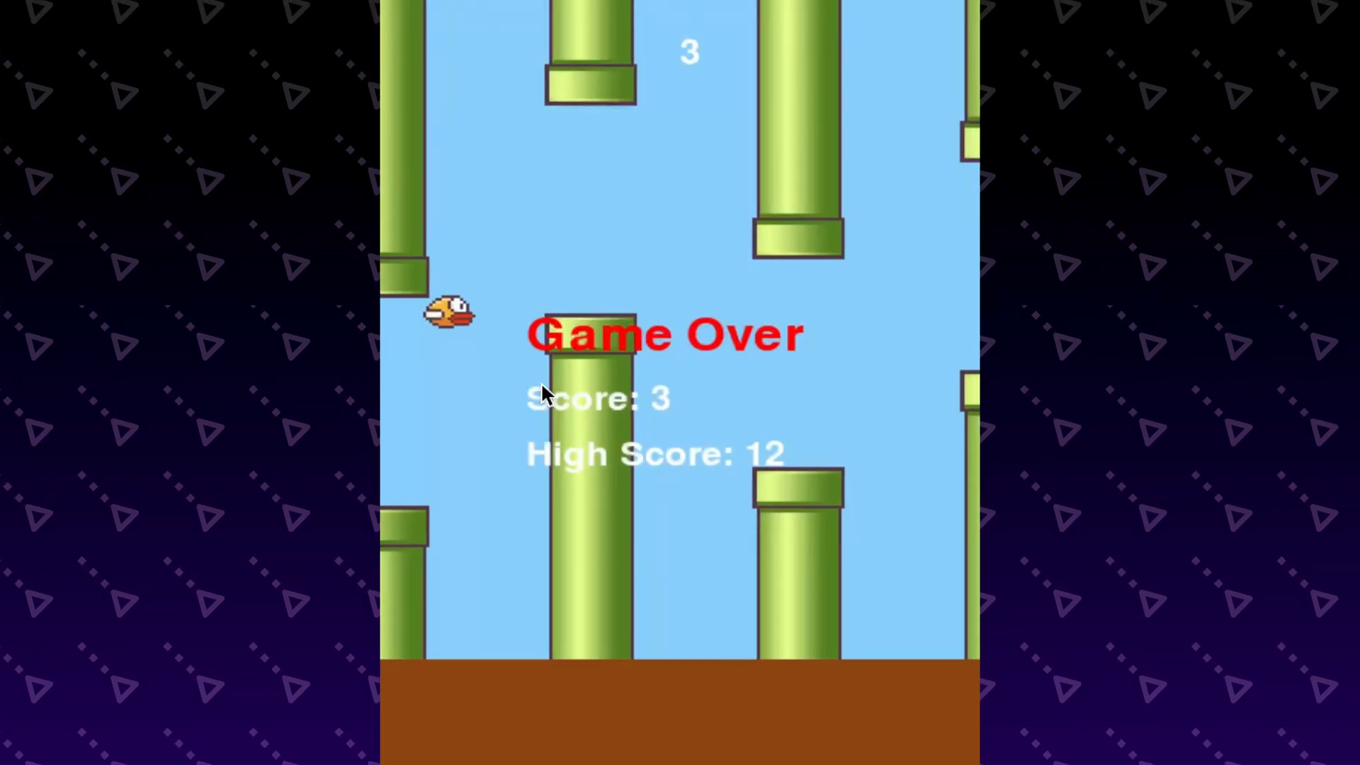
{"action": "left_click", "coordinate": [547, 395]}
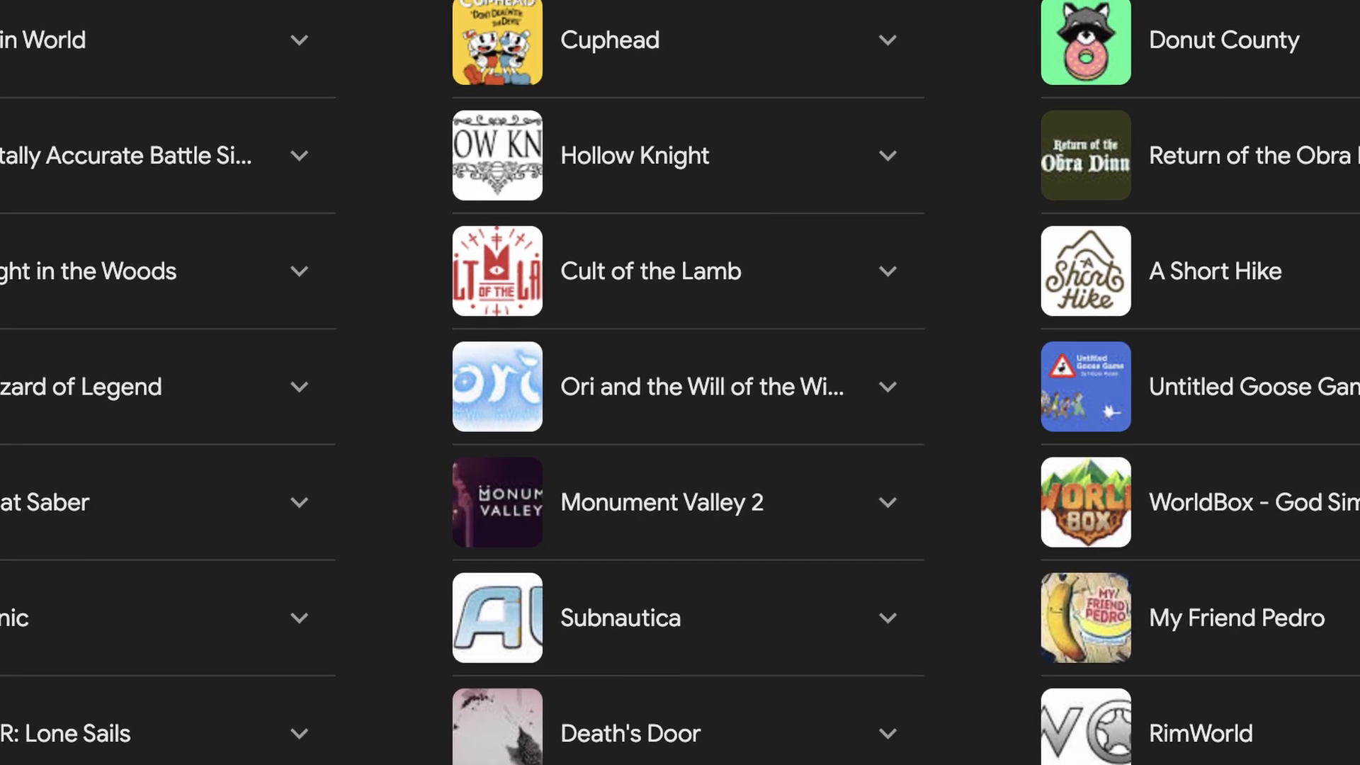
Step: Scroll through the well-known games list and the Unity developer job results
{"action": "scroll", "scroll_direction": "down", "scroll_amount": 3}
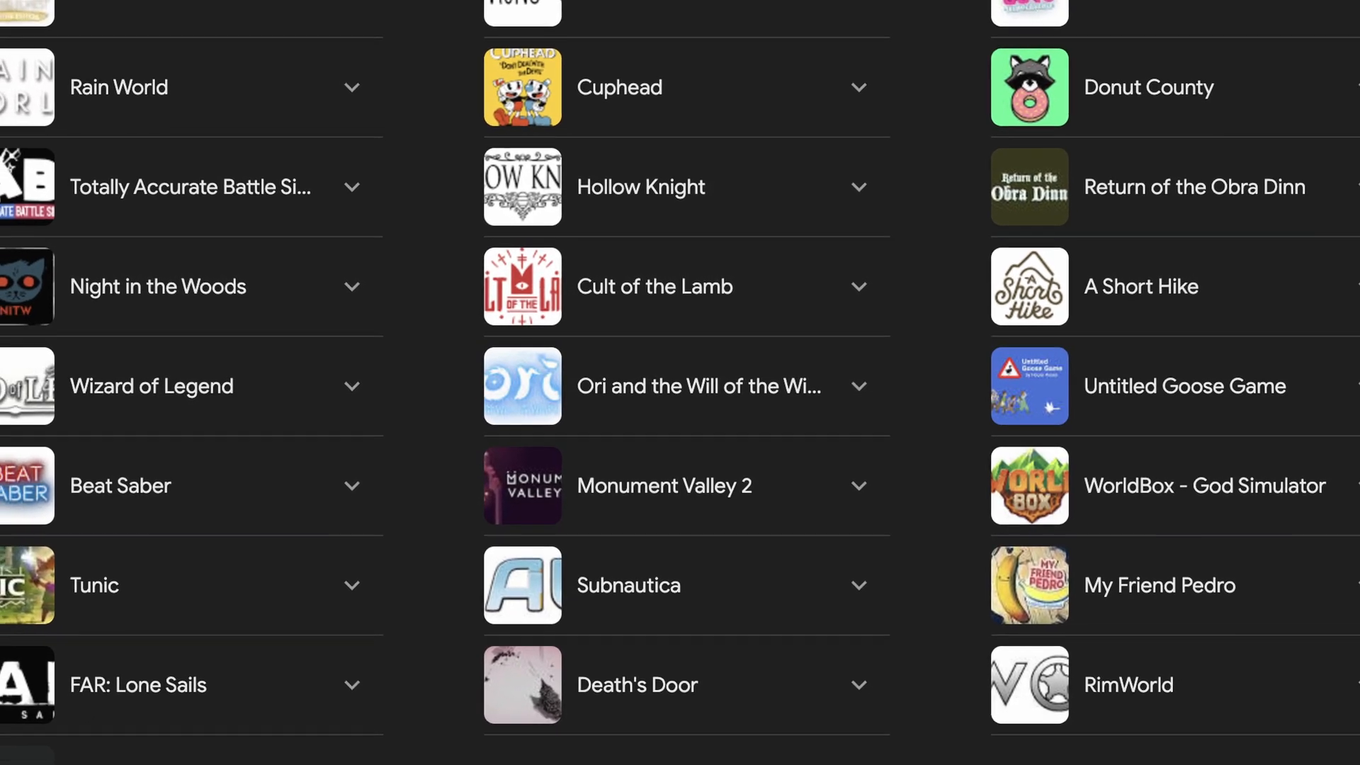
{"action": "scroll", "scroll_direction": "down", "scroll_amount": 3}
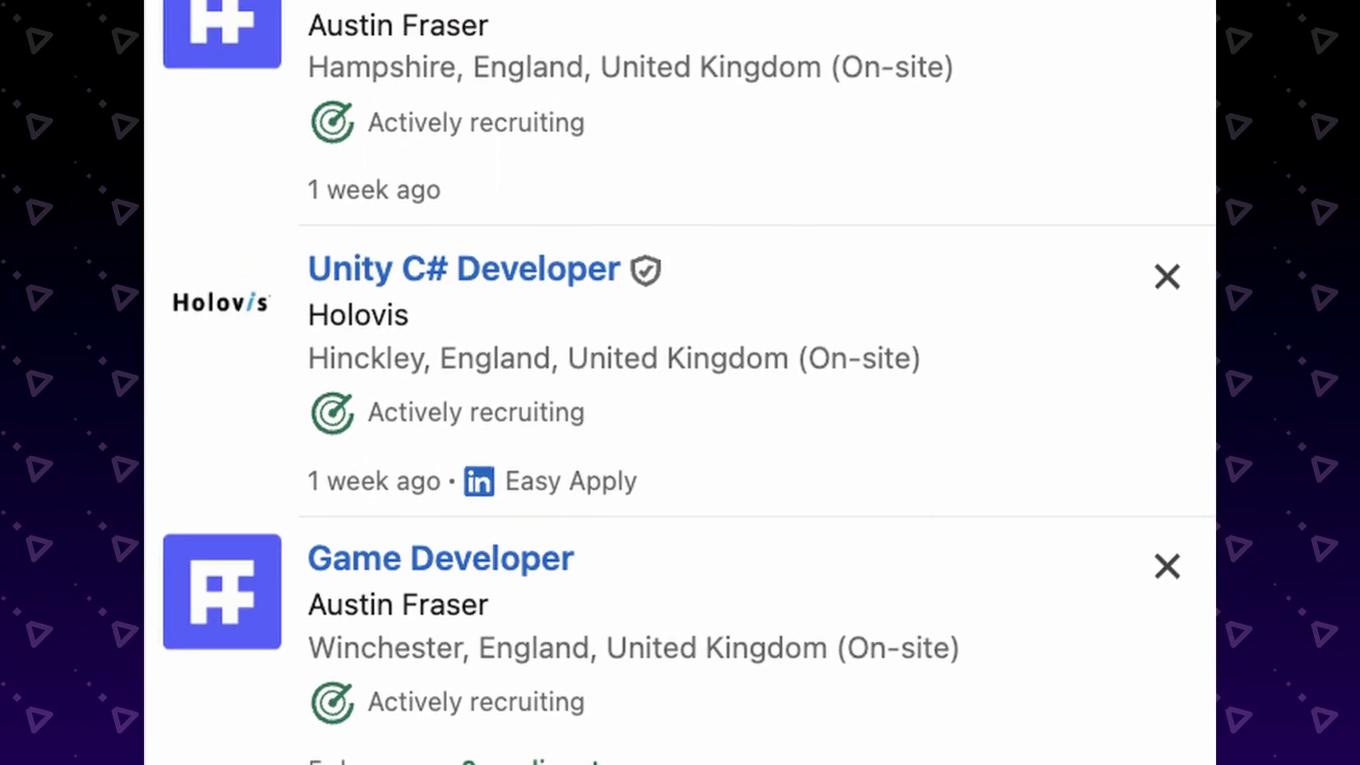
{"action": "scroll", "scroll_direction": "down", "scroll_amount": 3}
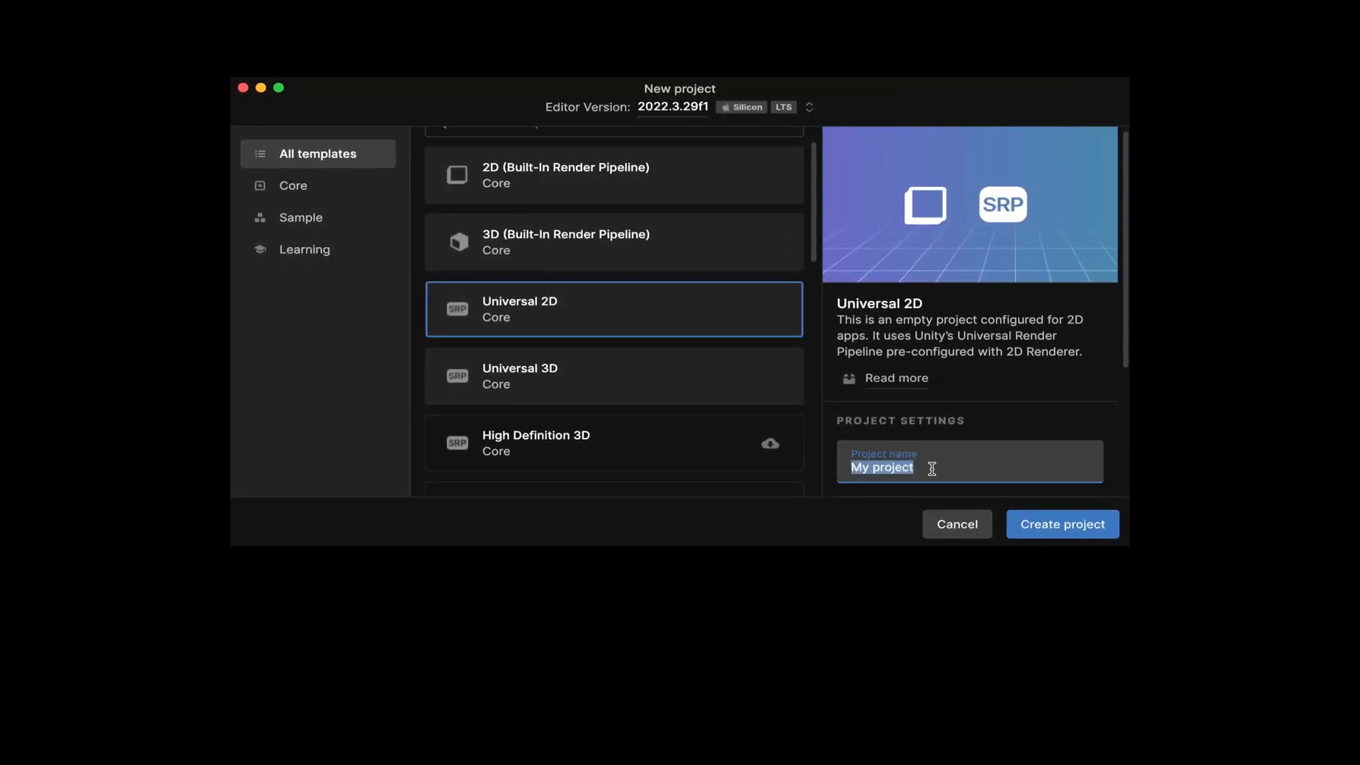
Step: Name the Universal 2D project 'Flappy Bird' and create it
{"action": "type", "text": "Flappy Bird"}
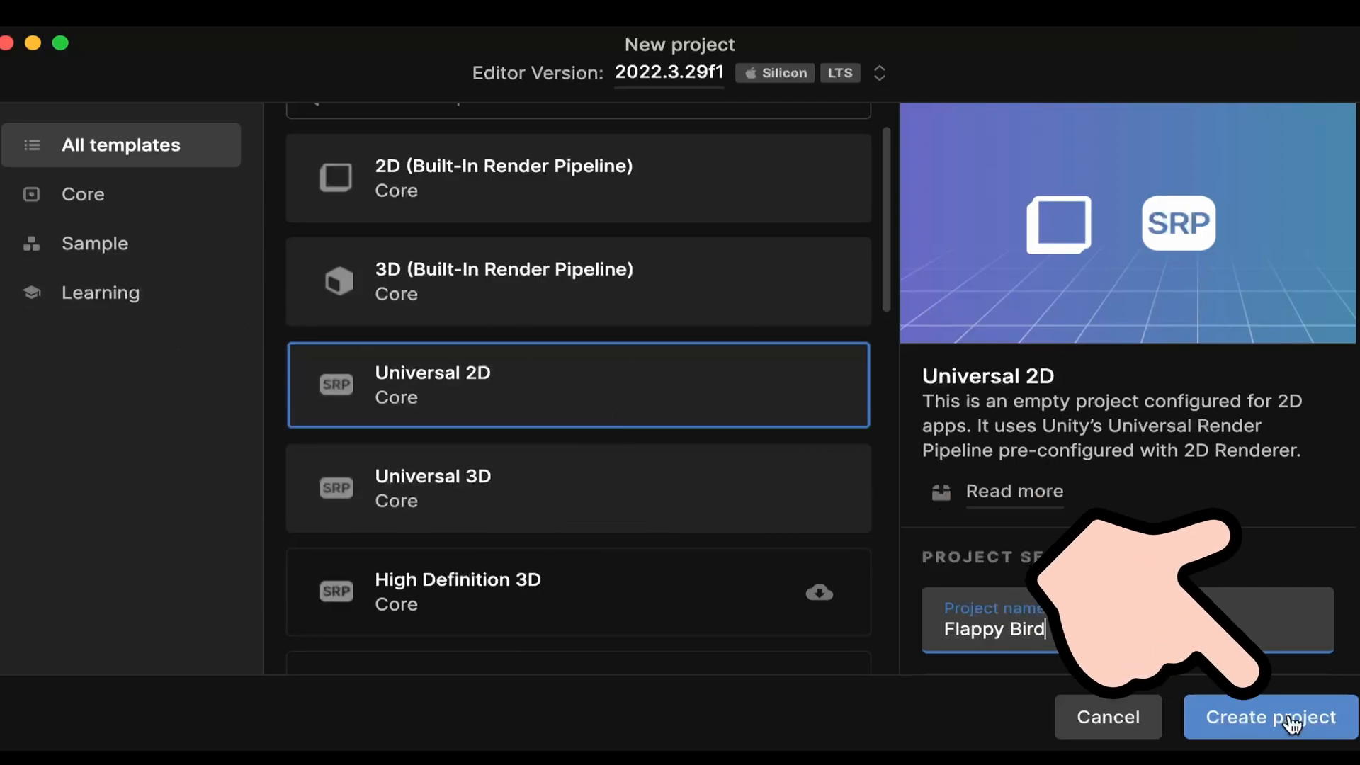
{"action": "left_click", "coordinate": [1268, 717]}
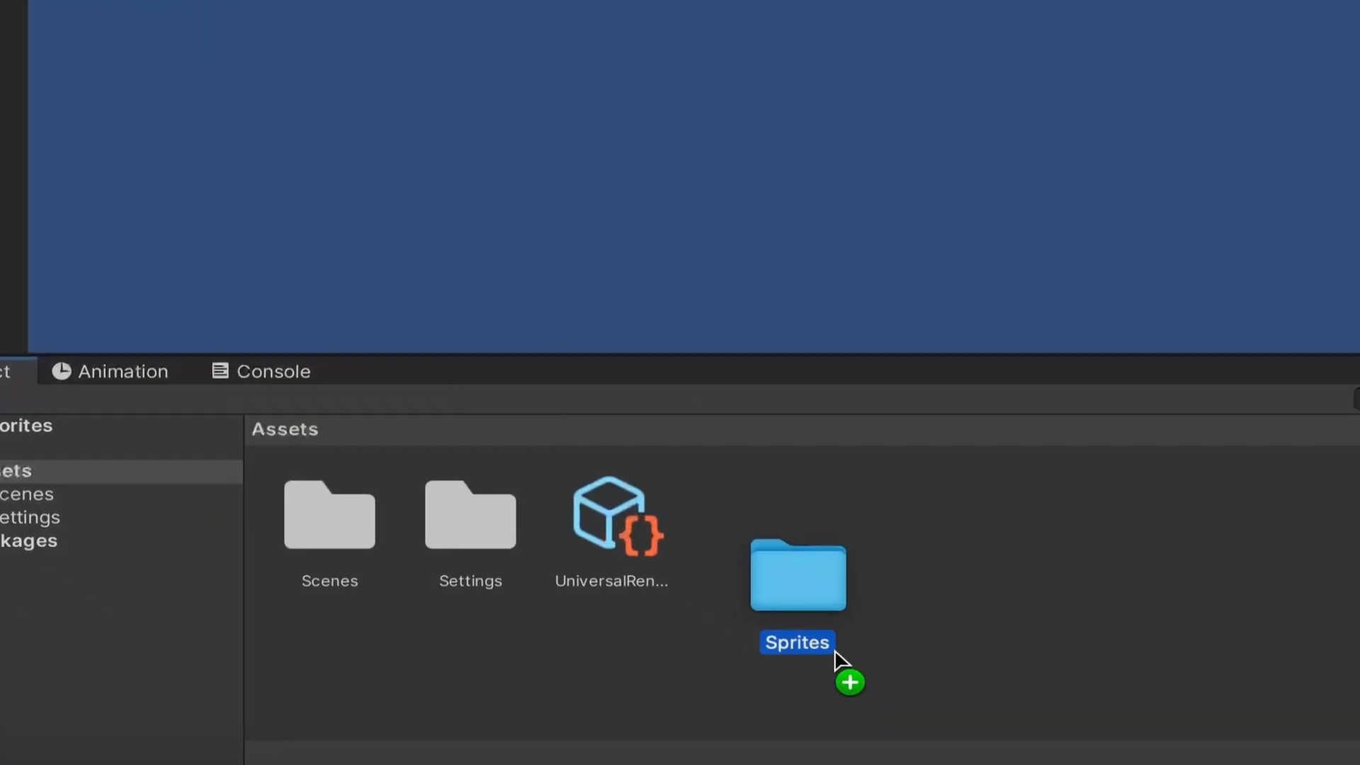
Step: Place the sprites from the Sprites folder in the scene with bg at Order in Layer -1
{"action": "double_click", "coordinate": [794, 573]}
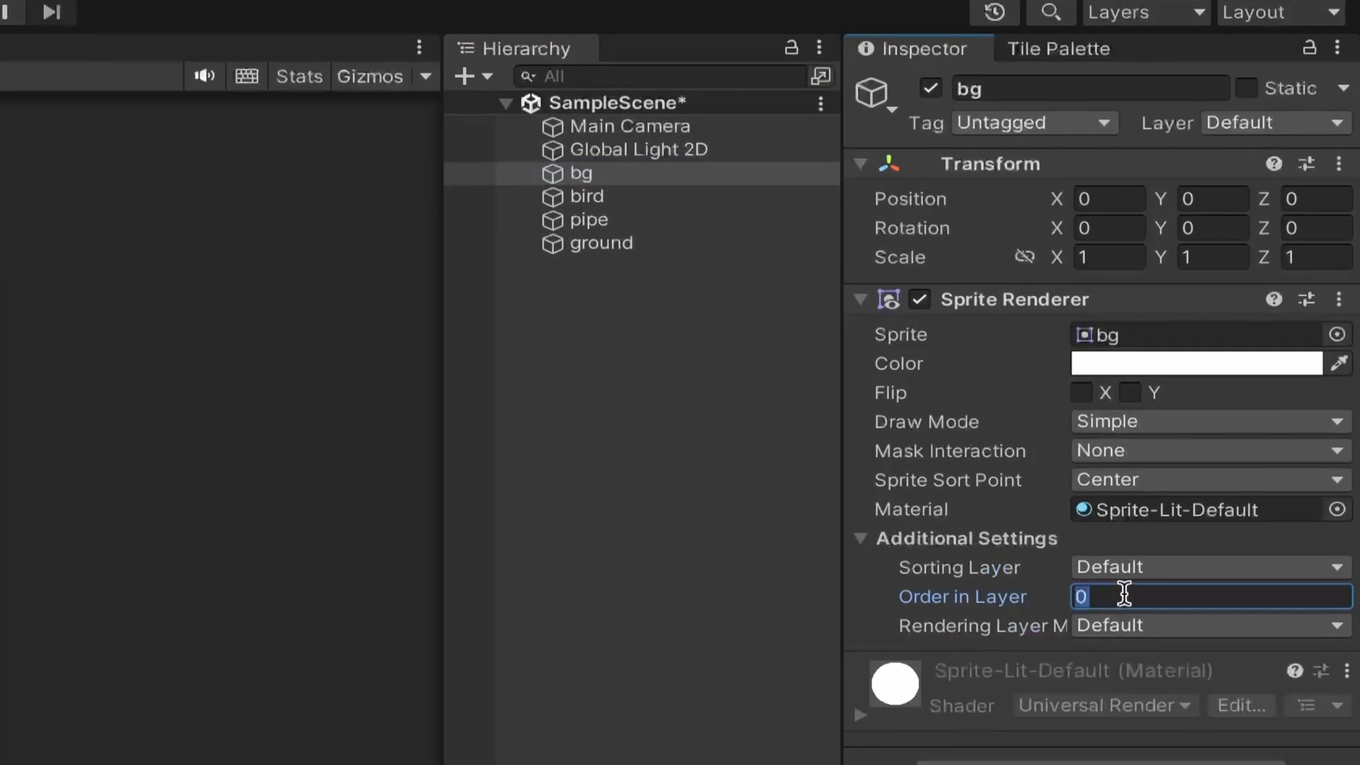
{"action": "type", "text": "-1"}
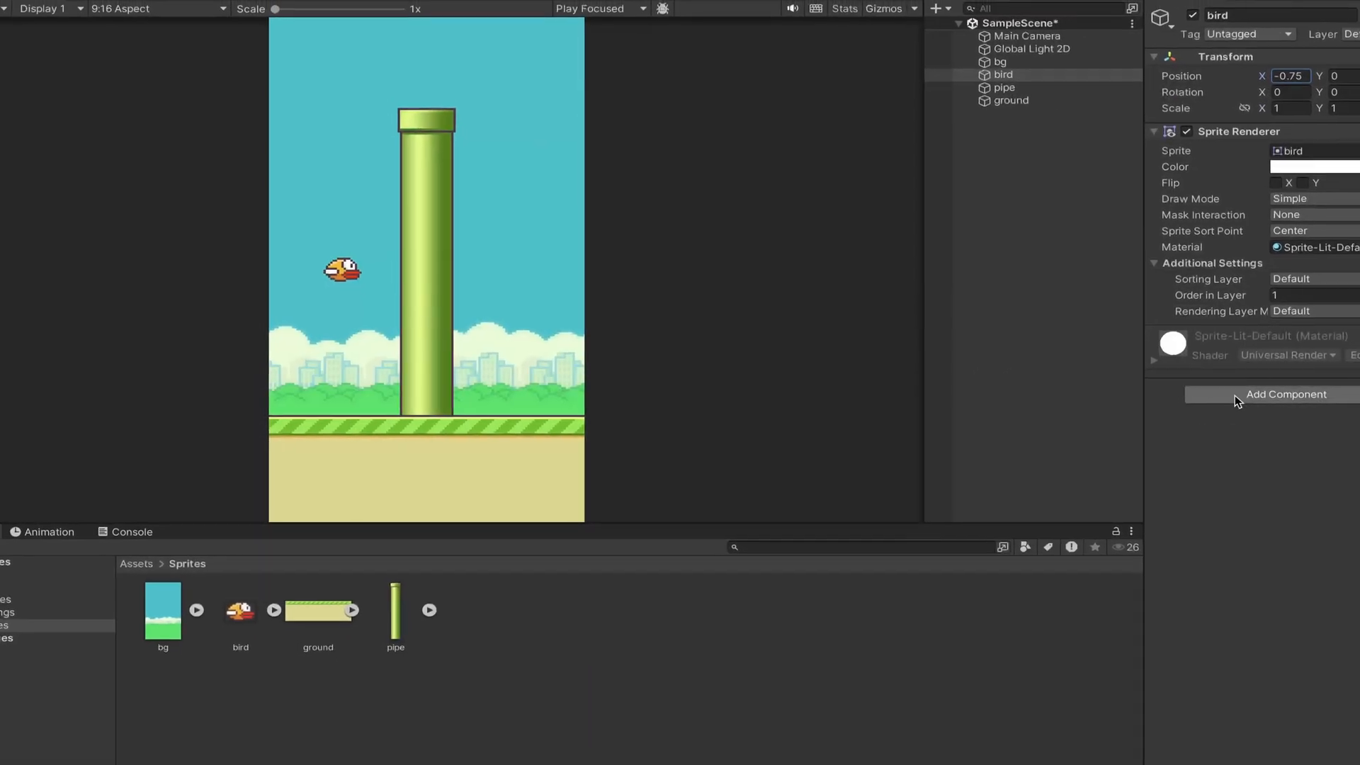
Step: Give the bird a Rigidbody 2D, a Box Collider 2D and a new Bird script
{"action": "type", "text": "rig"}
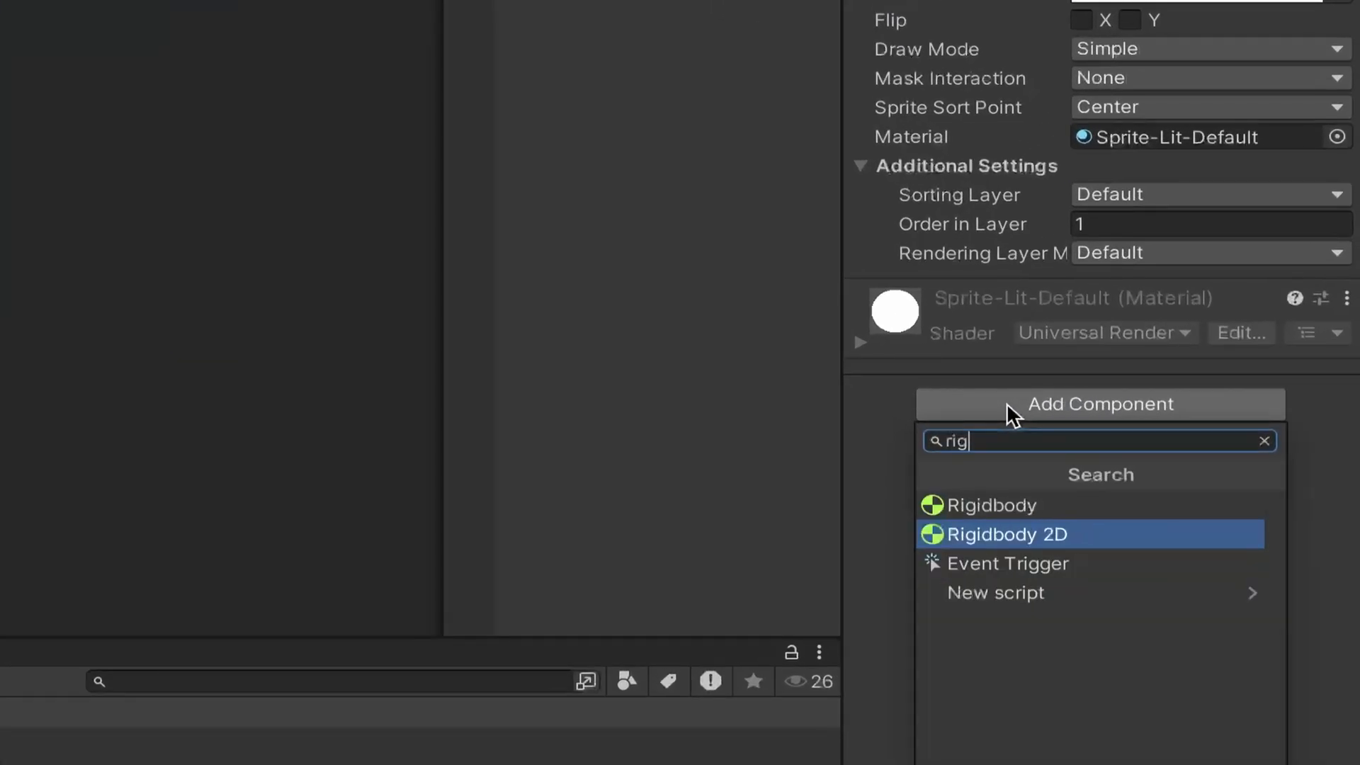
{"action": "left_click", "coordinate": [1006, 534]}
{"action": "type", "text": "Bird"}
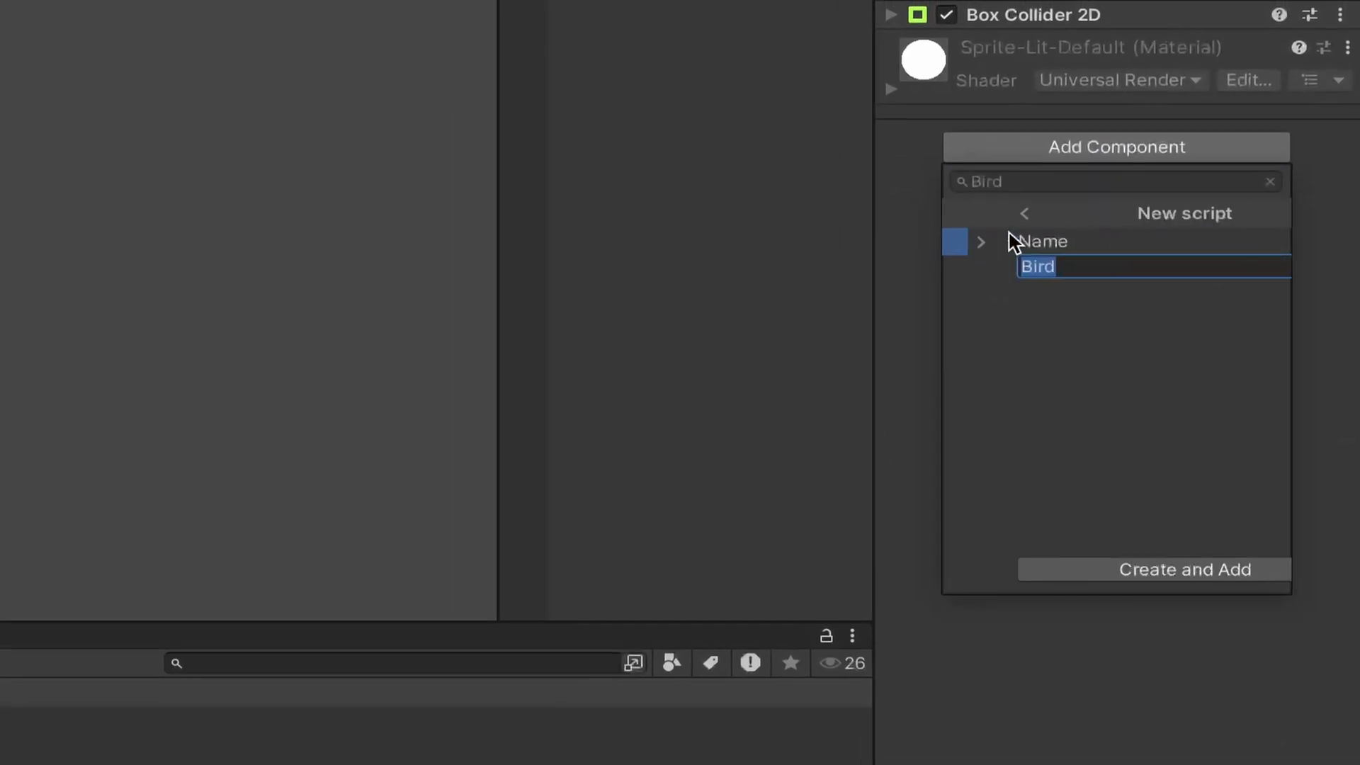
{"action": "left_click", "coordinate": [1184, 570]}
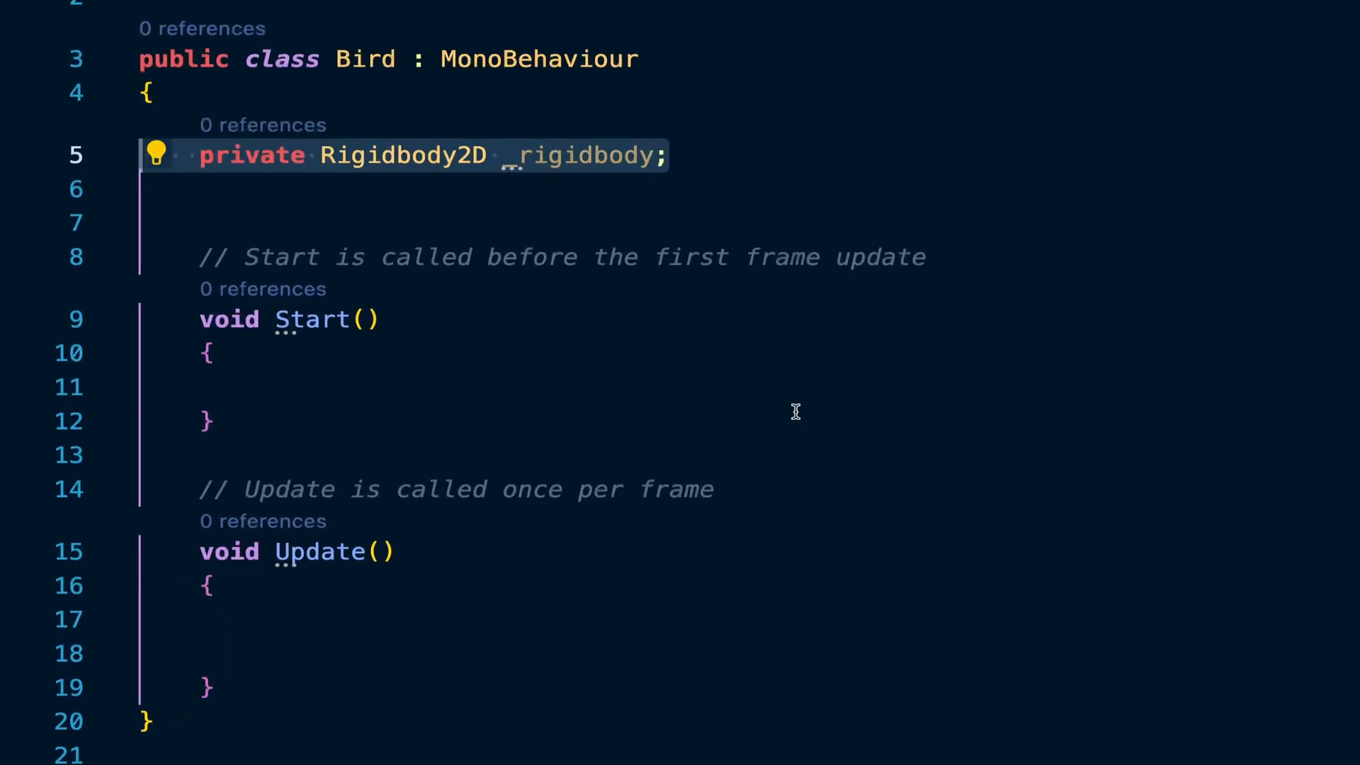
Step: Make the Bird jump on Space by setting _rigidbody.velocity to Vector2.up * _jumpForce
{"action": "type", "text": "[SerializeField] private float _jumpForce = 4f;"}
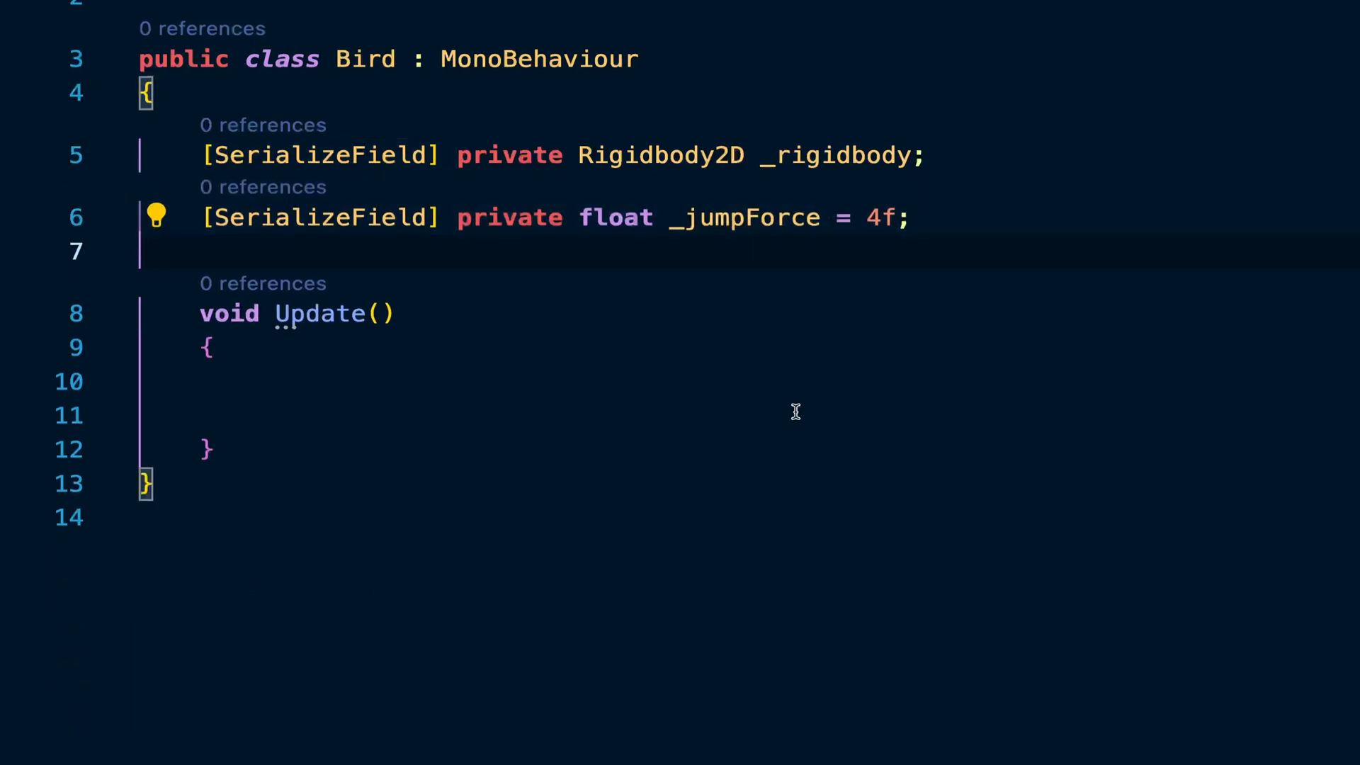
{"action": "type", "text": "if (Input.GetKeyDown(KeyCode.Space))"}
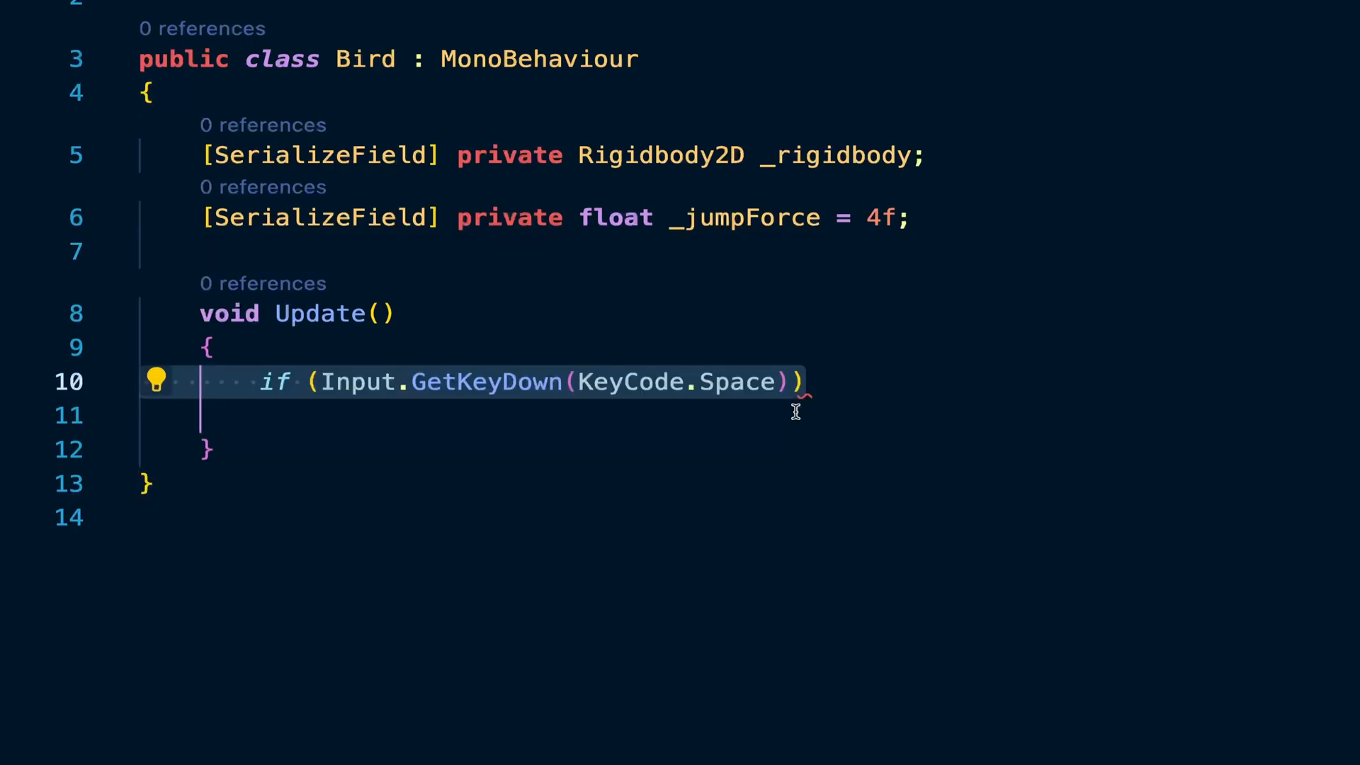
{"action": "type", "text": "_rigidbody.velocity ="}
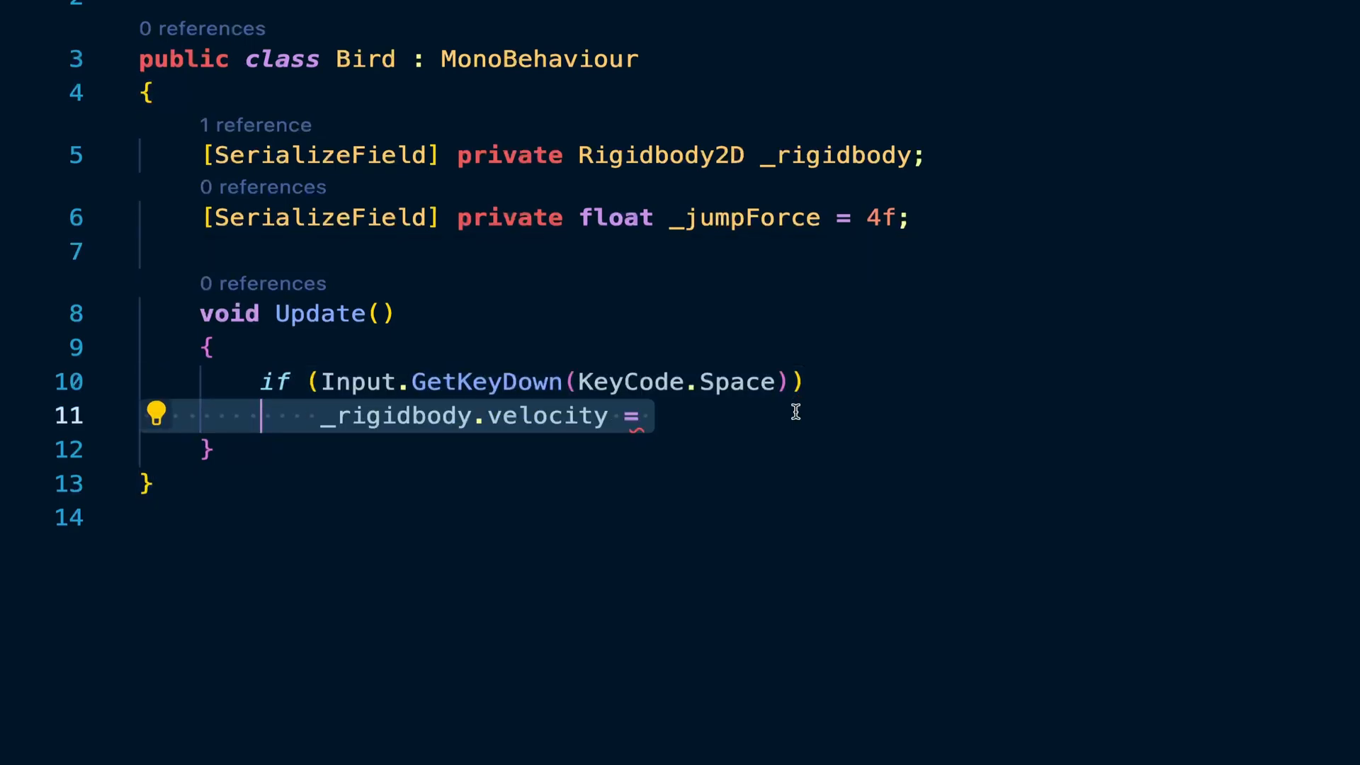
{"action": "type", "text": "Vector2.up * _jumpForce;"}
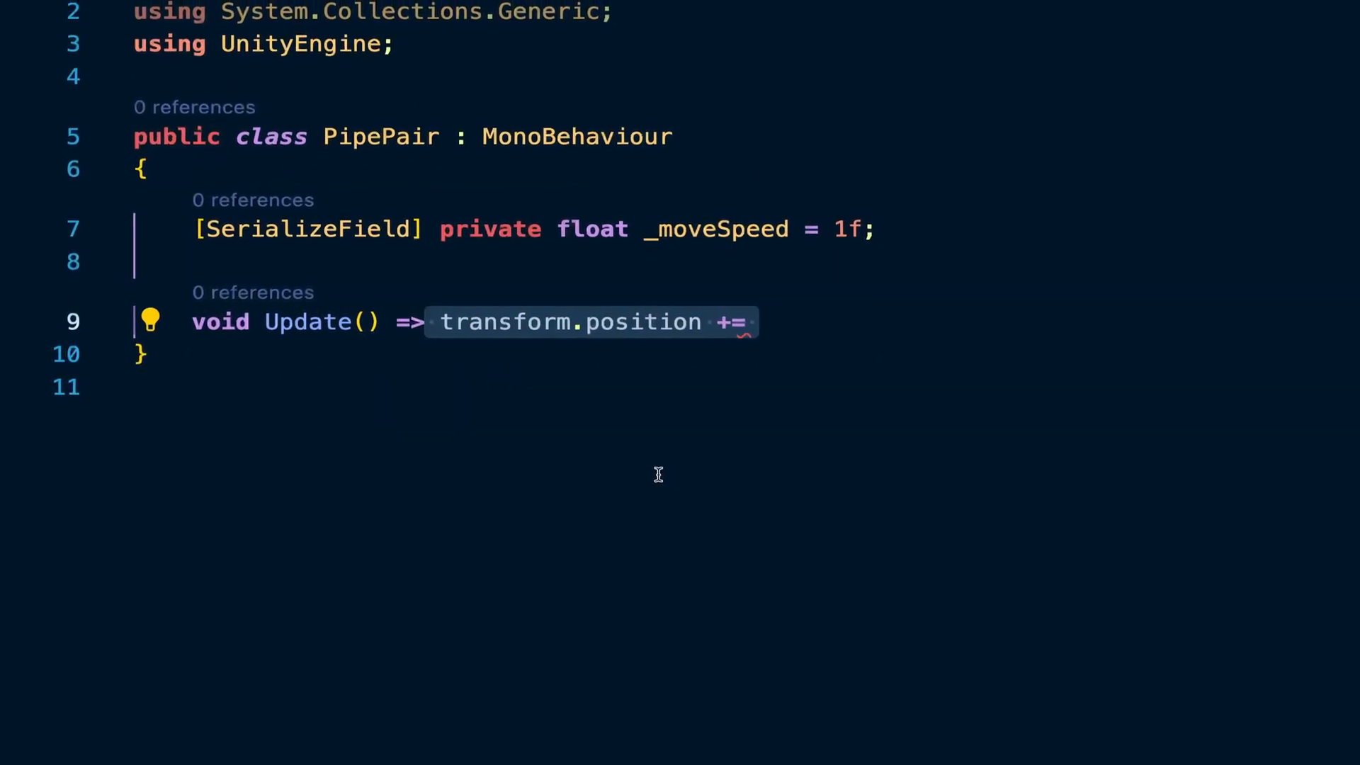
Step: Move PipePair left by _moveSpeed * Time.deltaTime and spawn _pipePrefab every _spawnInterval = 1f
{"action": "type", "text": "_moveSpeed * Time.deltaTime"}
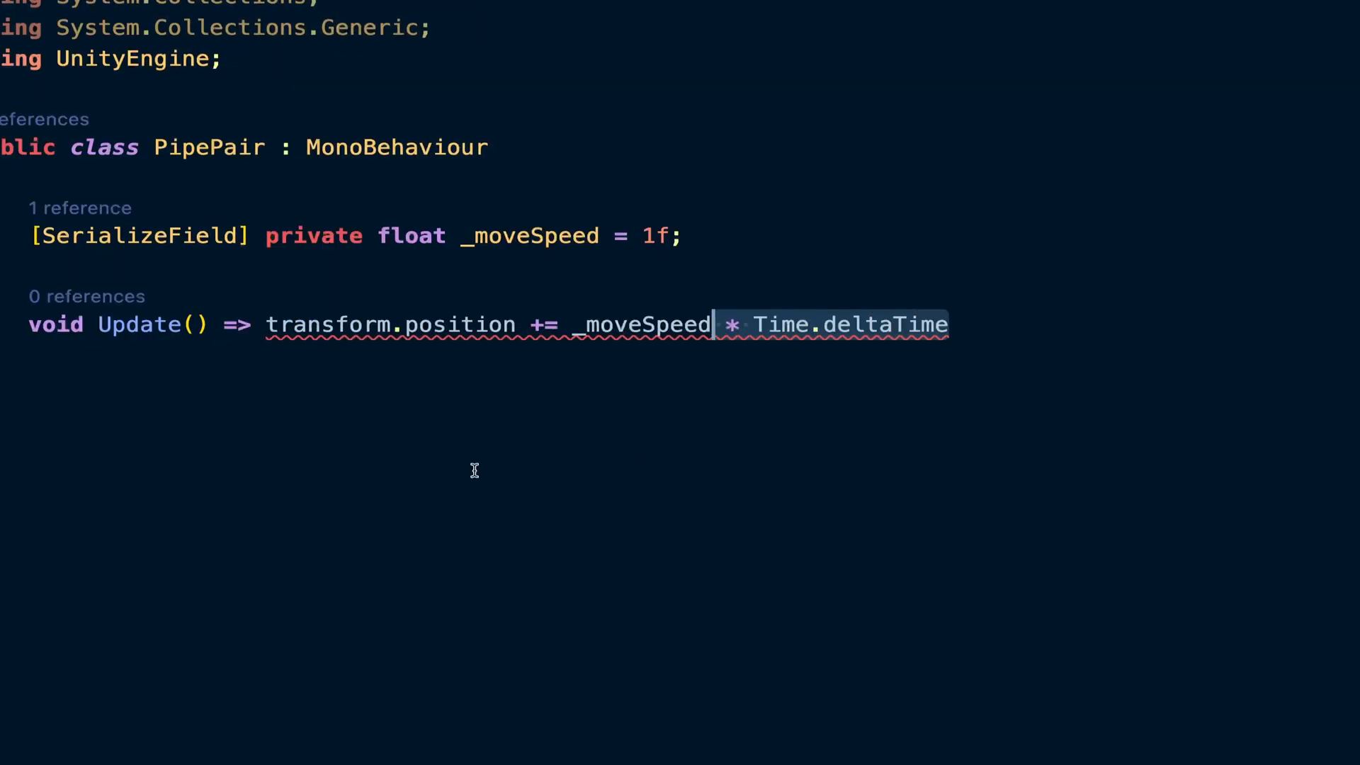
{"action": "type", "text": "* Vector3.left;"}
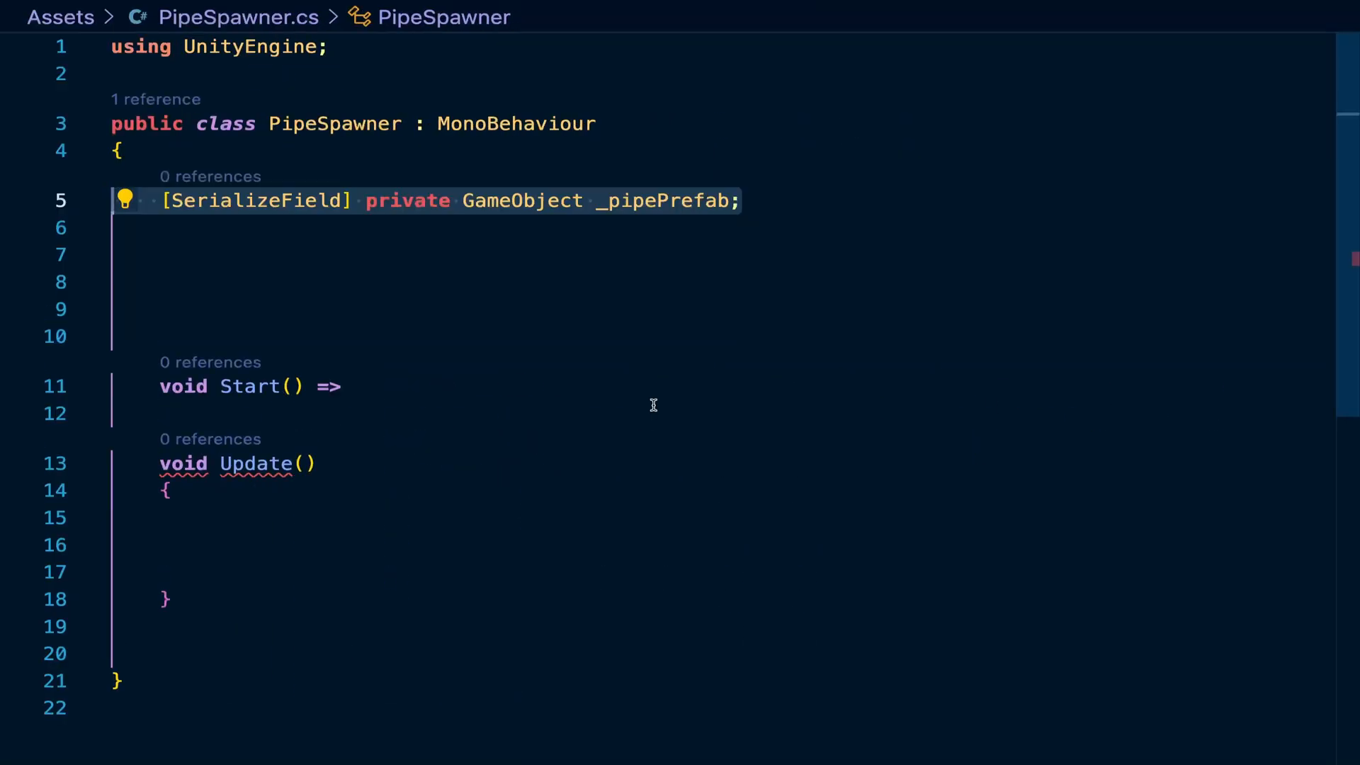
{"action": "type", "text": "[SerializeField] private float _spawnInterval = 1f;"}
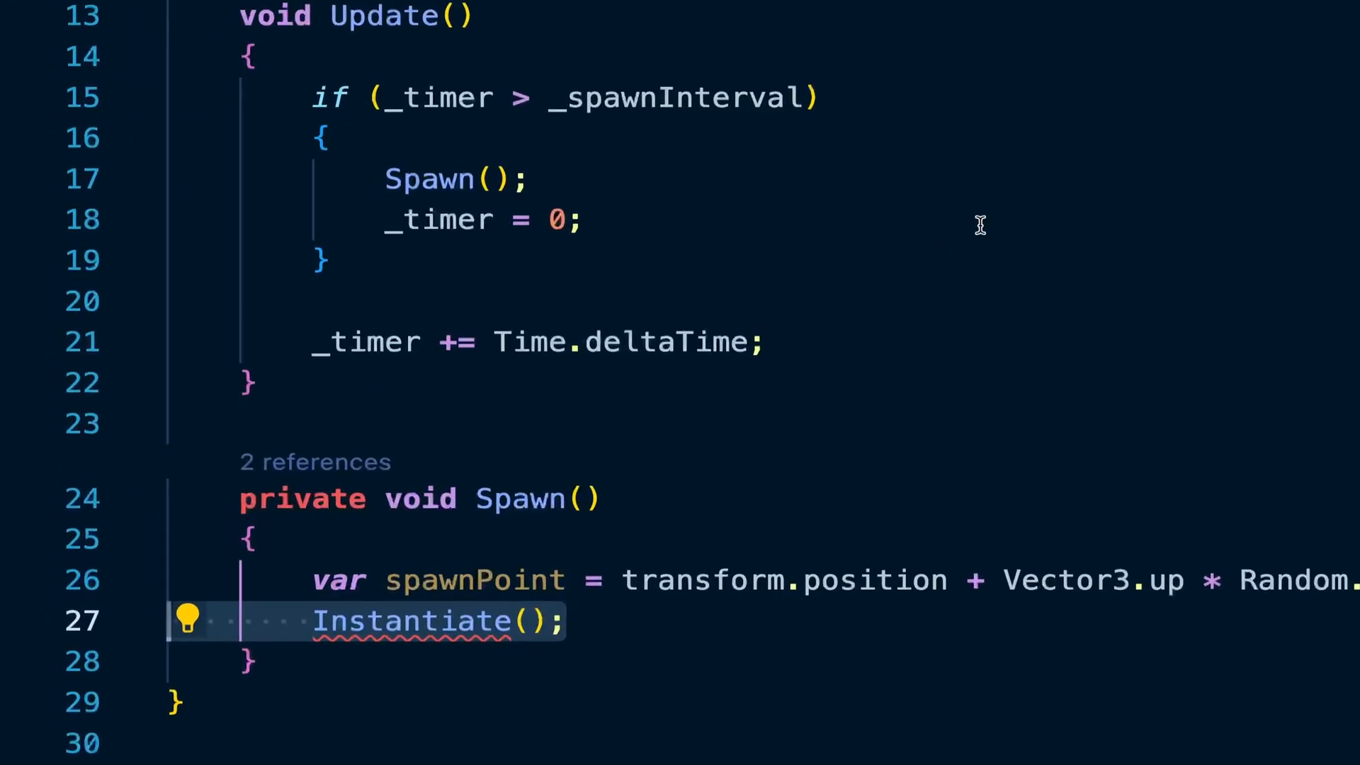
{"action": "type", "text": "_pipePrefab"}
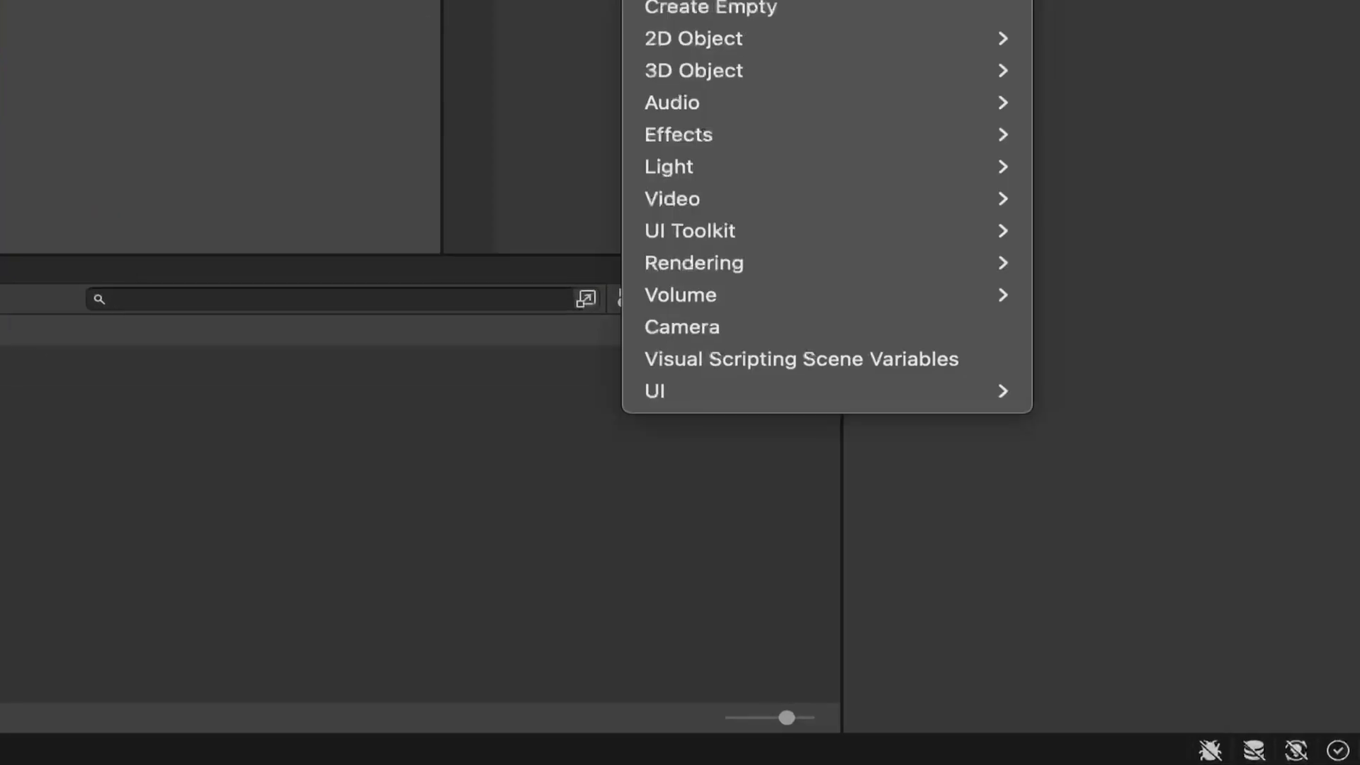
{"action": "mouse_move", "coordinate": [736, 391]}
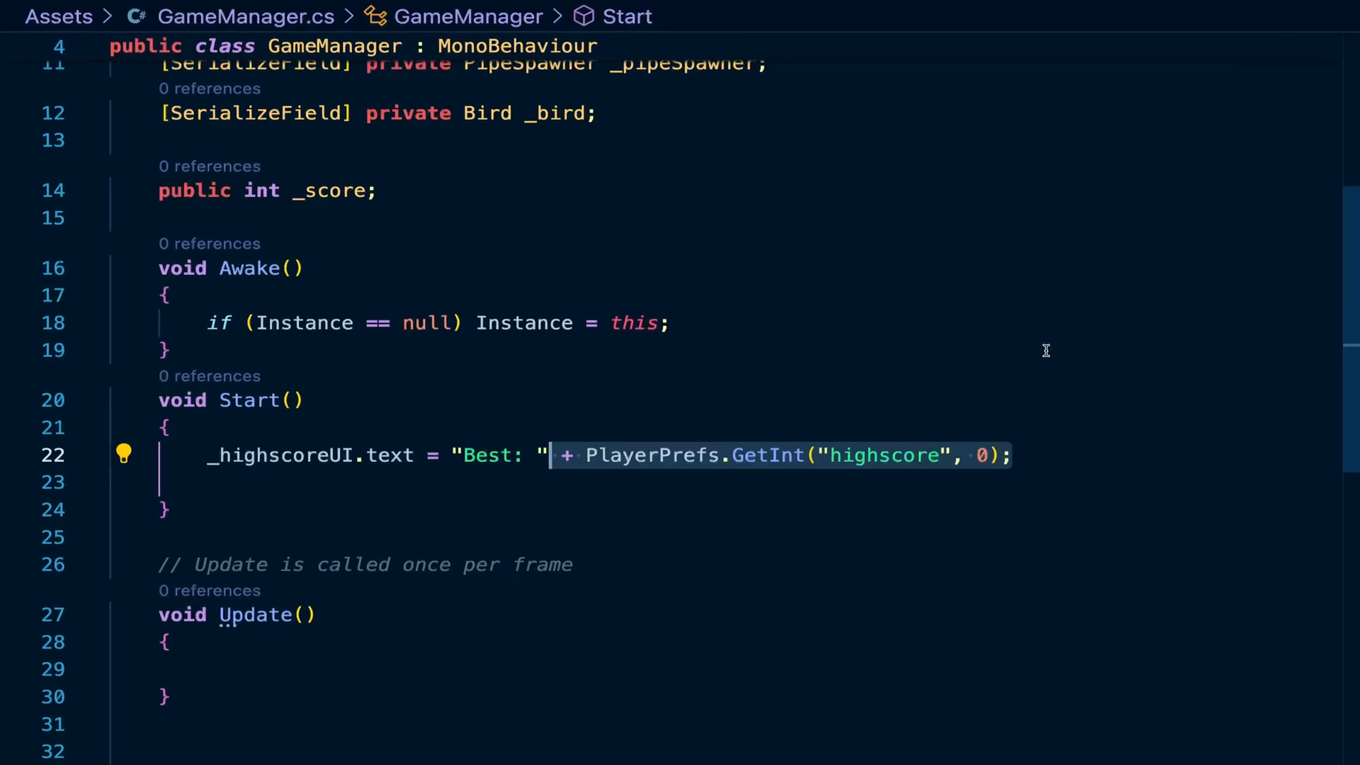
Step: Set _scoreUI.text to "0" in Start and add GameOver() enabling highscore and game-over UI with Time.timeScale = 0
{"action": "type", "text": "_scoreUI.text = \"0\";"}
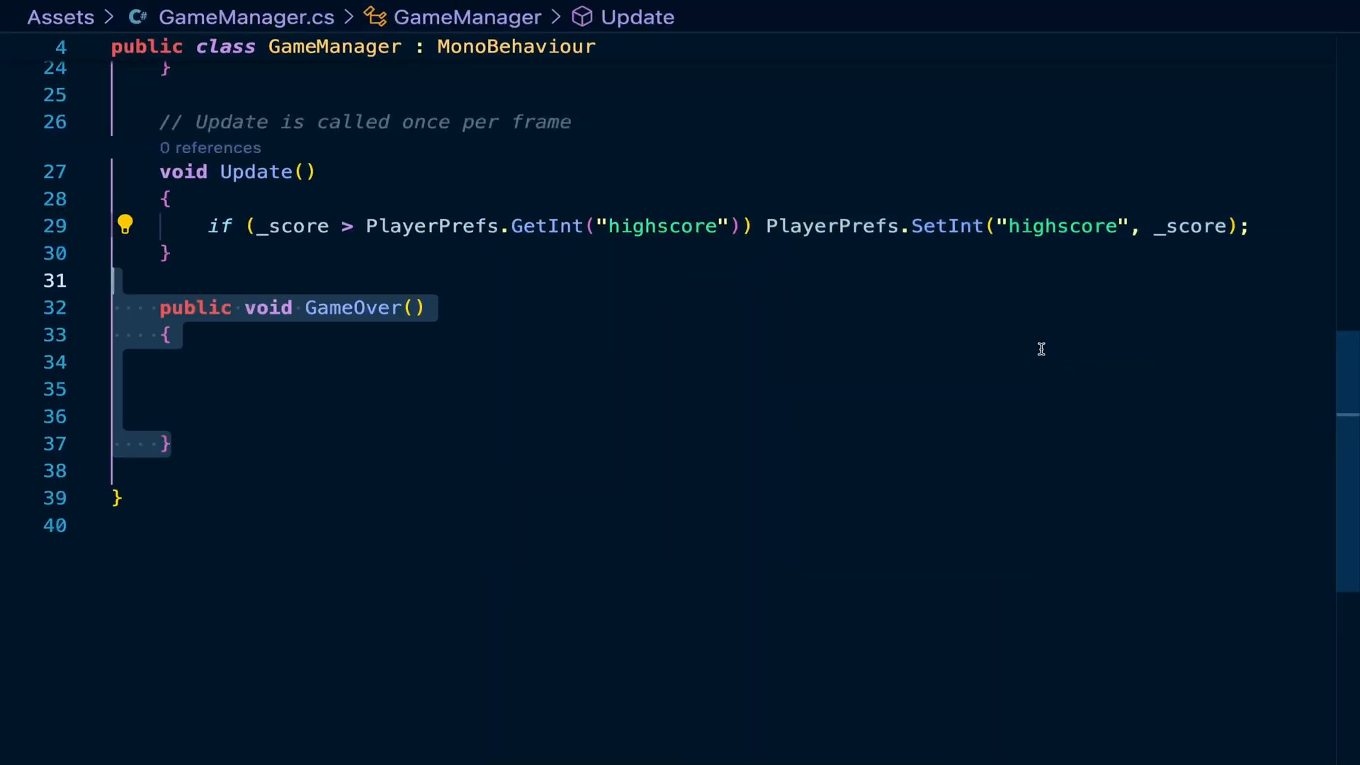
{"action": "type", "text": "_highscoreUI.gameObject.SetActive(true);"}
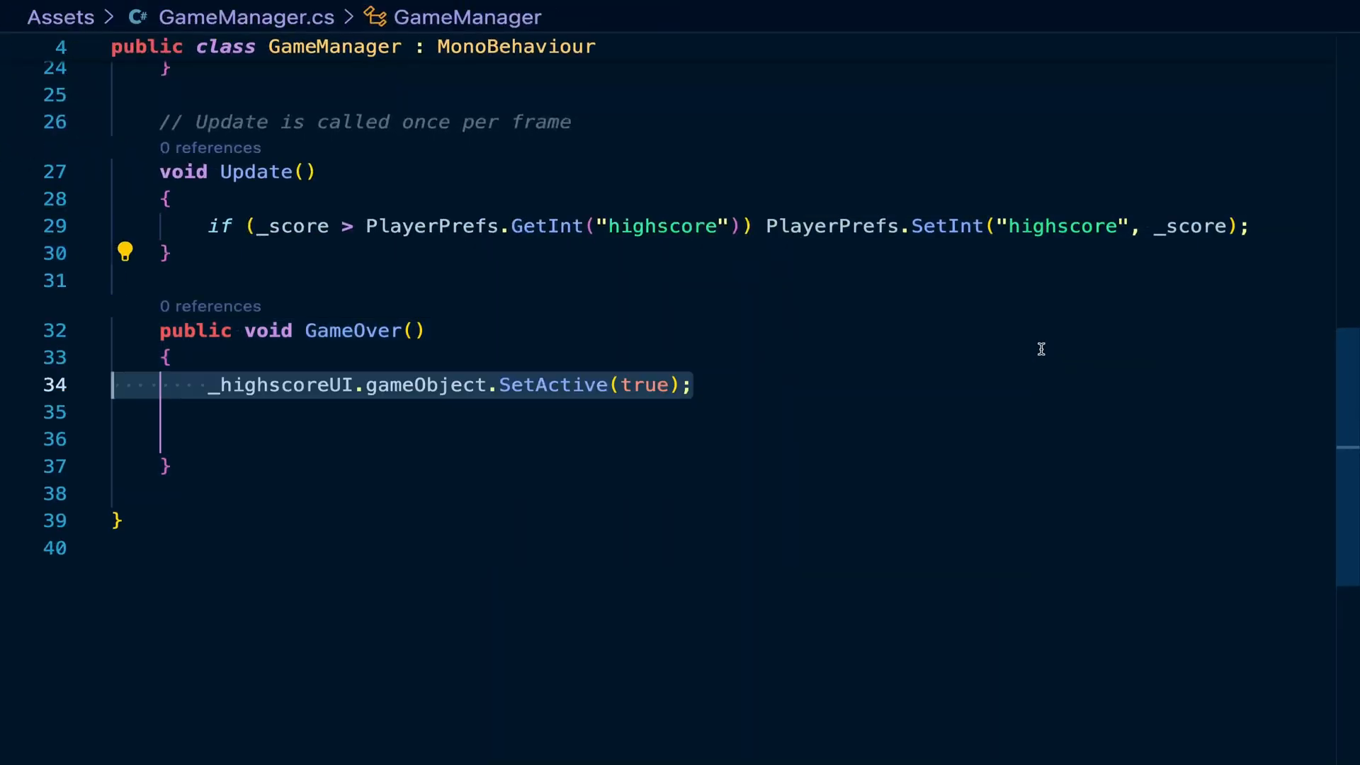
{"action": "type", "text": "_gameOverUI.gameObject.SetActive(true);"}
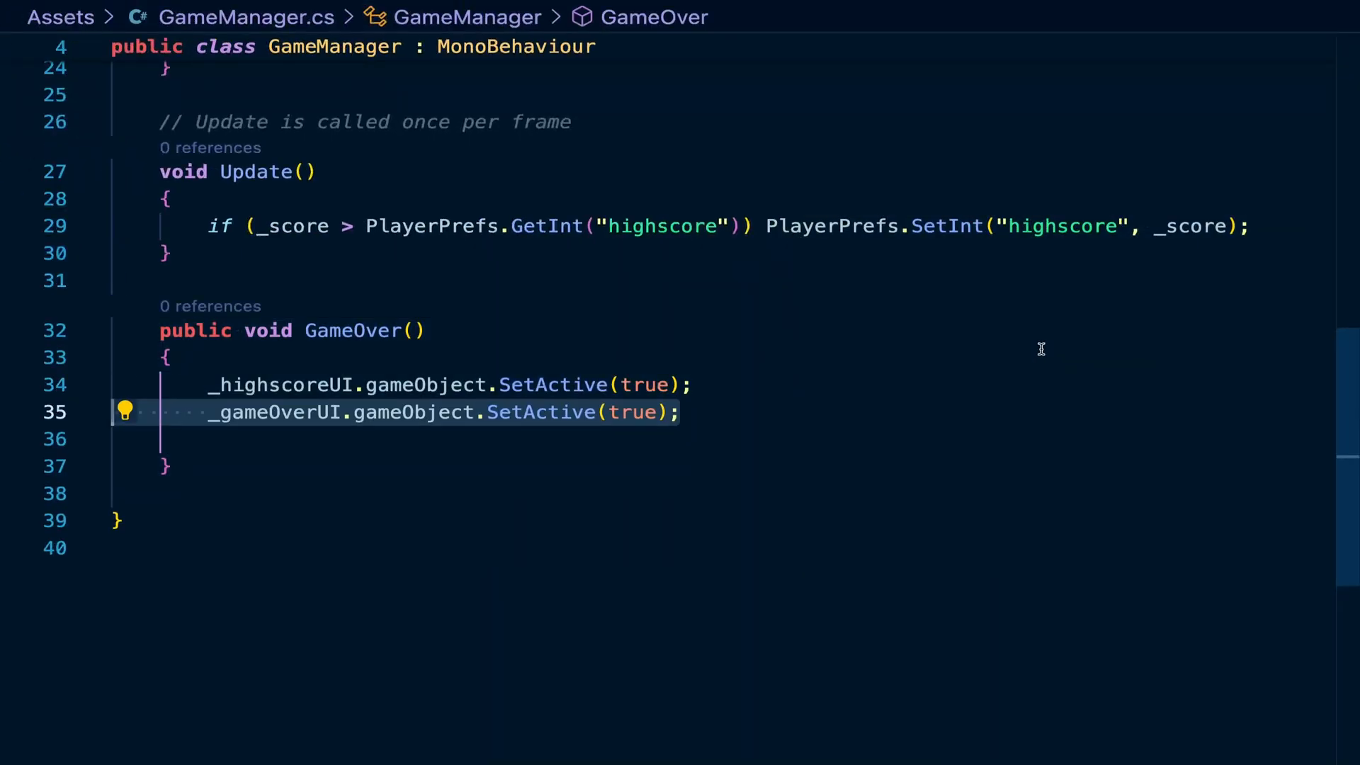
{"action": "type", "text": "Time.timeScale = 0;"}
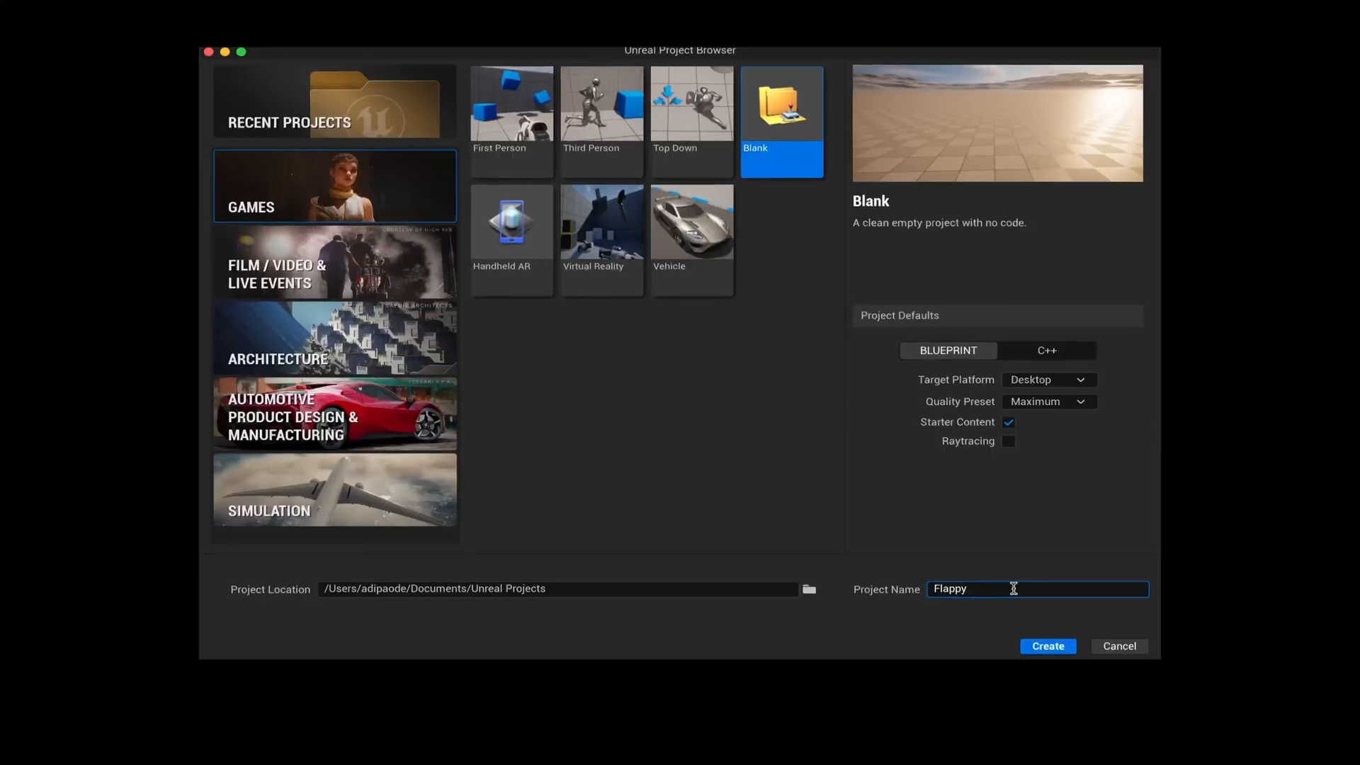
Step: Name the blank Blueprint project FlappyBird and create it
{"action": "type", "text": "Bird"}
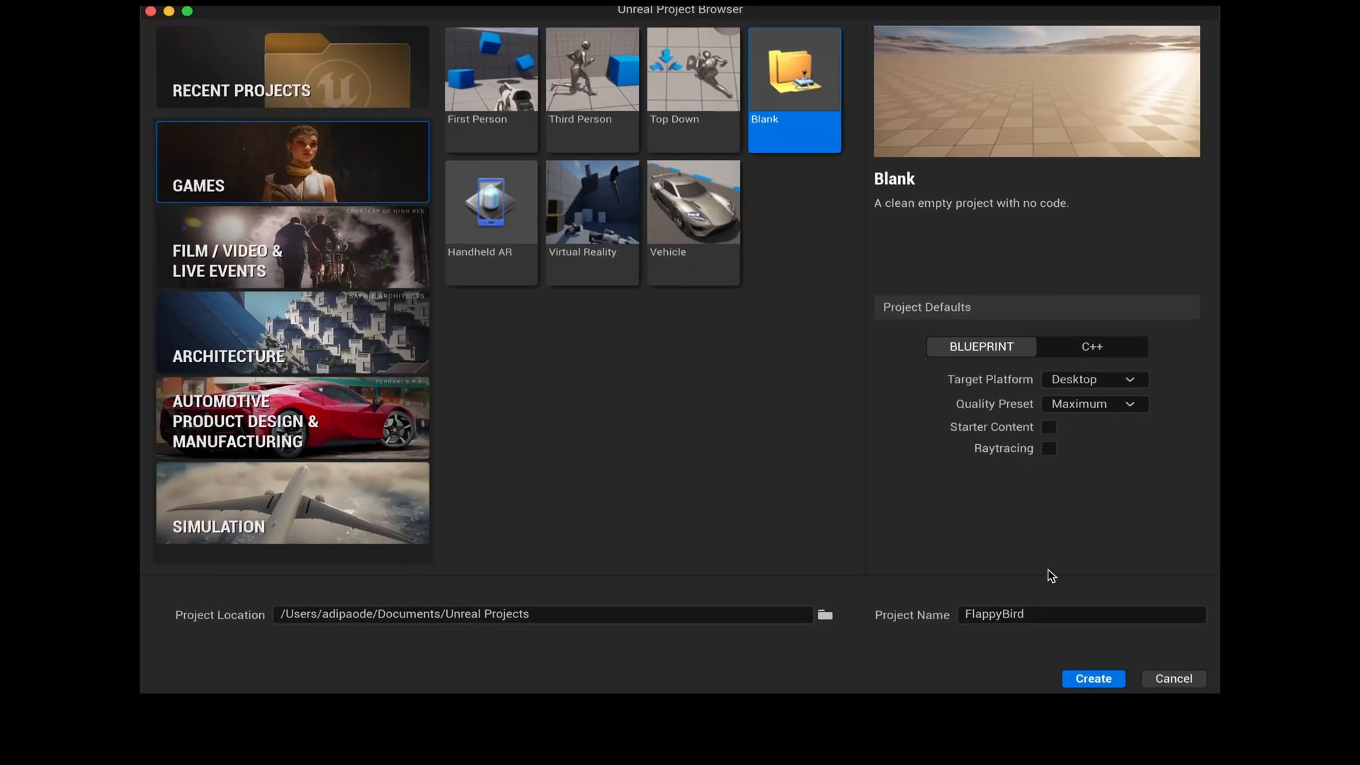
{"action": "left_click", "coordinate": [1092, 679]}
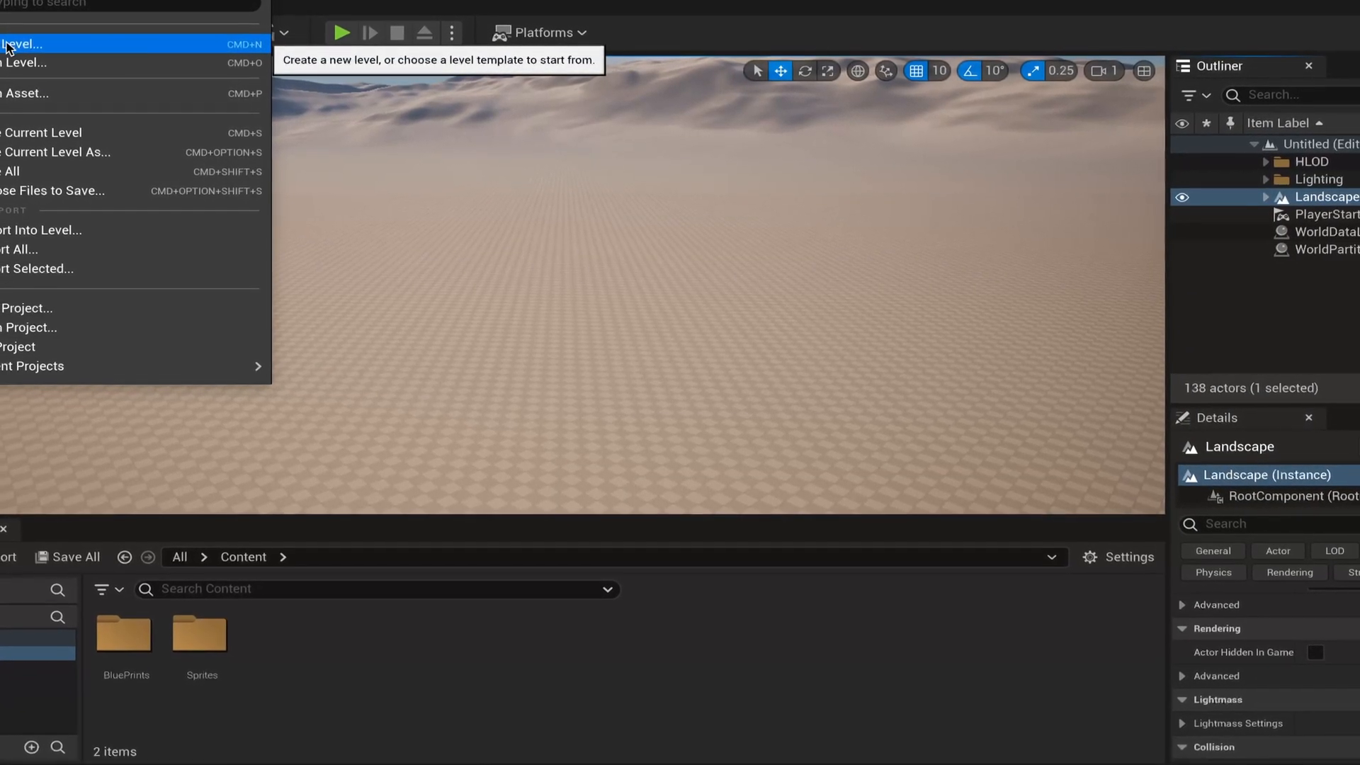
Step: Start an Empty Level and create a new level asset from the Content Browser
{"action": "left_click", "coordinate": [21, 44]}
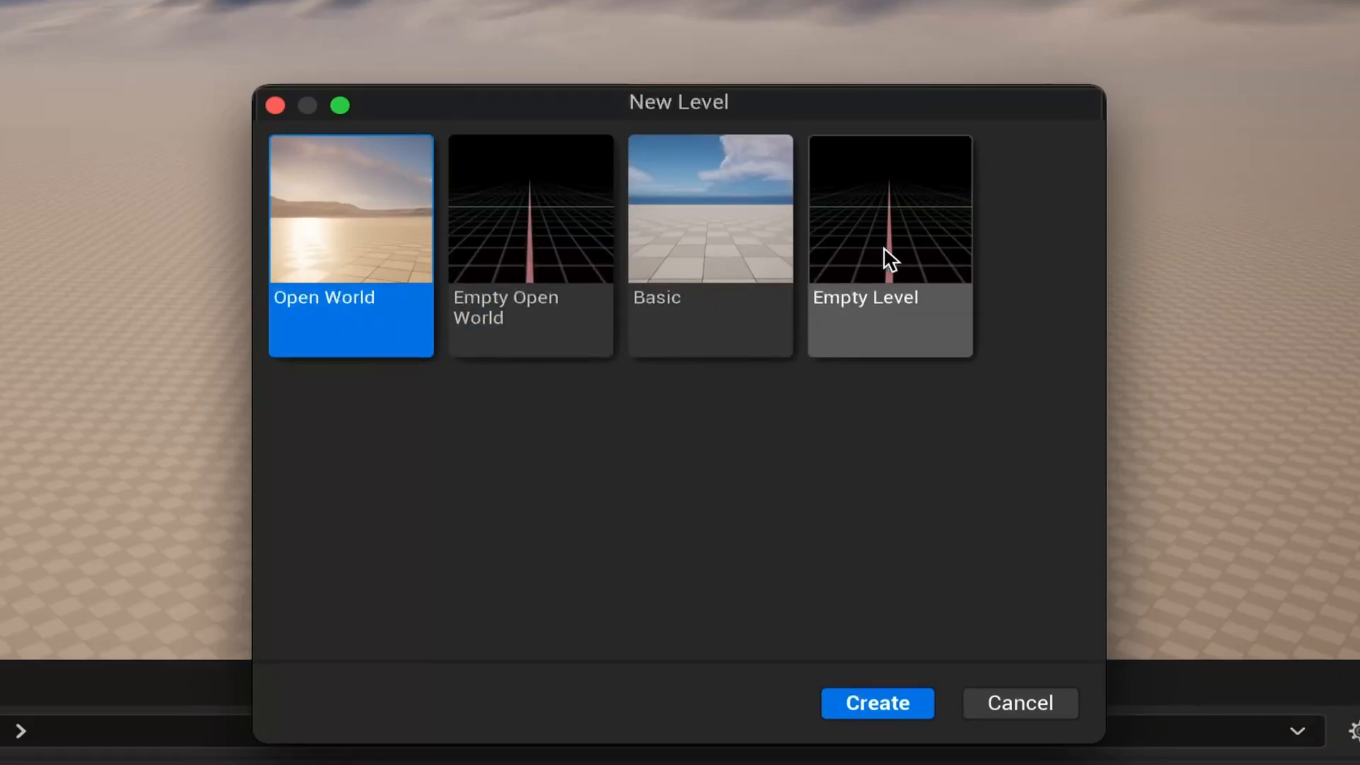
{"action": "left_click", "coordinate": [888, 245]}
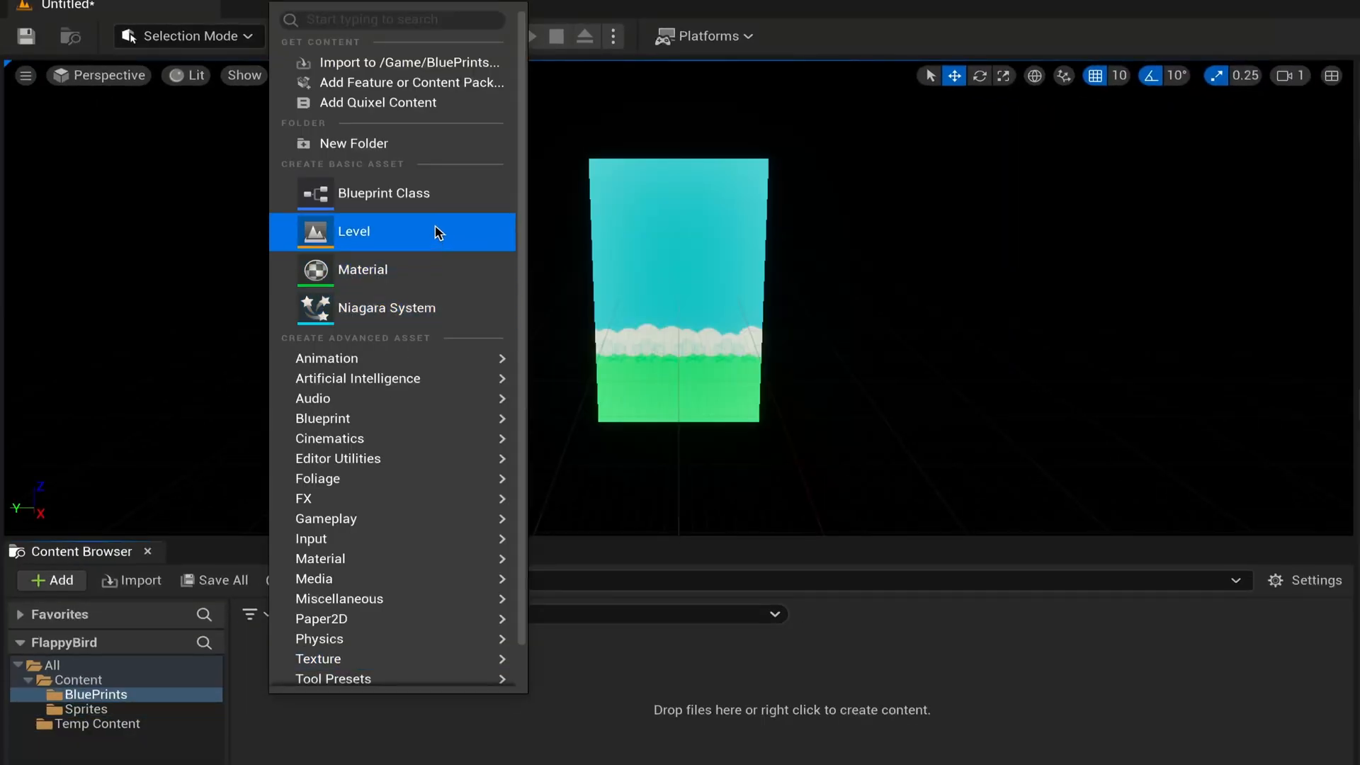
{"action": "left_click", "coordinate": [384, 193]}
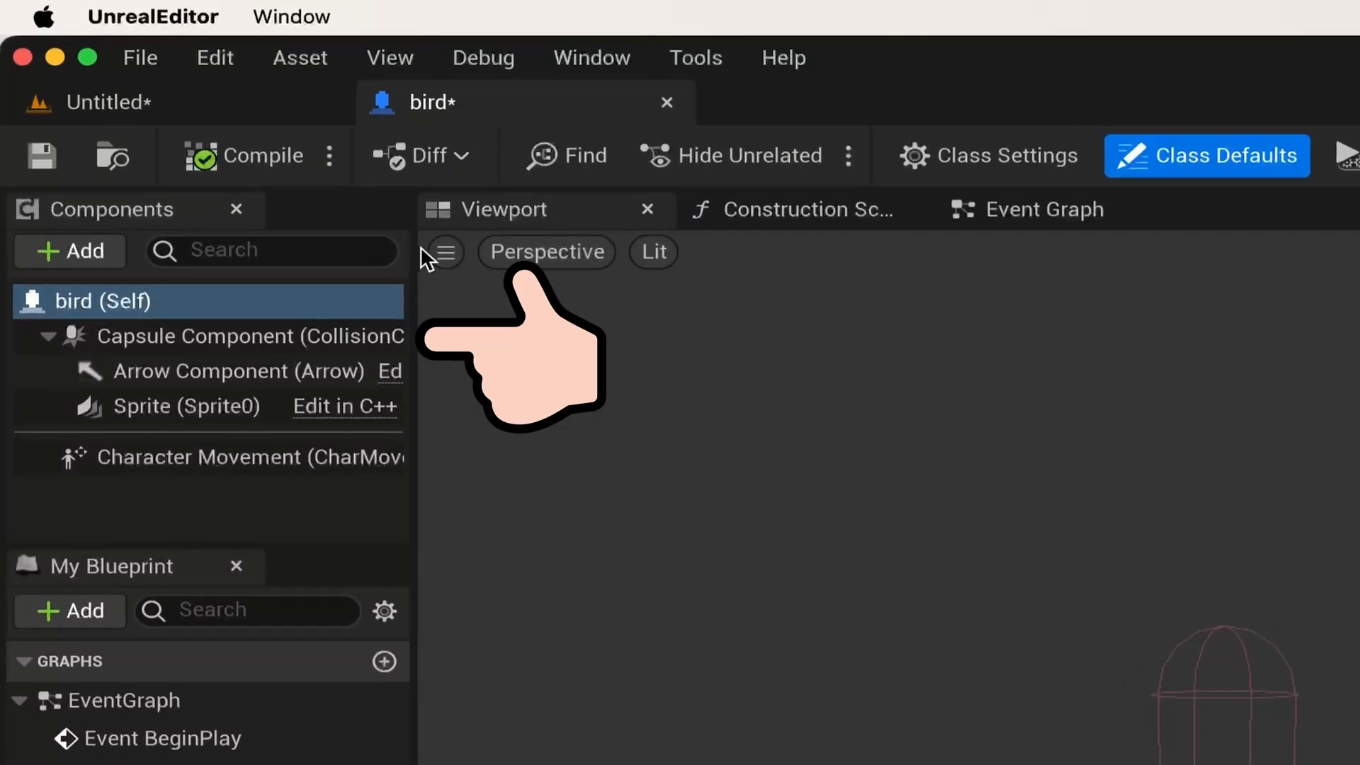
Step: Select the Bird's Sprite component and begin adding a new Blueprint class
{"action": "left_click", "coordinate": [183, 407]}
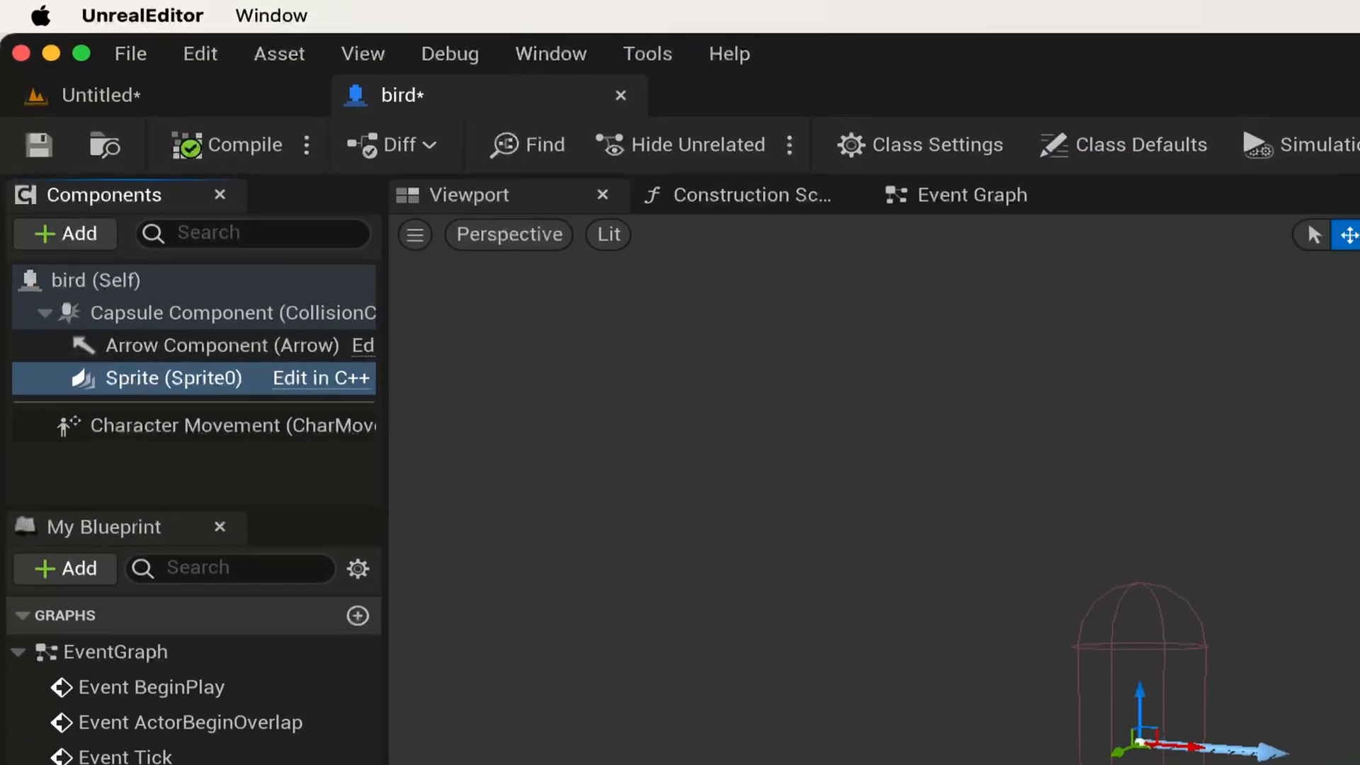
{"action": "left_click", "coordinate": [972, 194]}
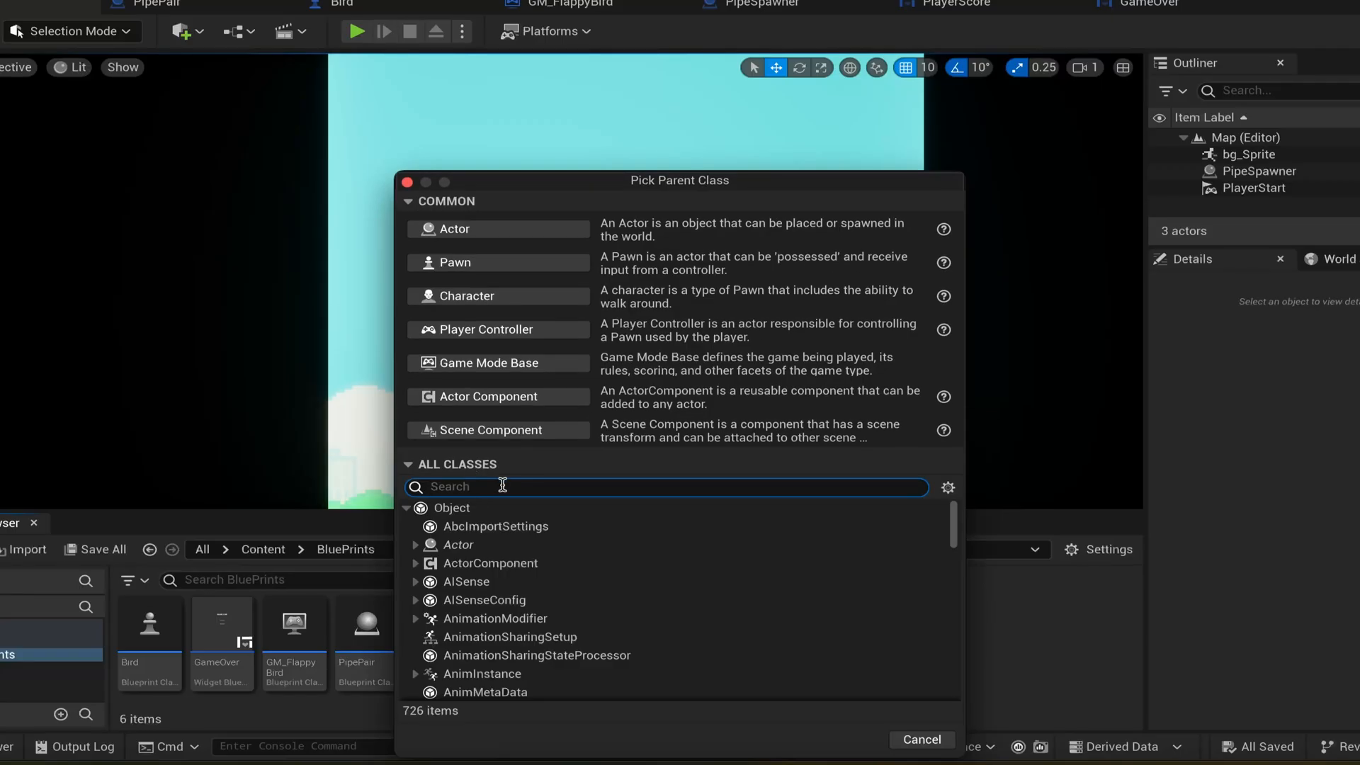
Step: Create the SaveSystem Blueprint with SaveGame as its parent class
{"action": "type", "text": "save"}
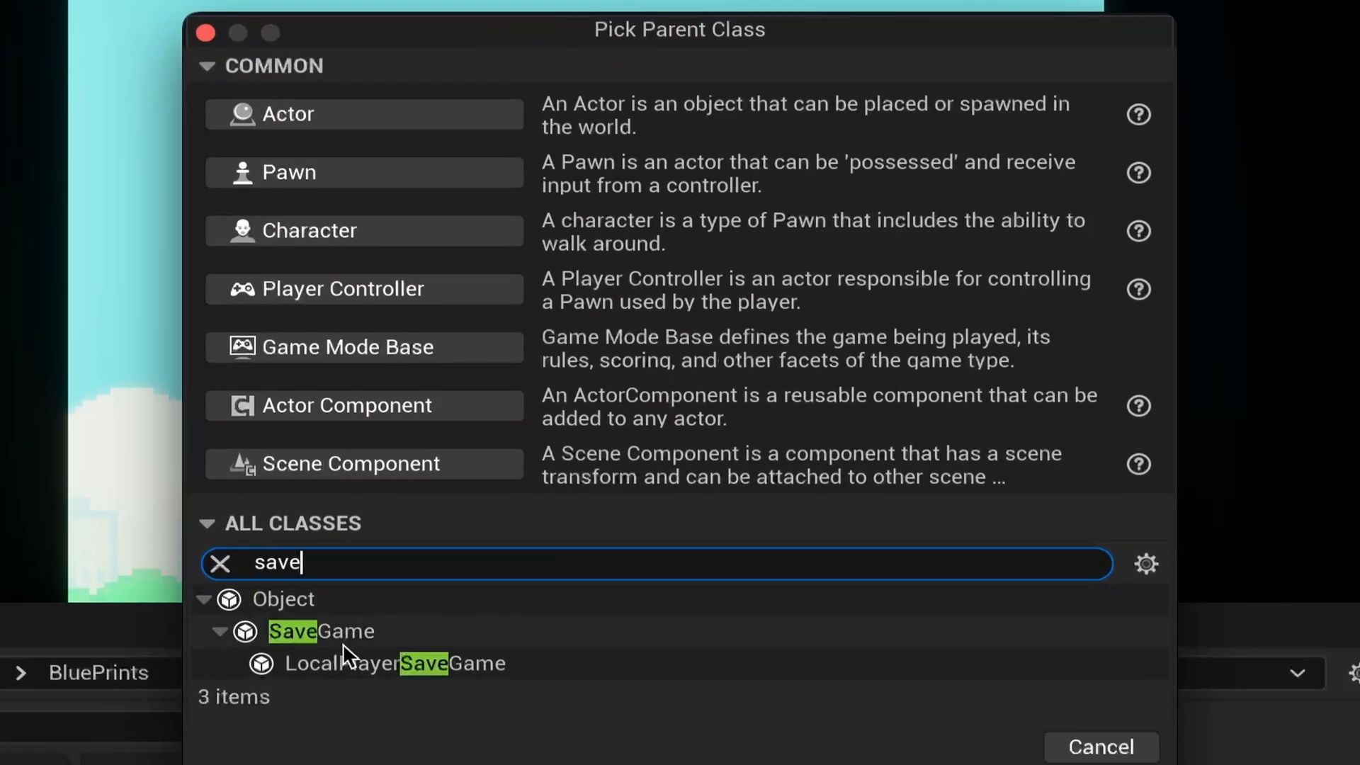
{"action": "left_click", "coordinate": [322, 630]}
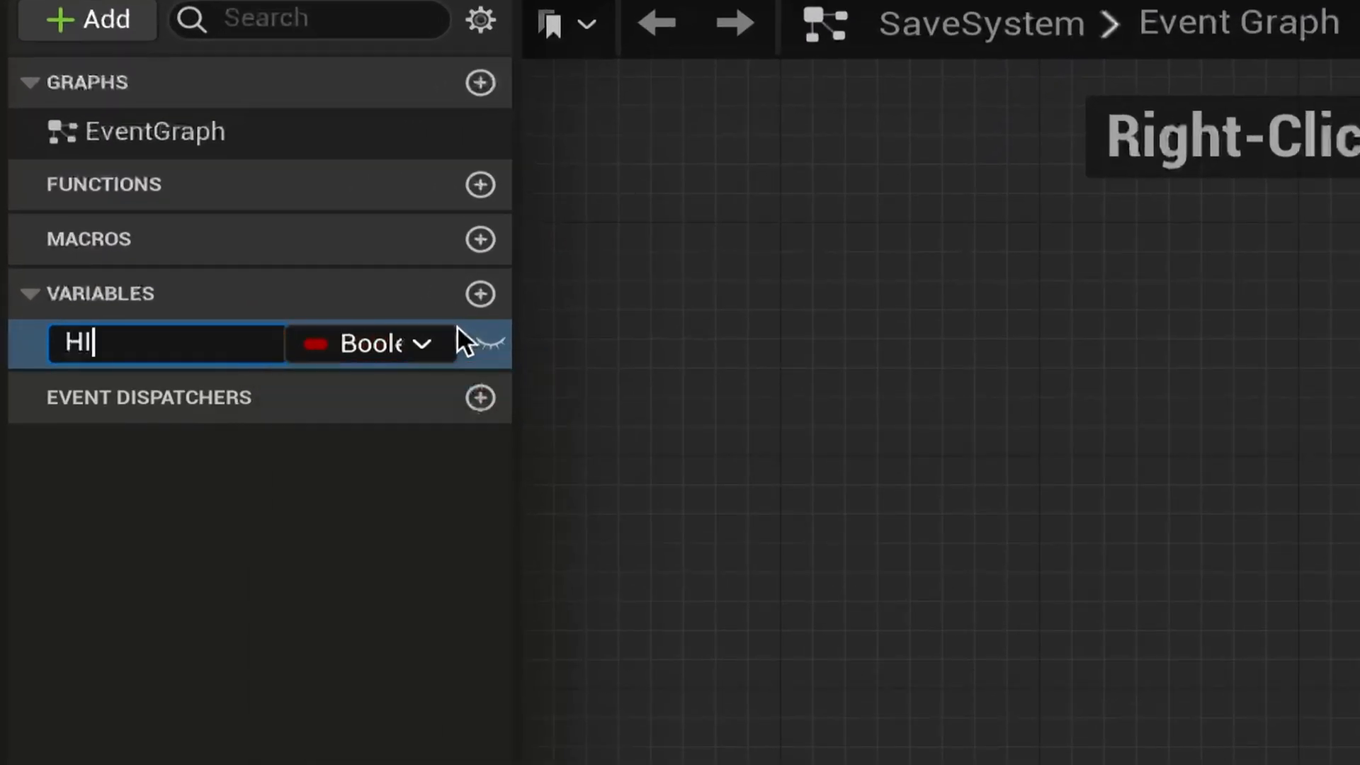
Step: Add a HighScore variable to SaveSystem and make it an Integer
{"action": "key", "text": "Backspace"}
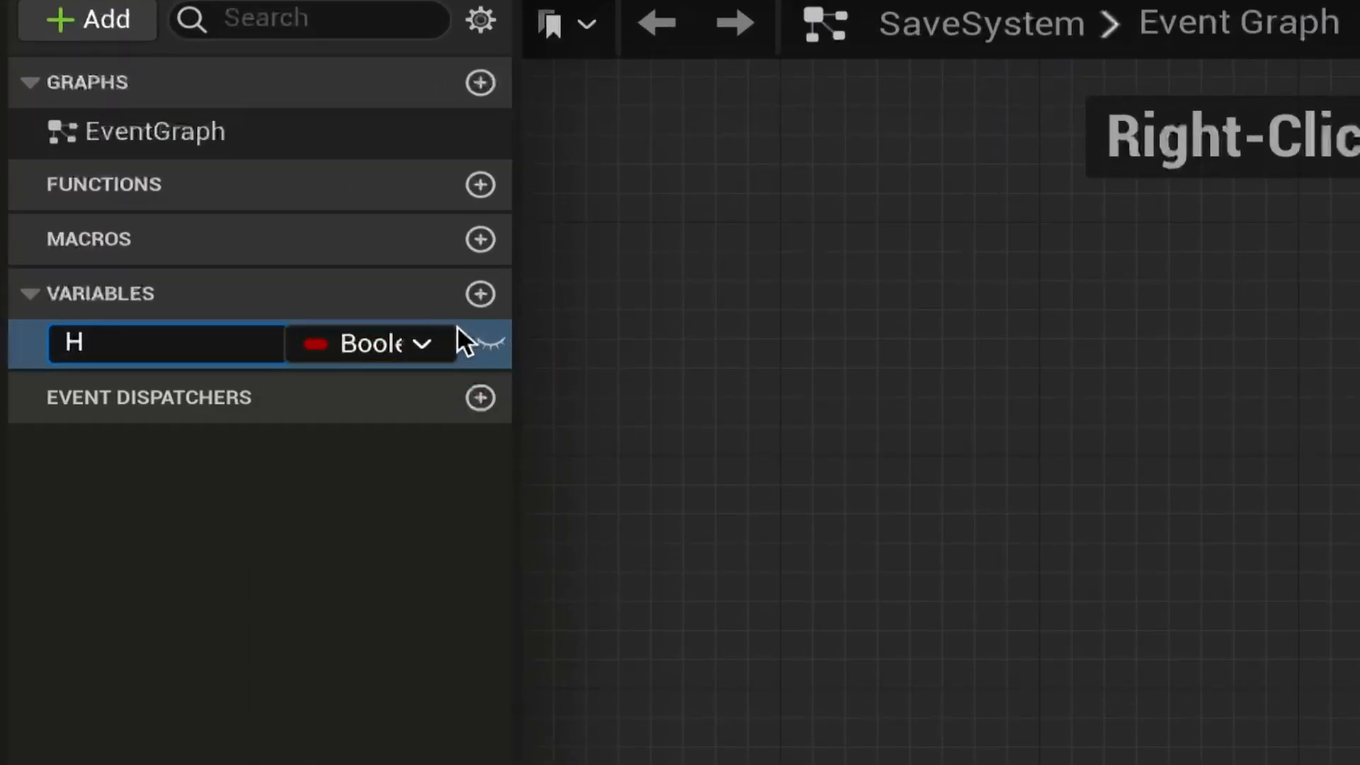
{"action": "type", "text": "ighScore"}
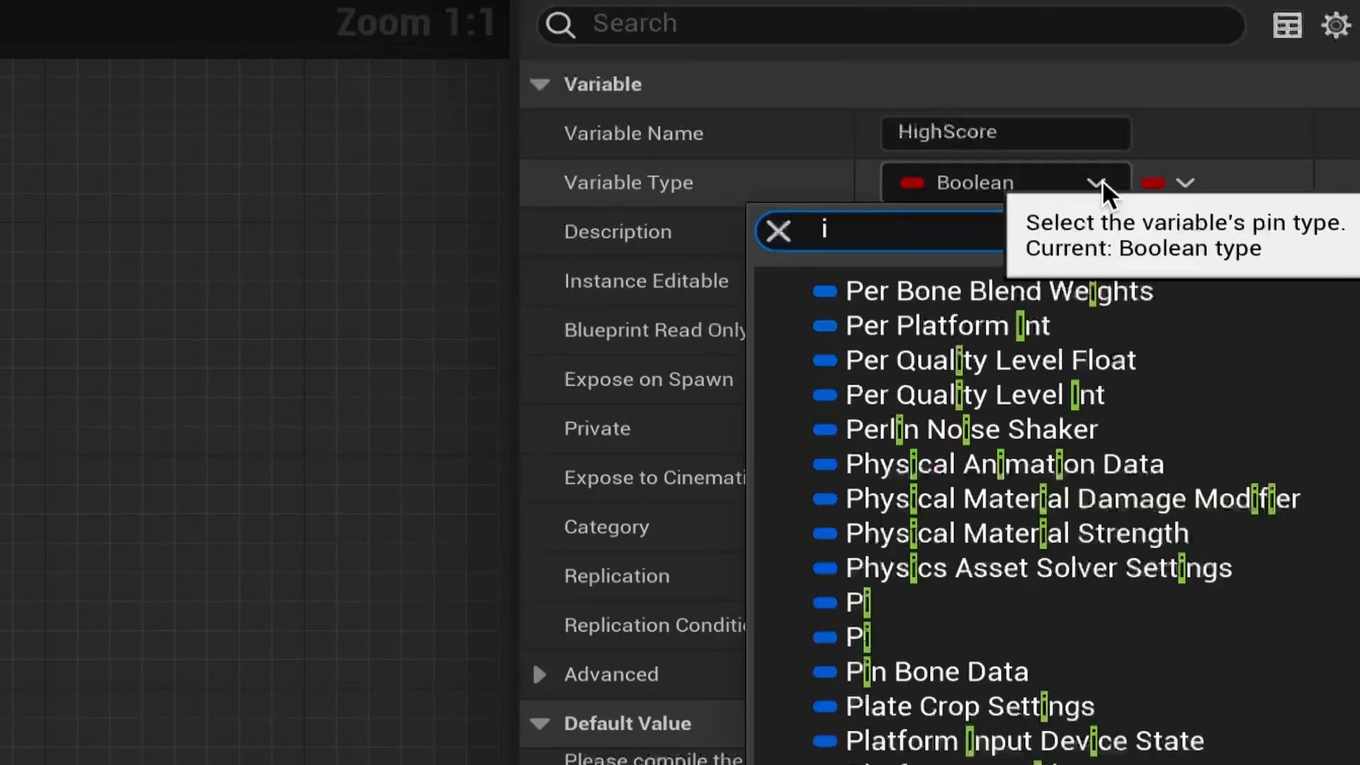
{"action": "type", "text": "nte"}
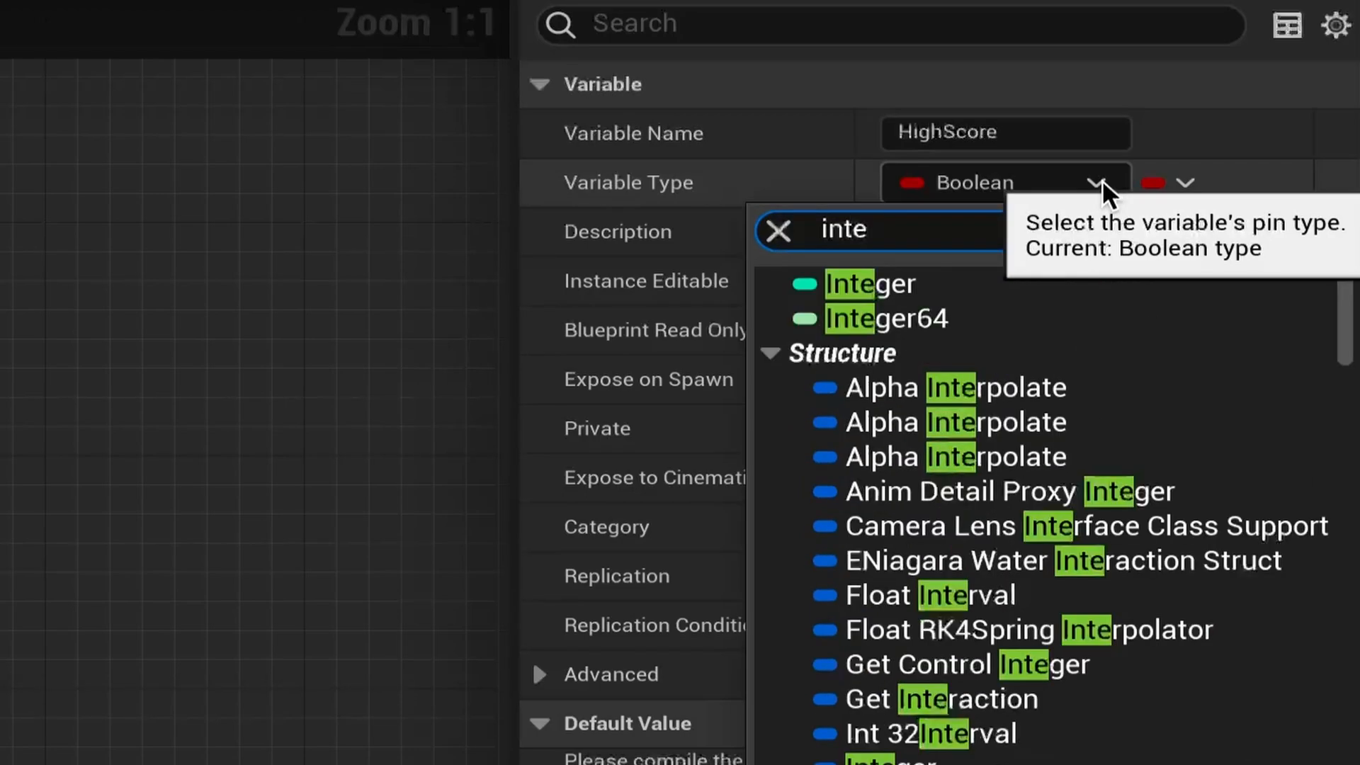
{"action": "left_click", "coordinate": [867, 284]}
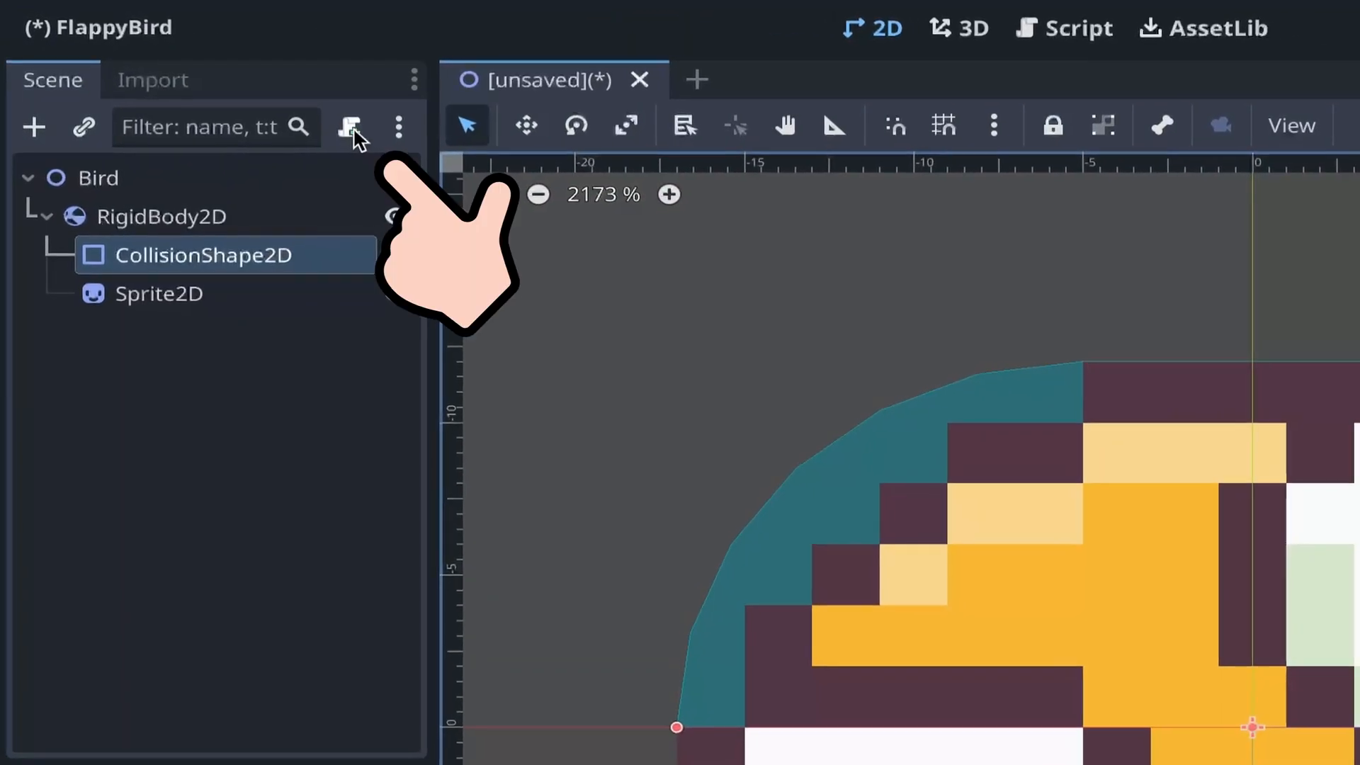
Step: Attach a new Bird.gd script to the Bird node, skipping the collision shape's script
{"action": "left_click", "coordinate": [350, 126]}
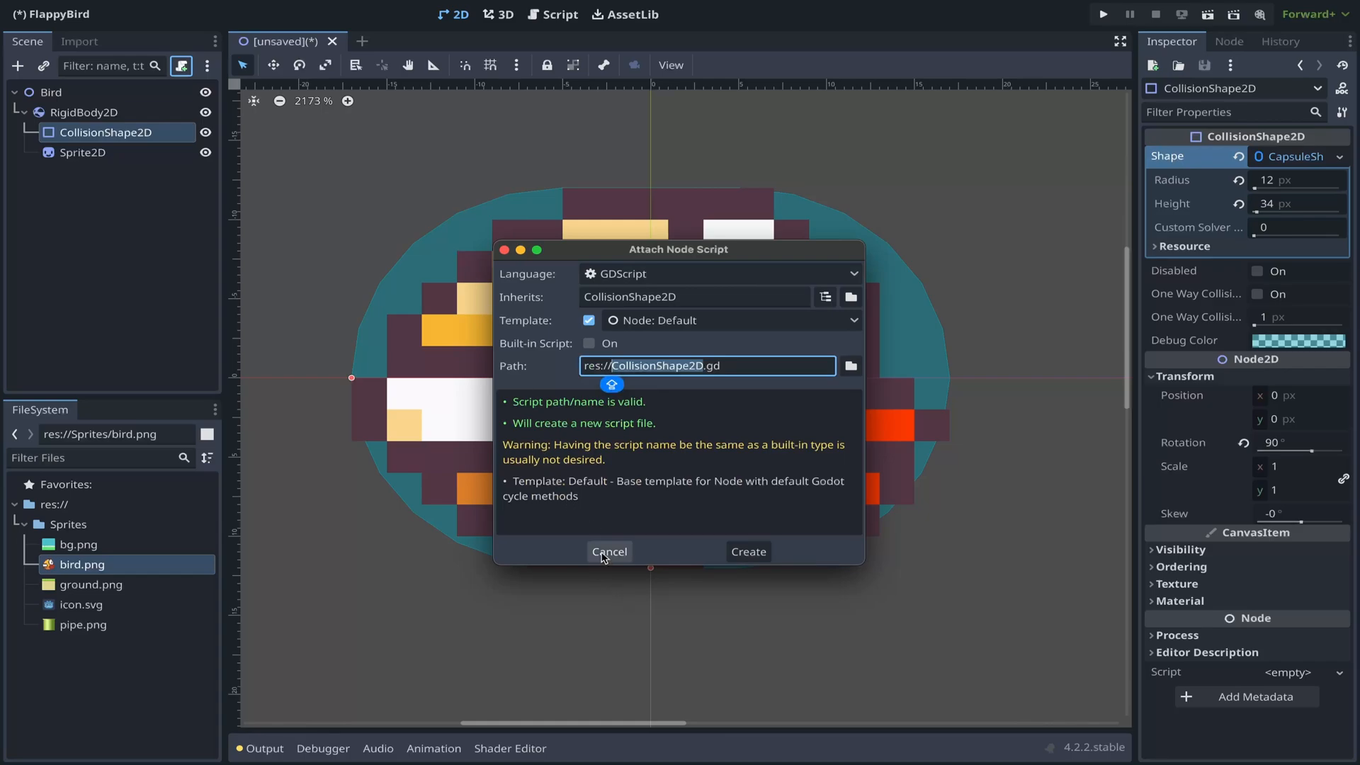
{"action": "left_click", "coordinate": [746, 551]}
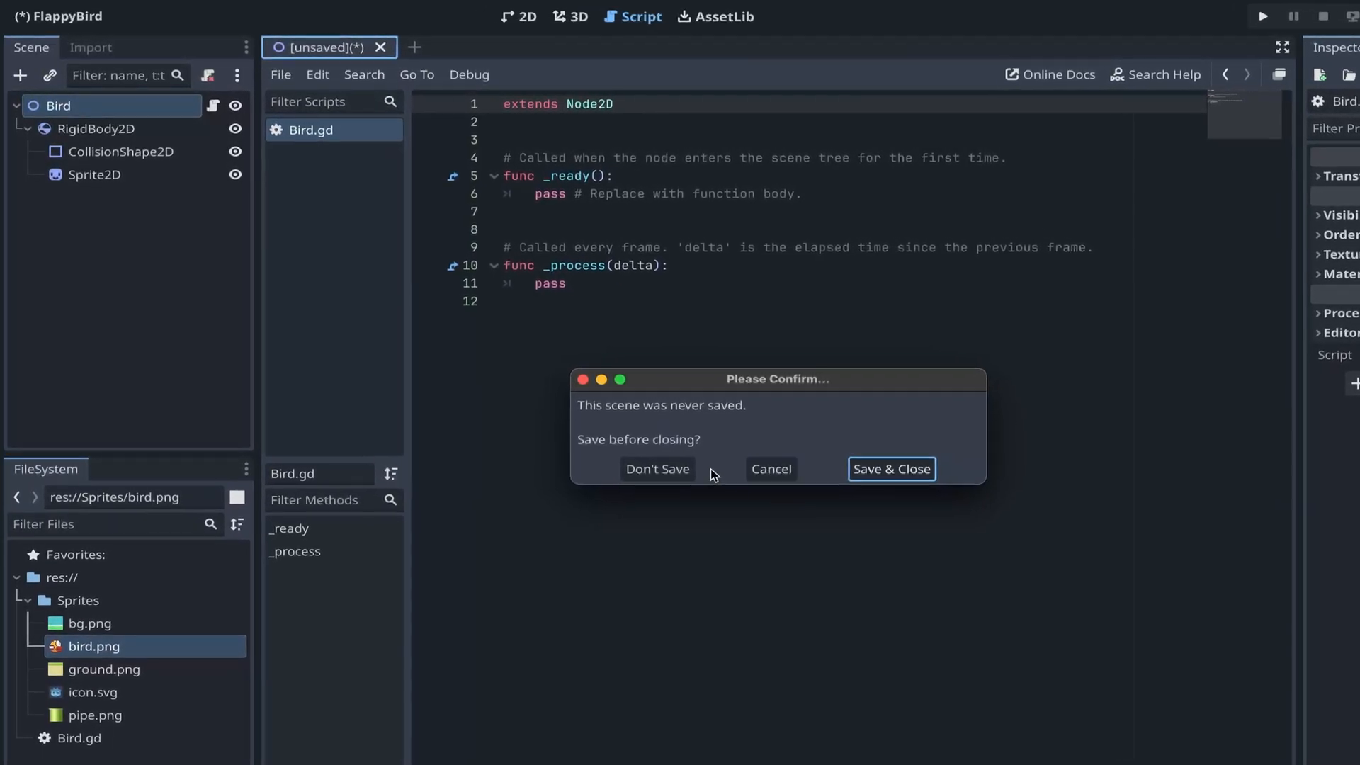
{"action": "left_click", "coordinate": [656, 469]}
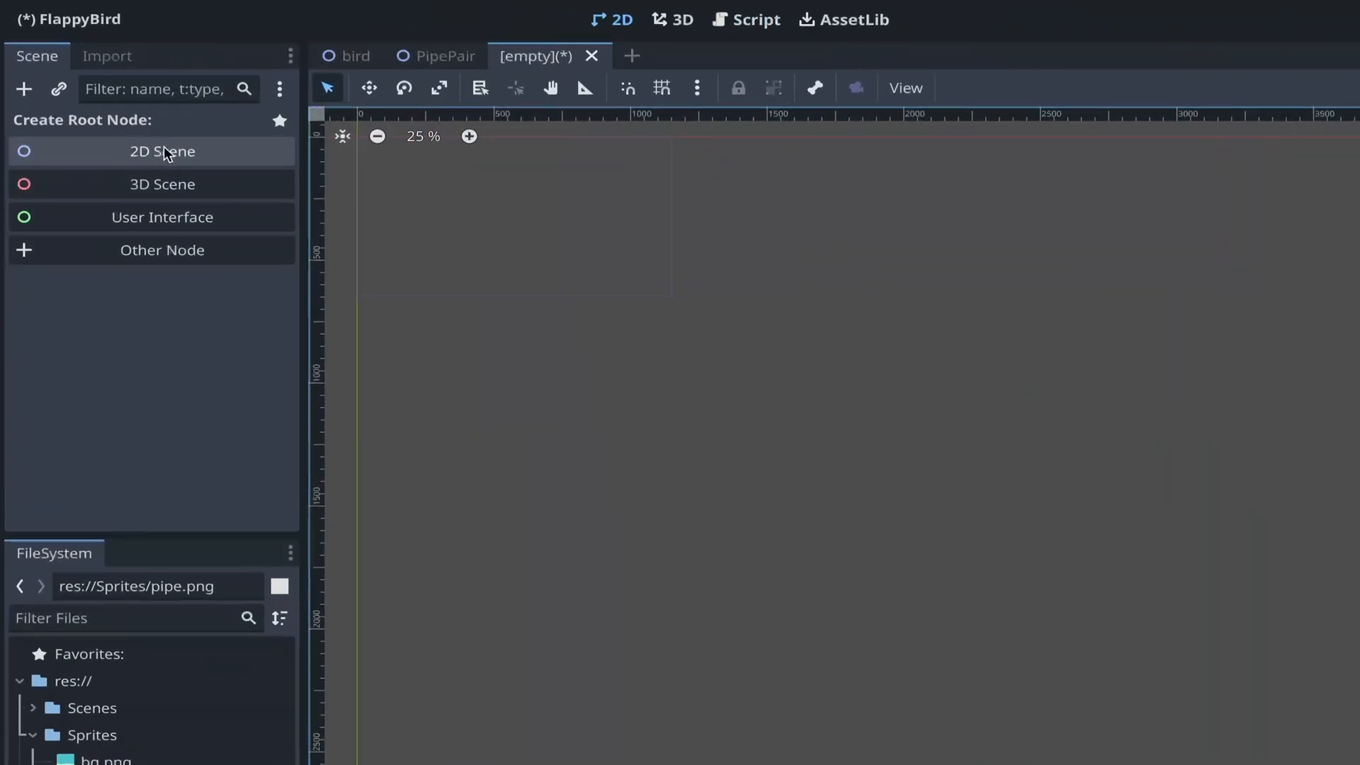
Step: Rename the root node World, instance bird.tscn under it, and set world.tscn as main scene
{"action": "left_click", "coordinate": [161, 152]}
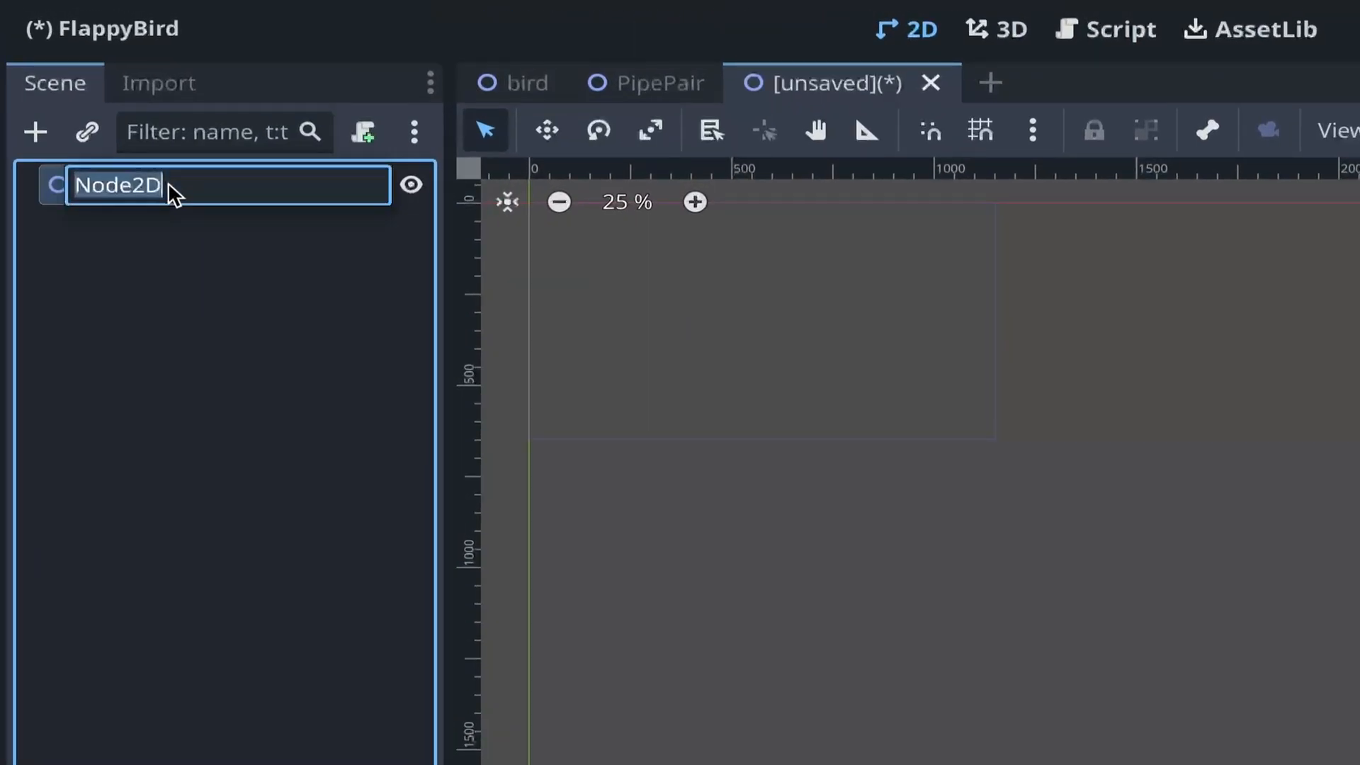
{"action": "type", "text": "World"}
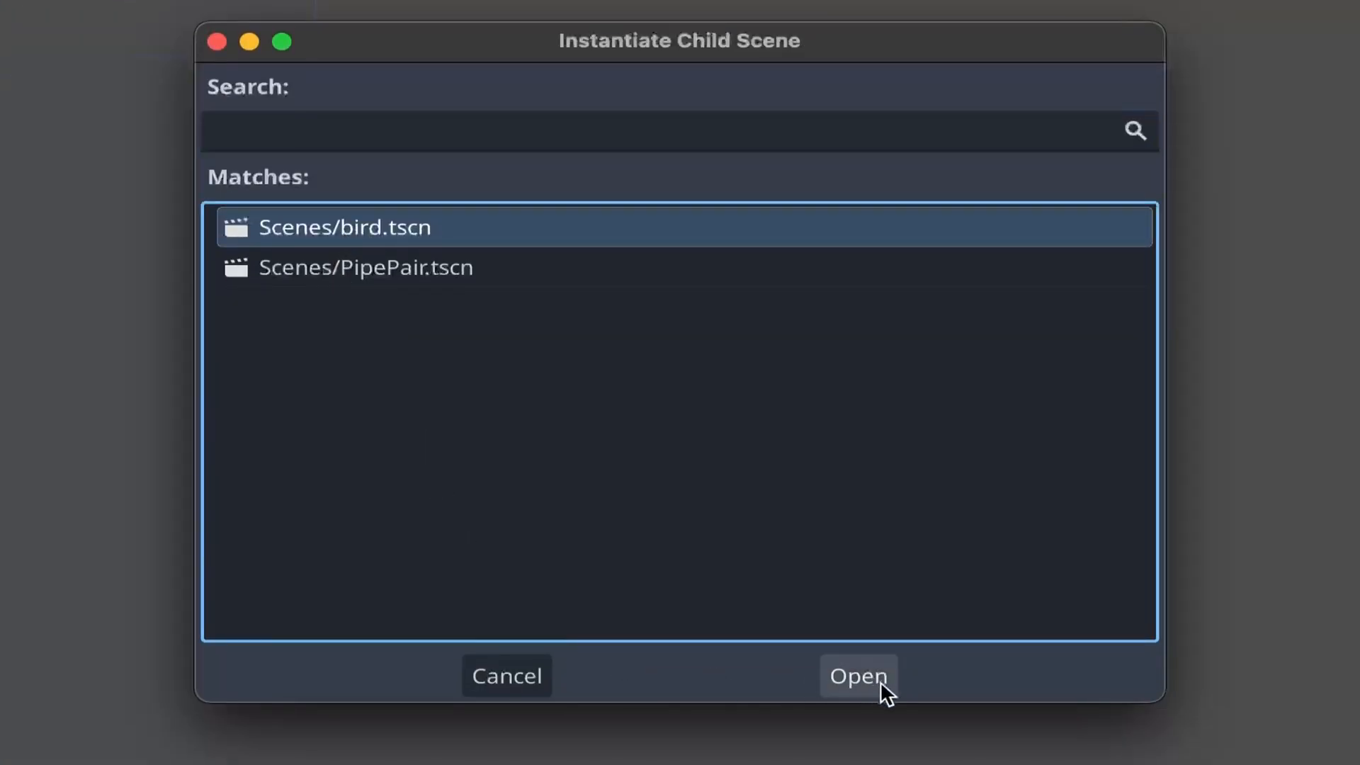
{"action": "left_click", "coordinate": [857, 677]}
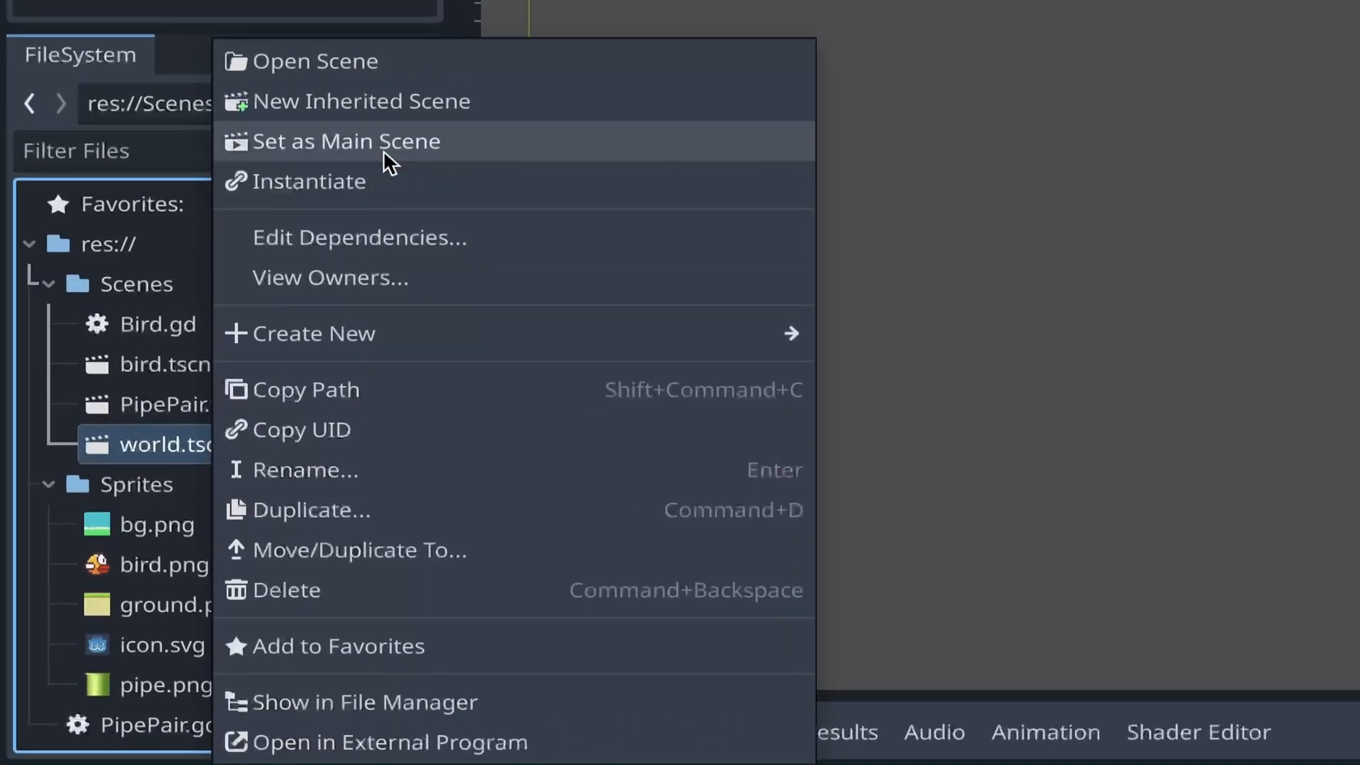
{"action": "left_click", "coordinate": [345, 141]}
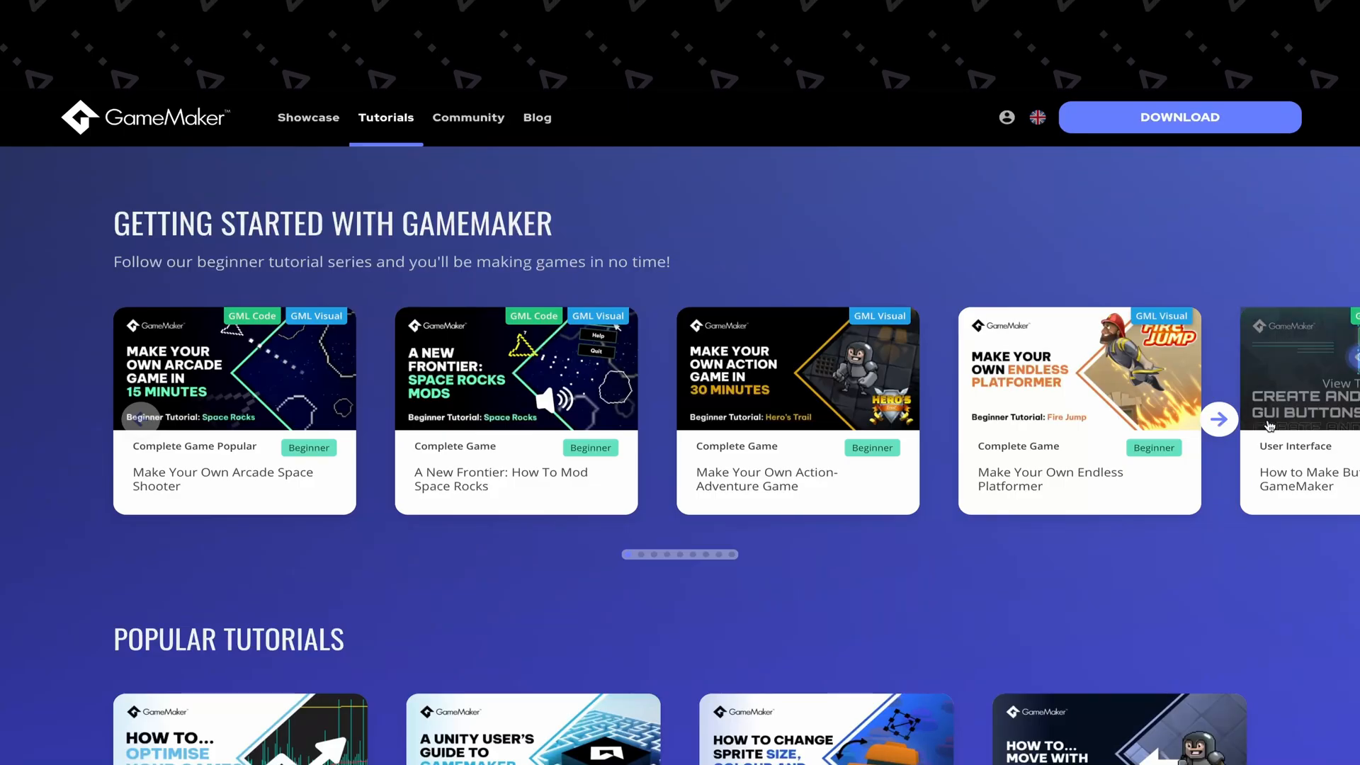
Step: Page the beginner tutorial carousel to its end and scroll down to Popular Tutorials
{"action": "left_click", "coordinate": [1218, 419]}
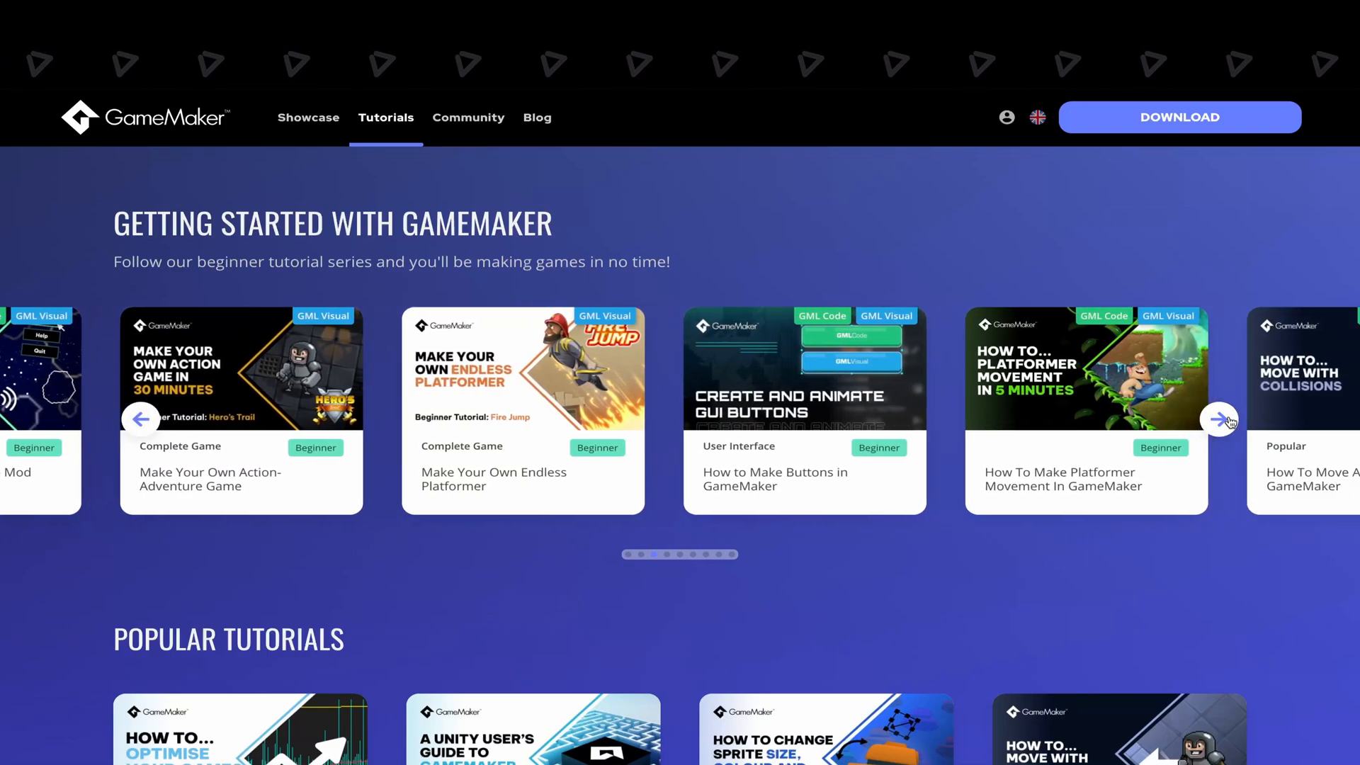
{"action": "left_click", "coordinate": [1220, 419]}
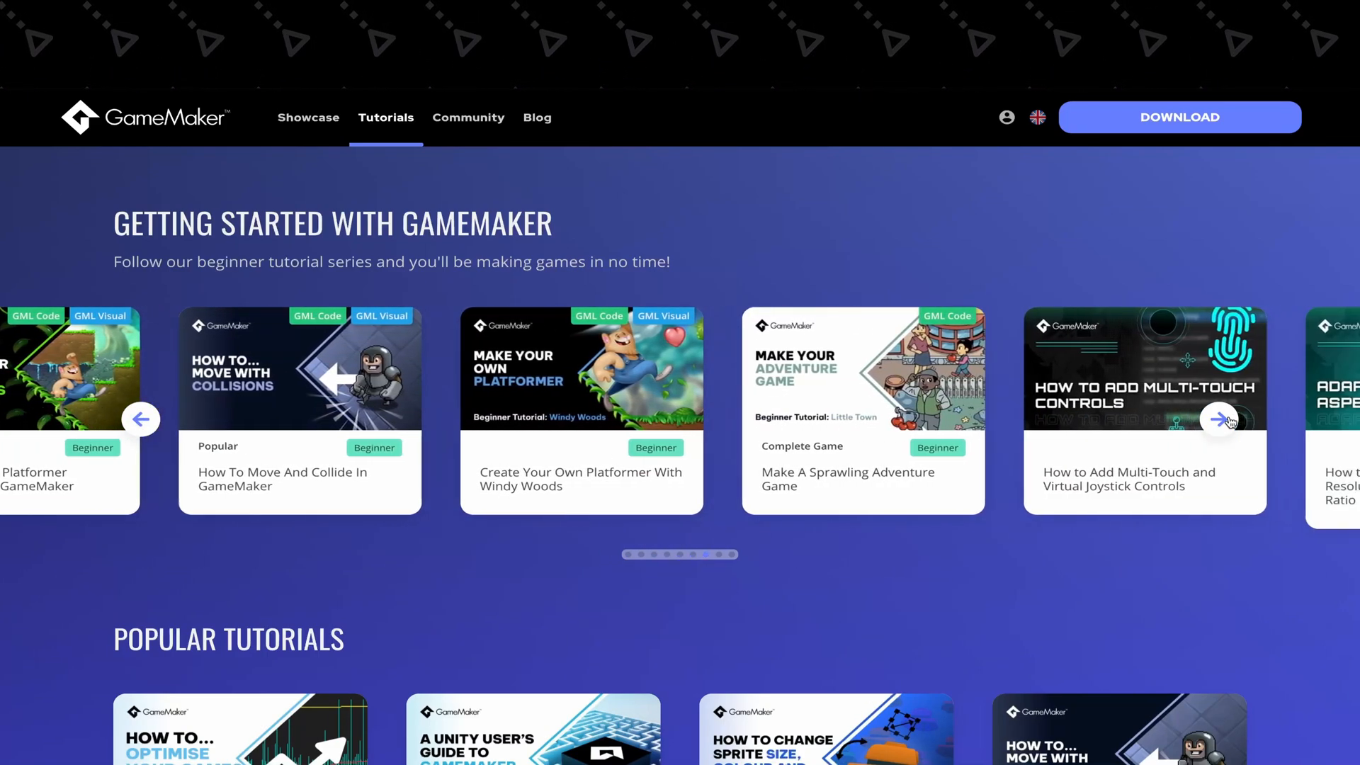
{"action": "left_click", "coordinate": [1218, 419]}
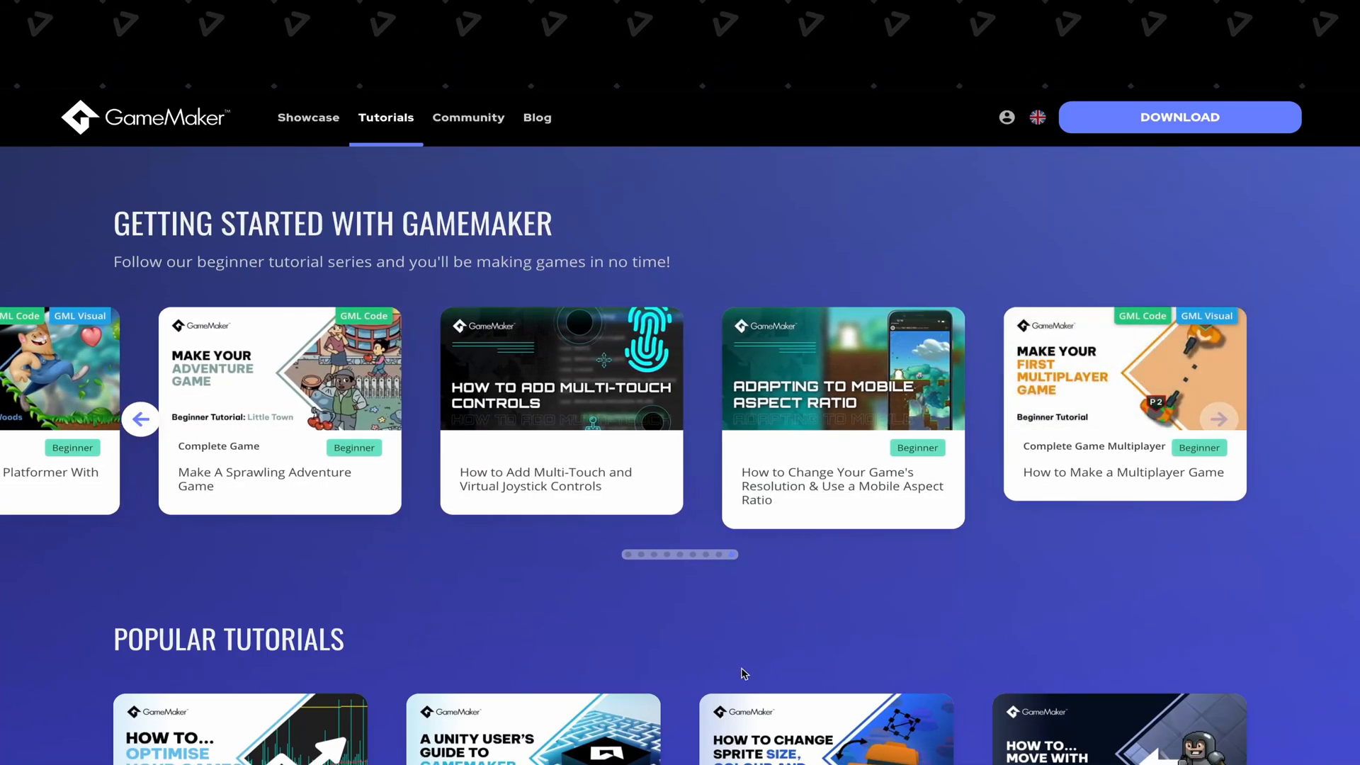
{"action": "scroll", "scroll_direction": "down", "scroll_amount": 3}
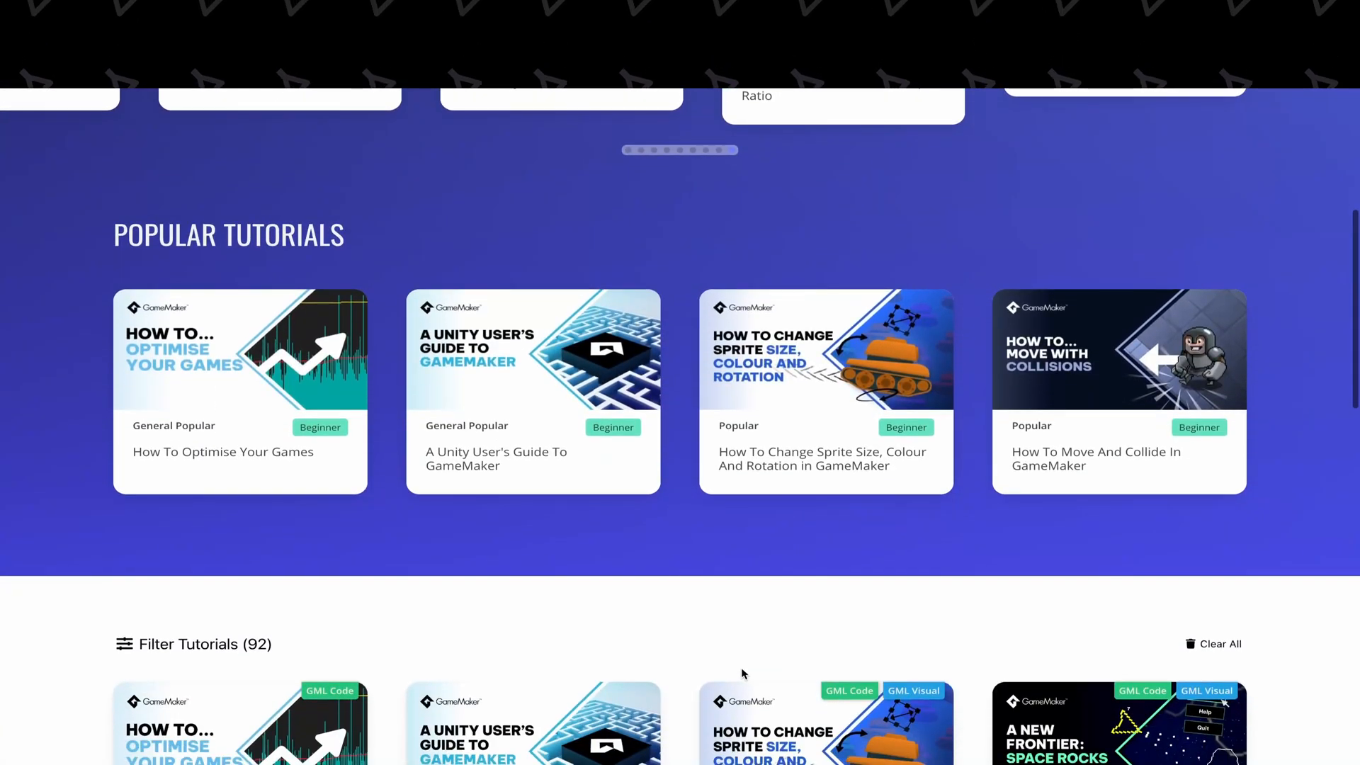
{"action": "scroll", "scroll_direction": "down", "scroll_amount": 3}
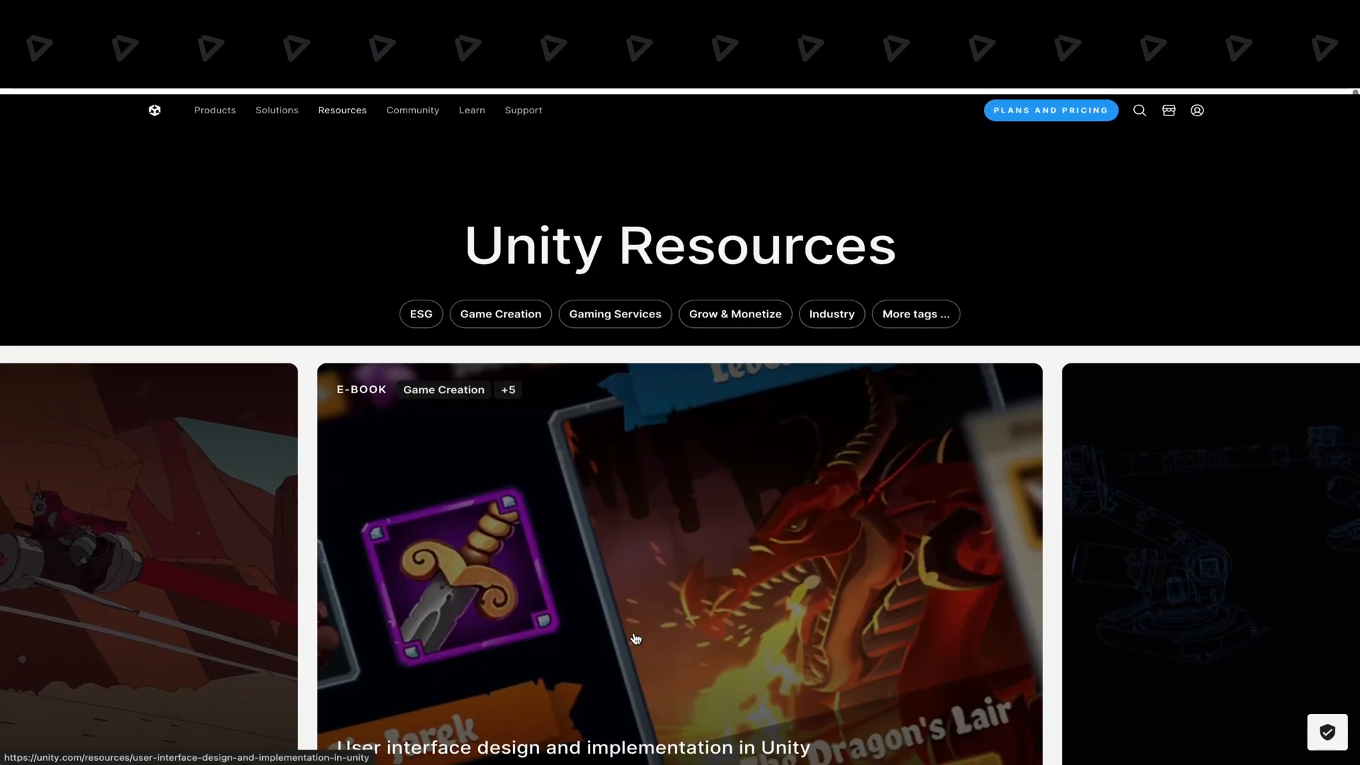
{"action": "scroll", "scroll_direction": "down", "scroll_amount": 3}
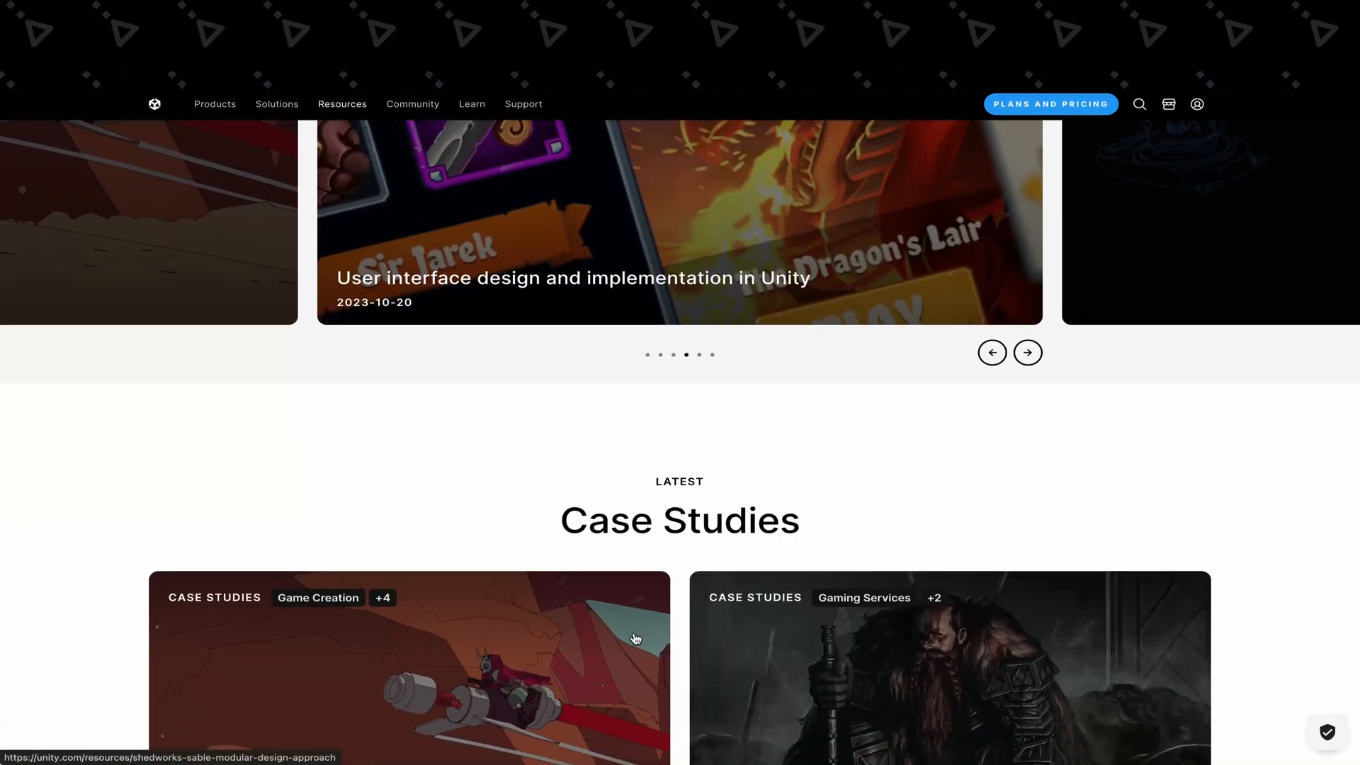
{"action": "scroll", "scroll_direction": "down", "scroll_amount": 3}
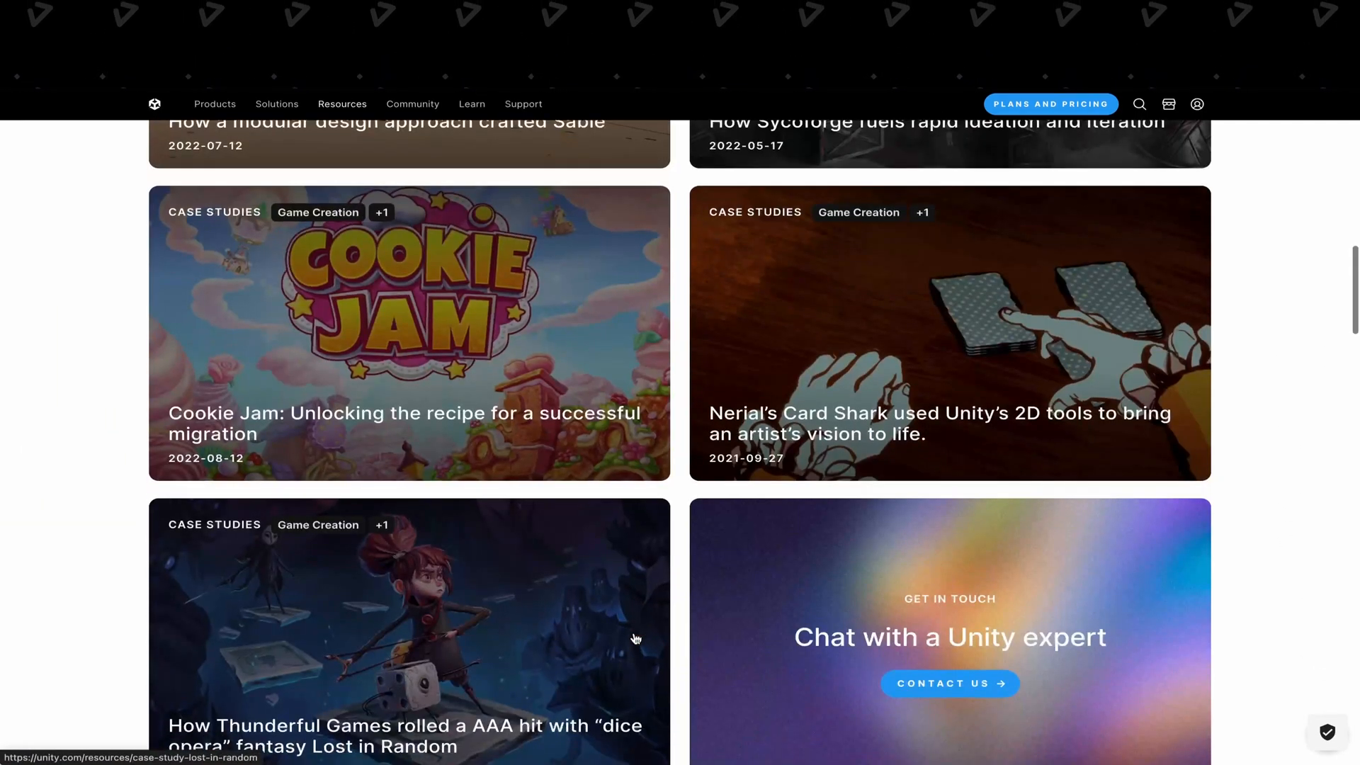
{"action": "scroll", "scroll_direction": "down", "scroll_amount": 3}
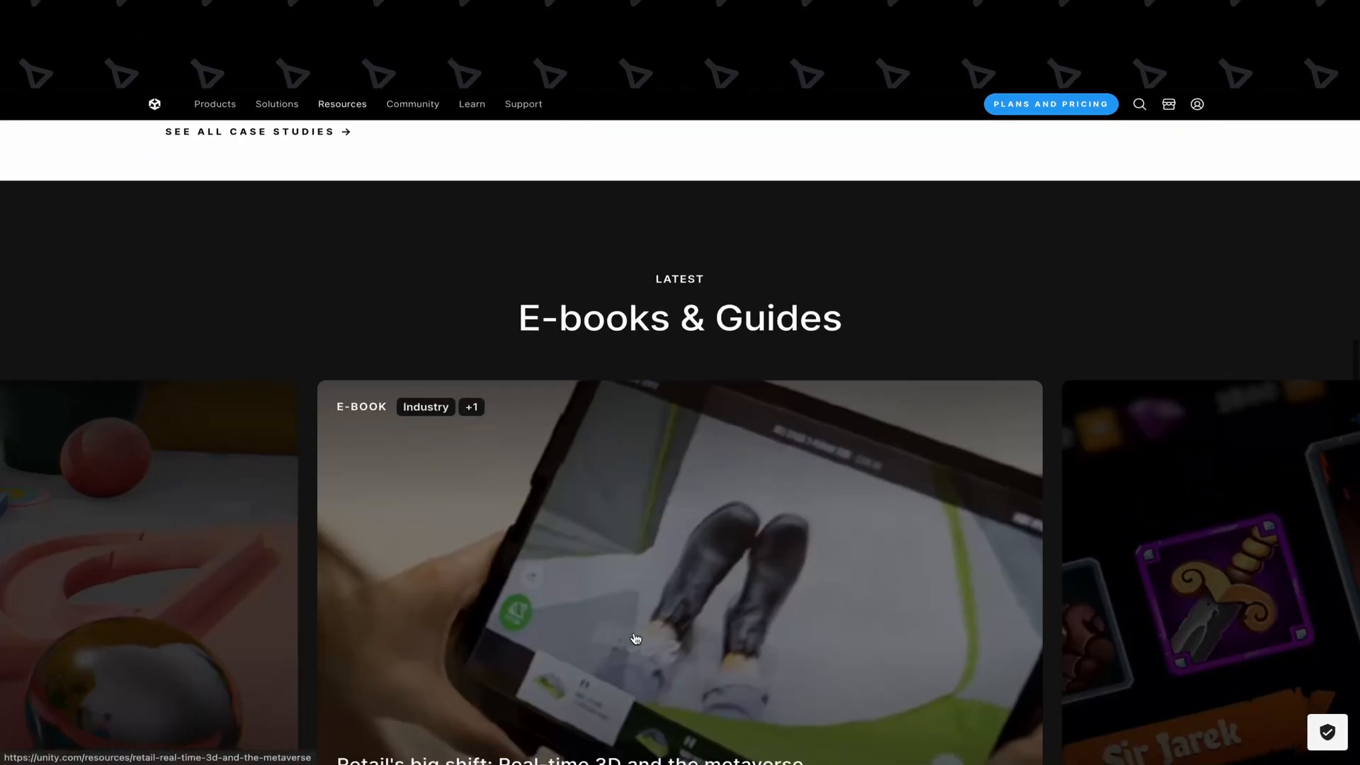
{"action": "scroll", "scroll_direction": "down", "scroll_amount": 3}
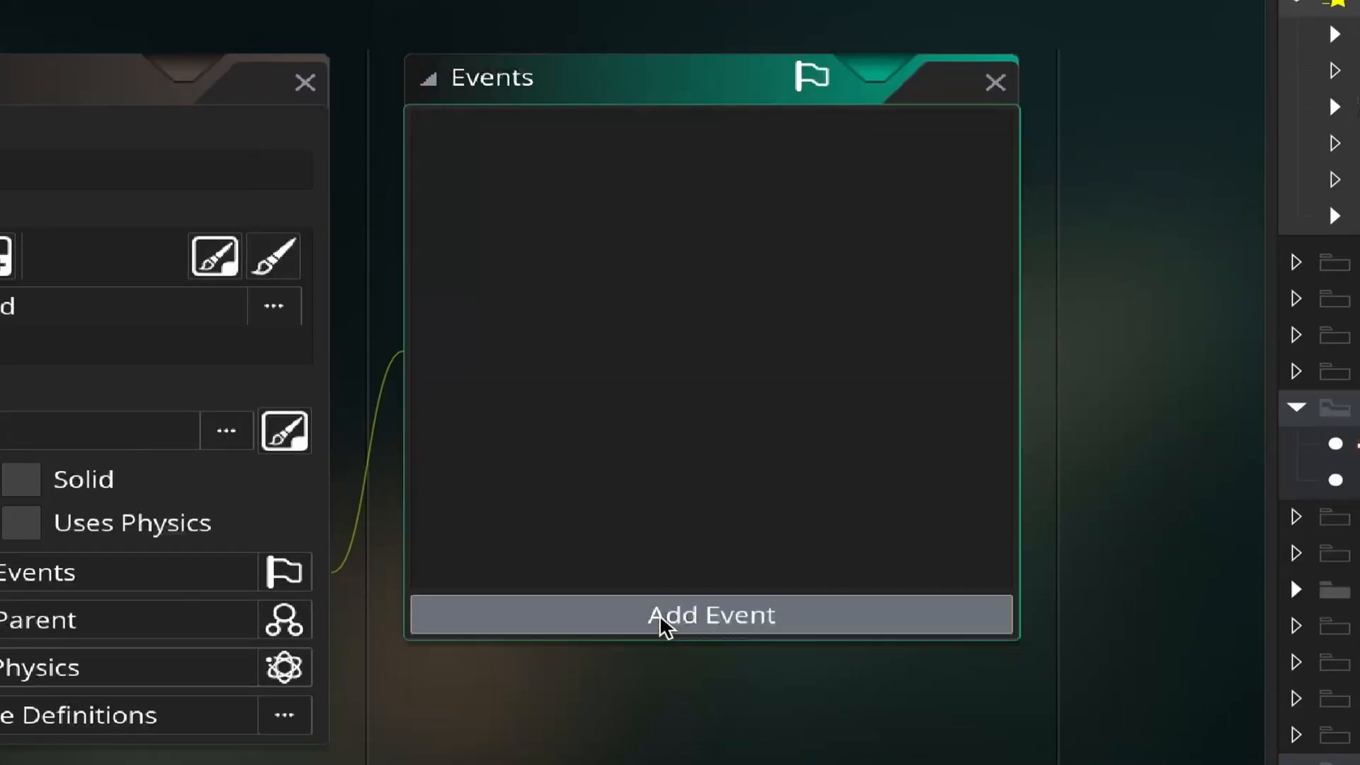
Step: Add a GML Code Step event to the Bird with motion_add(gravity_direction, -5); in the flap check
{"action": "left_click", "coordinate": [710, 613]}
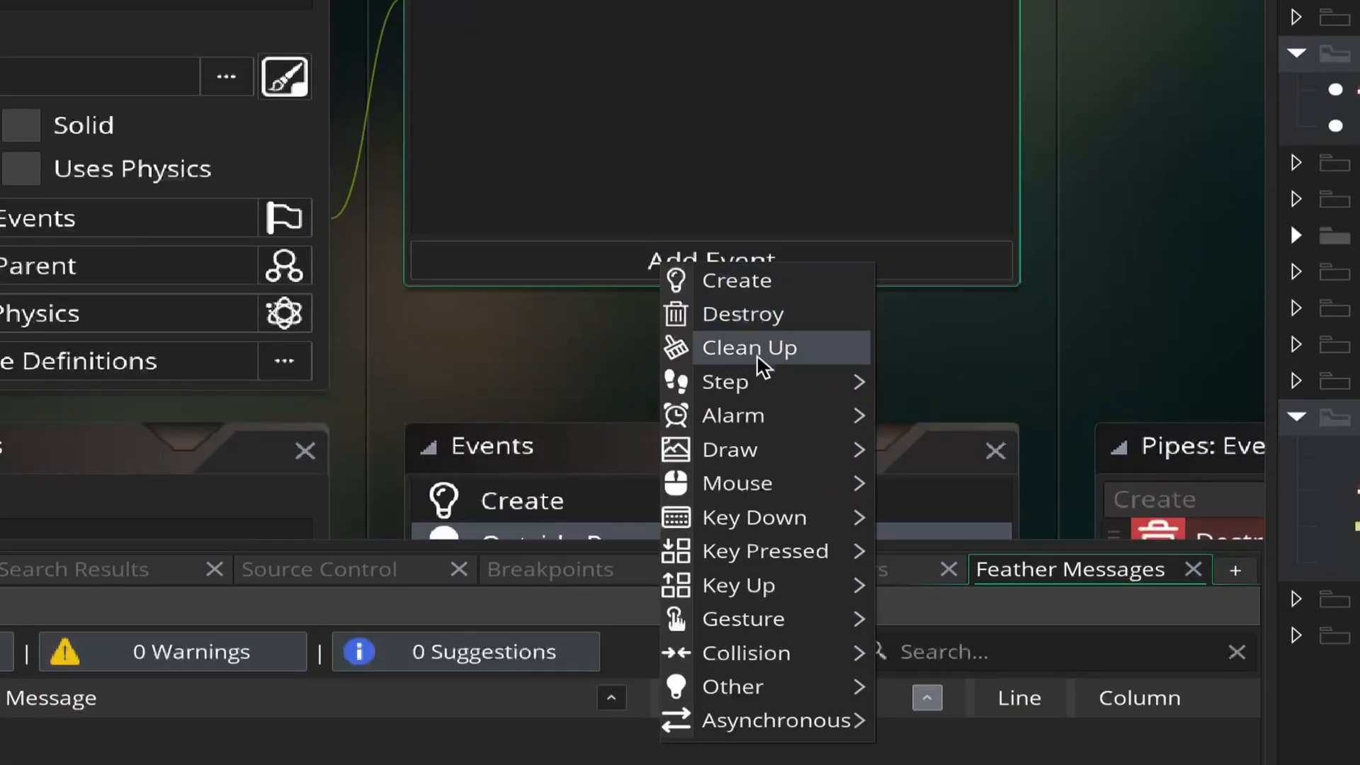
{"action": "mouse_move", "coordinate": [724, 381]}
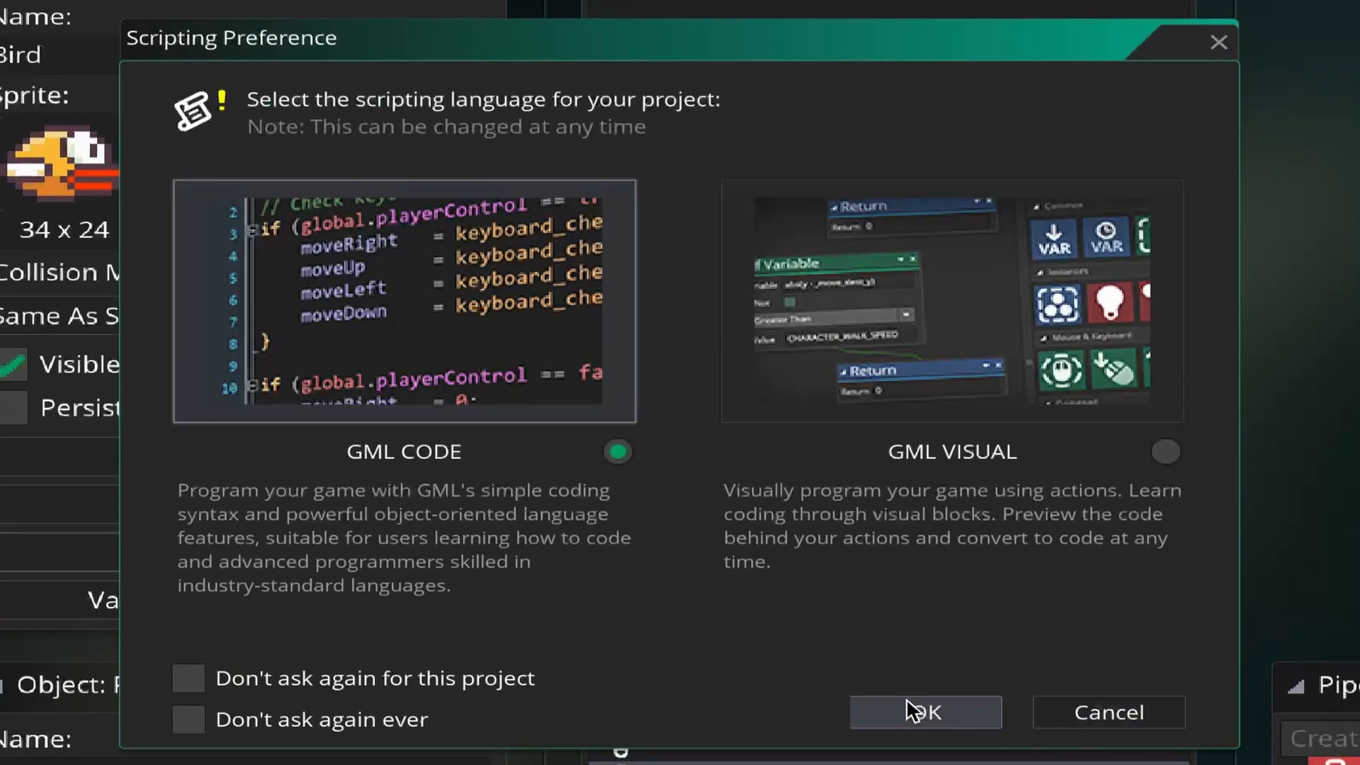
{"action": "left_click", "coordinate": [924, 712]}
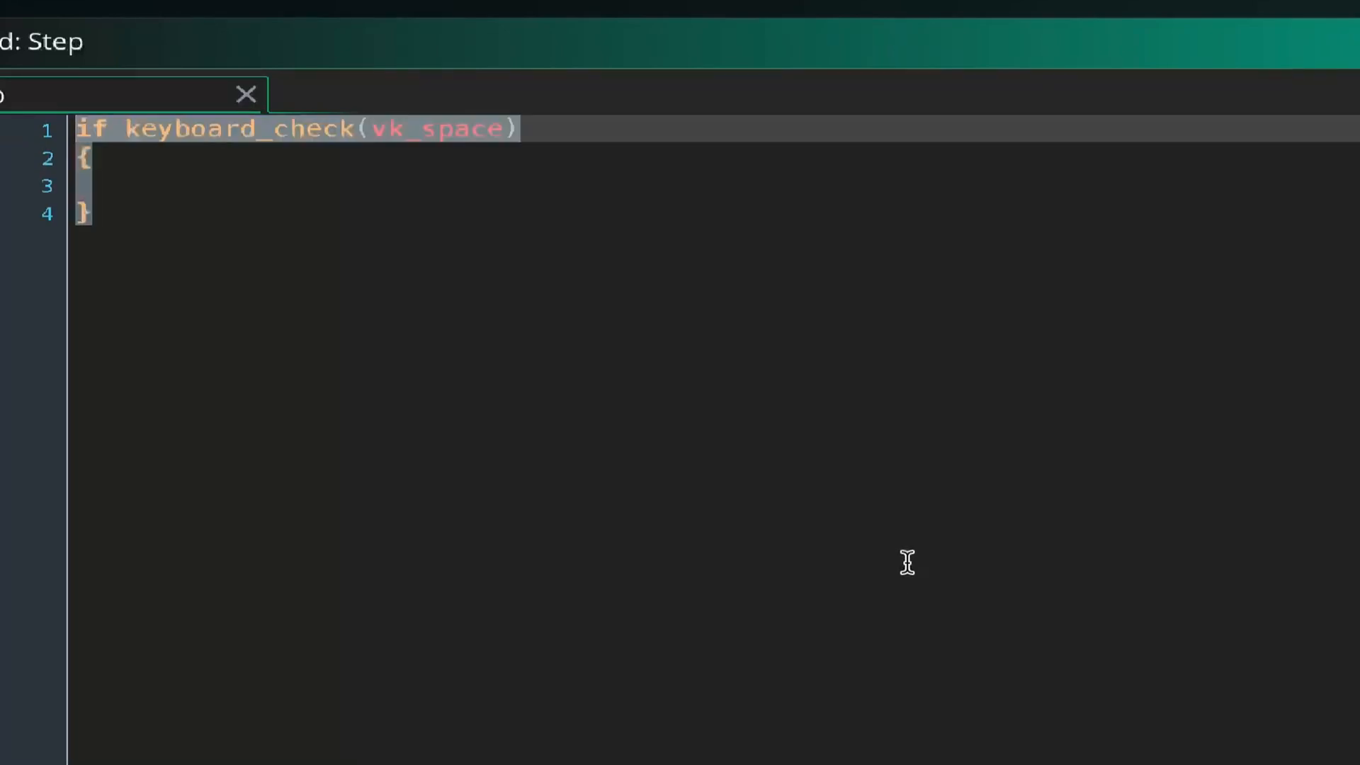
{"action": "type", "text": "motion_add(gravity_direction, -5);"}
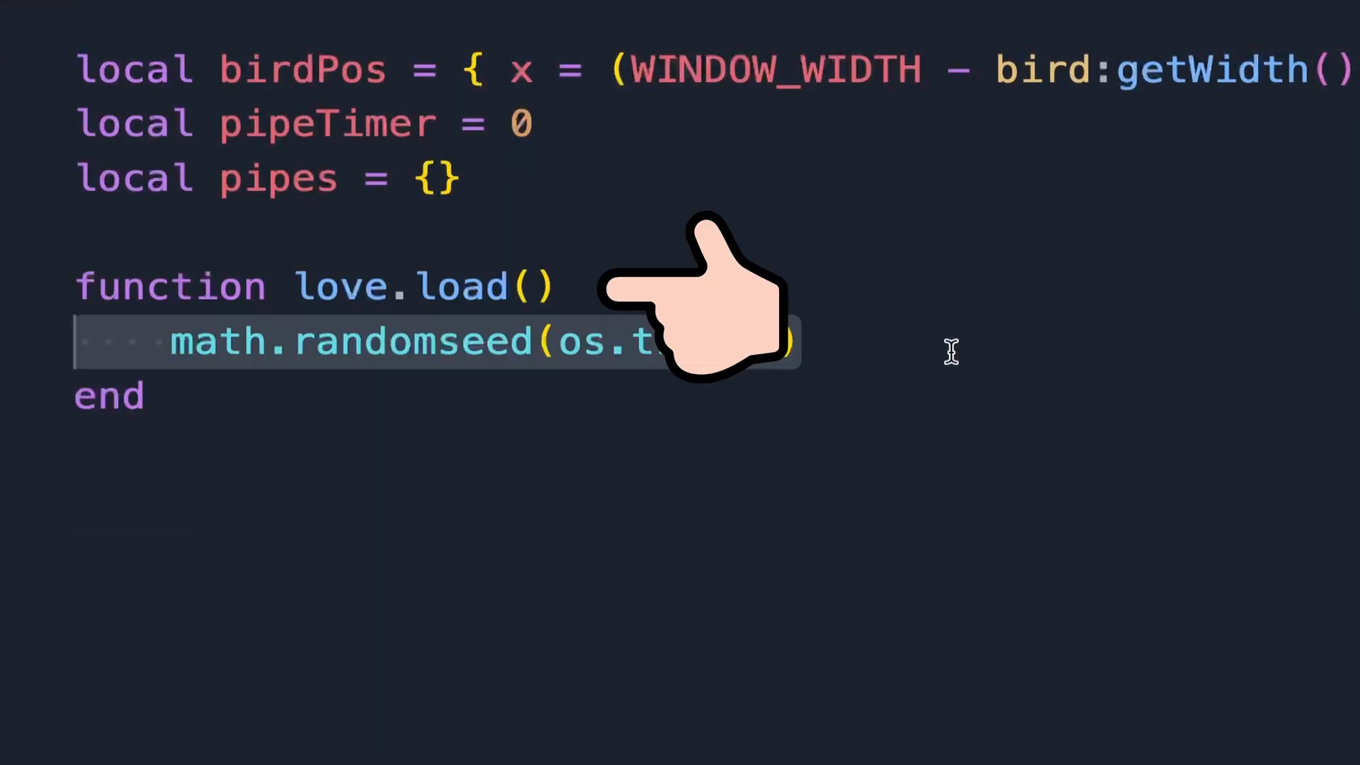
{"action": "scroll", "scroll_direction": "down", "scroll_amount": 3}
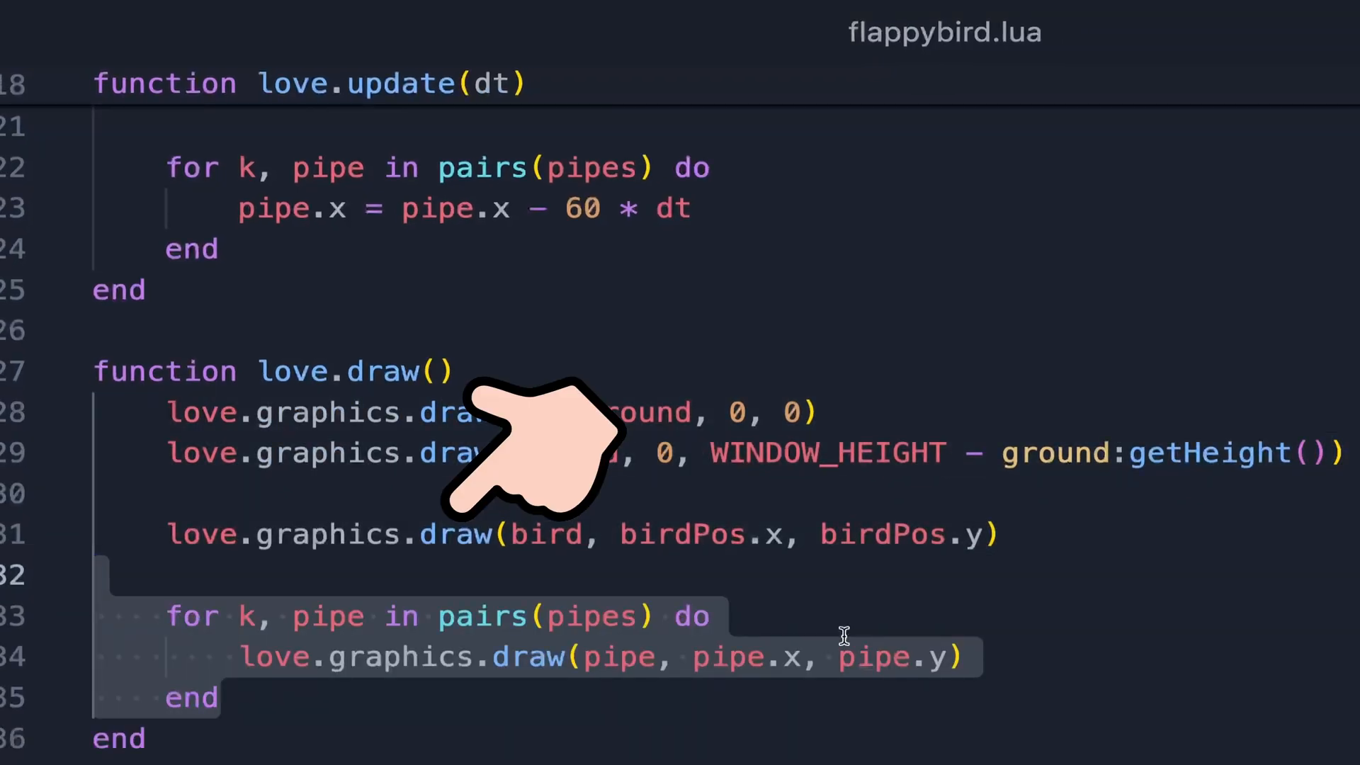
{"action": "scroll", "scroll_direction": "down", "scroll_amount": 3}
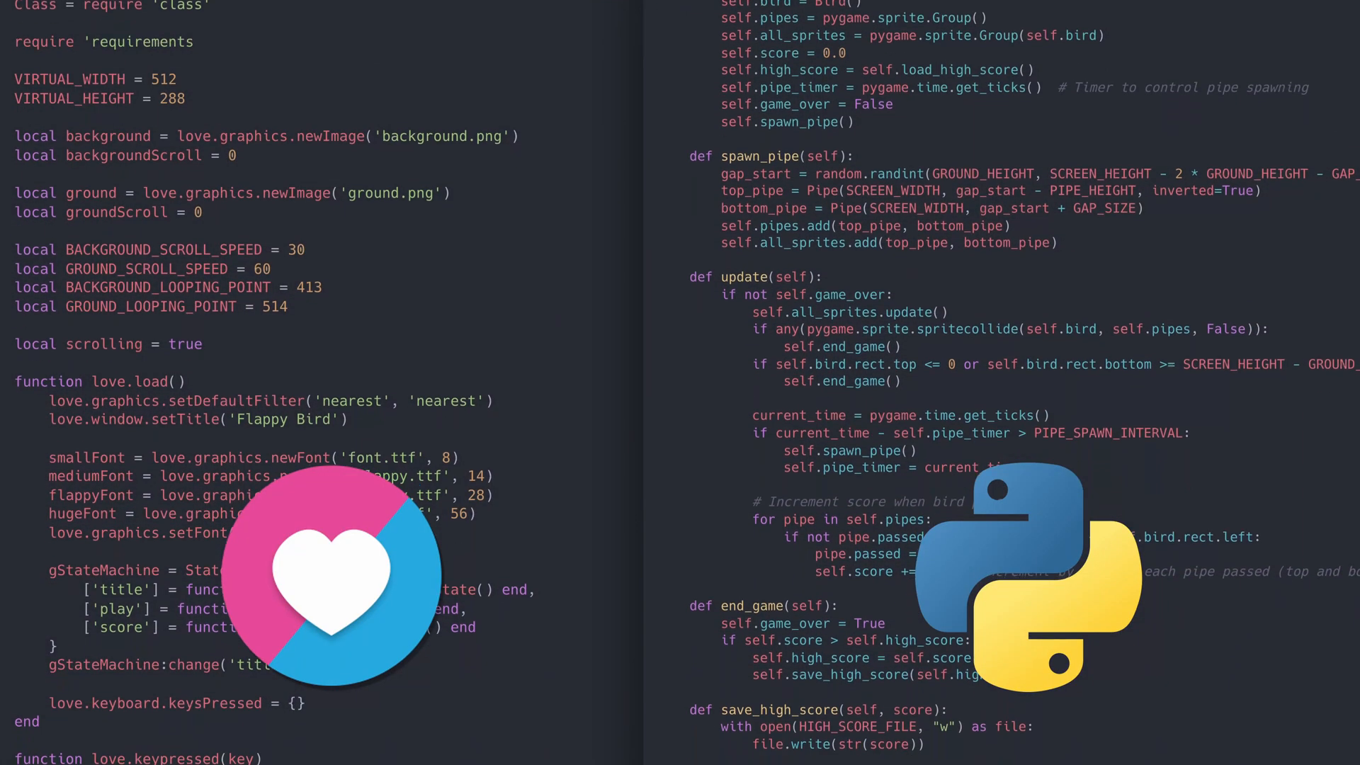
{"action": "scroll", "scroll_direction": "down", "scroll_amount": 3}
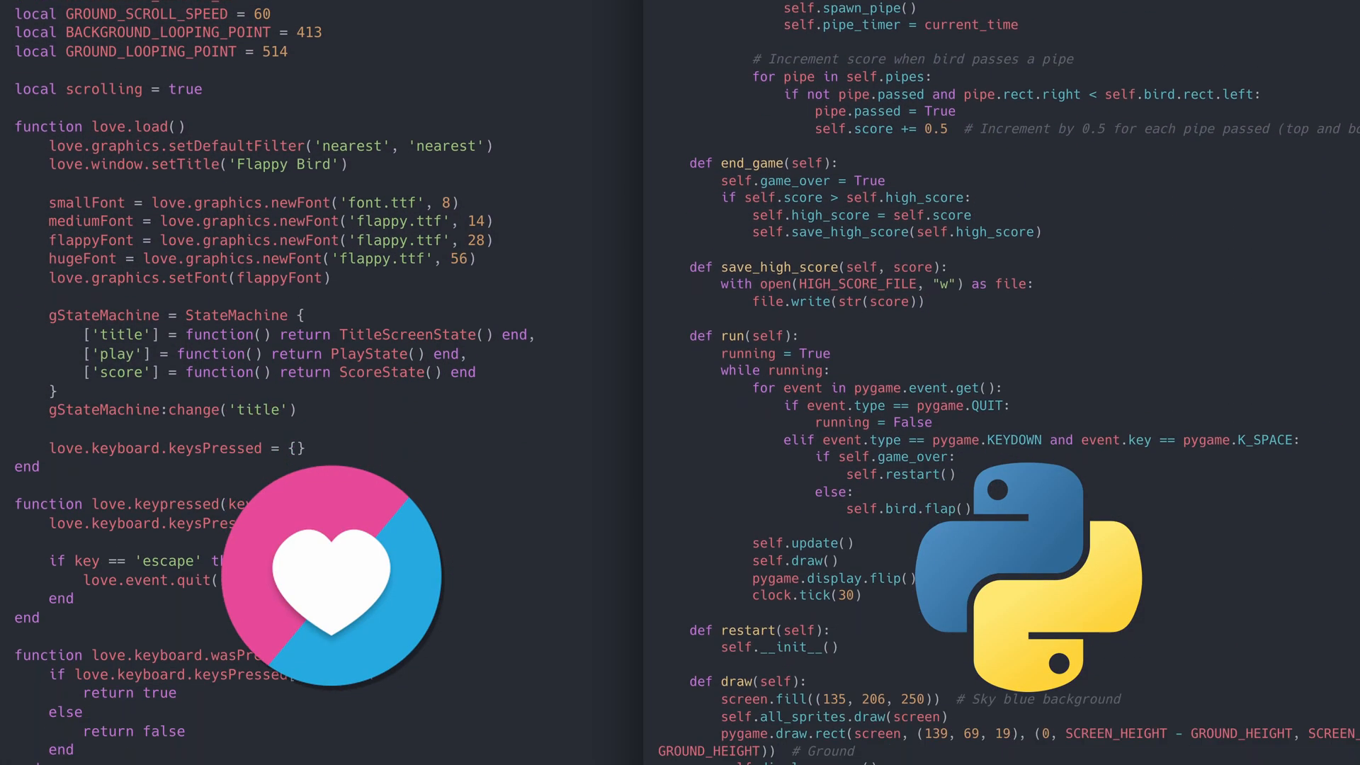
{"action": "scroll", "scroll_direction": "down", "scroll_amount": 3}
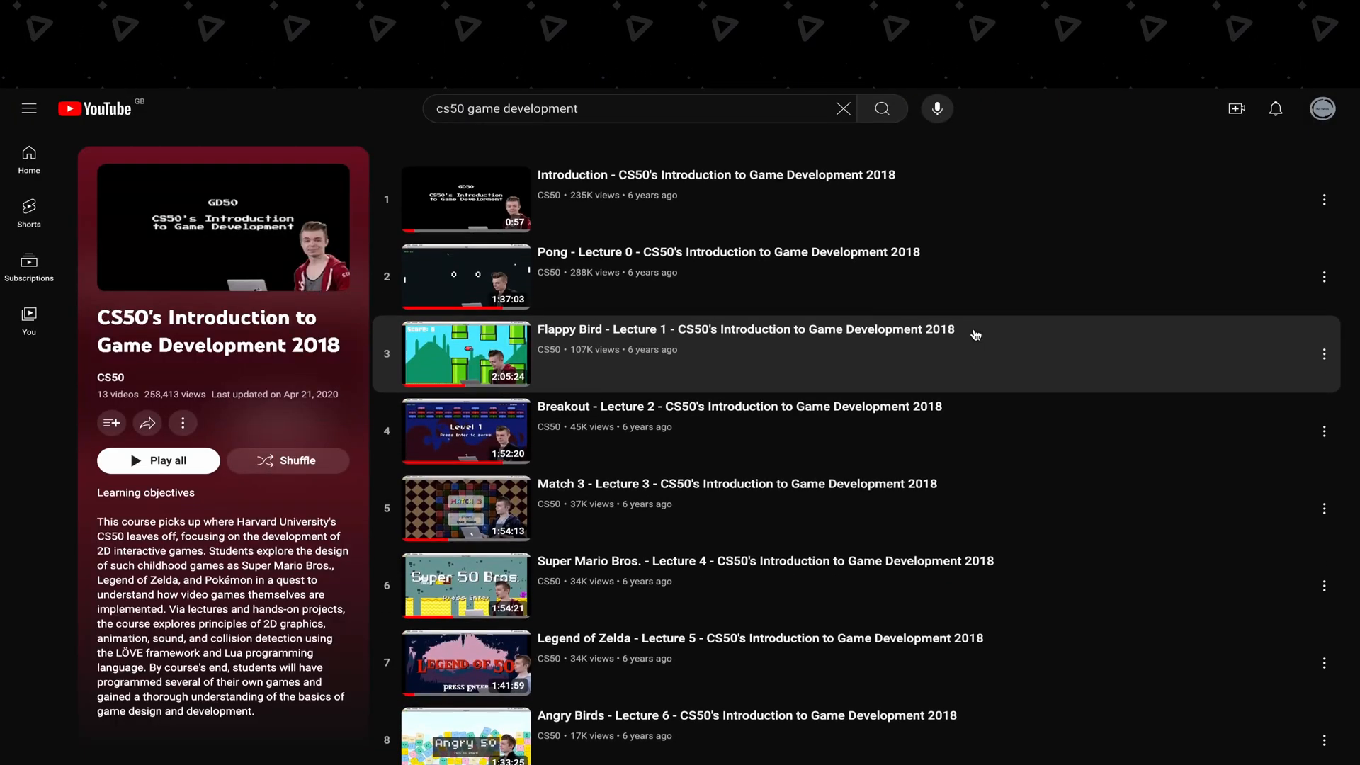
{"action": "scroll", "scroll_direction": "down", "scroll_amount": 3}
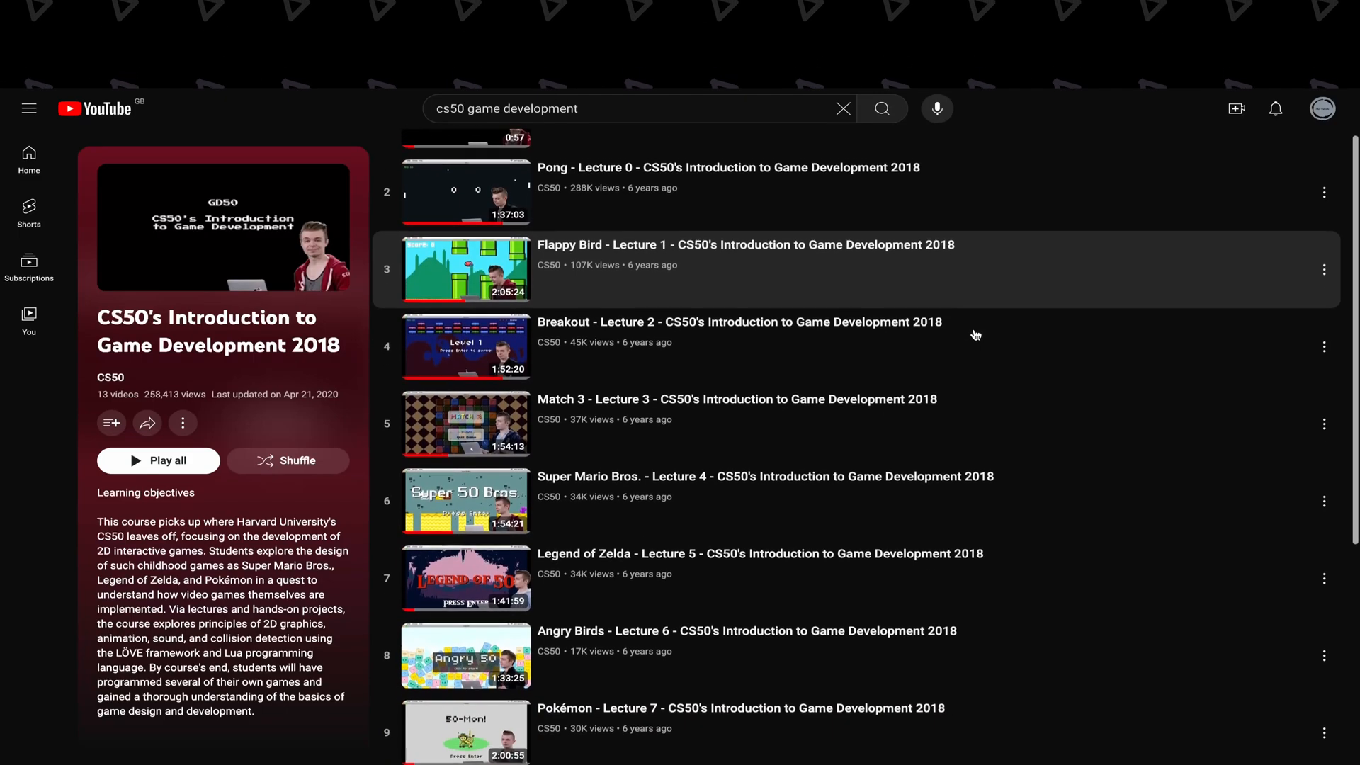
{"action": "scroll", "scroll_direction": "down", "scroll_amount": 3}
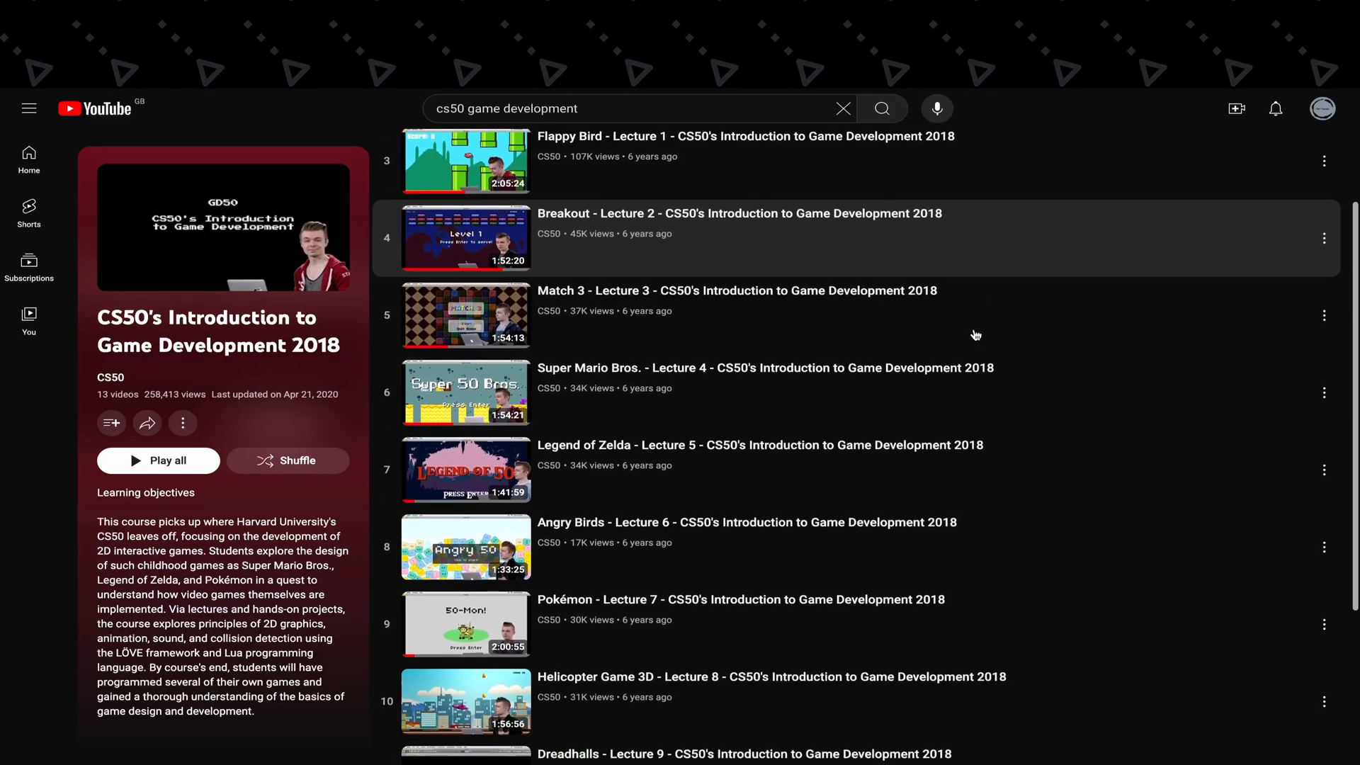
{"action": "scroll", "scroll_direction": "down", "scroll_amount": 3}
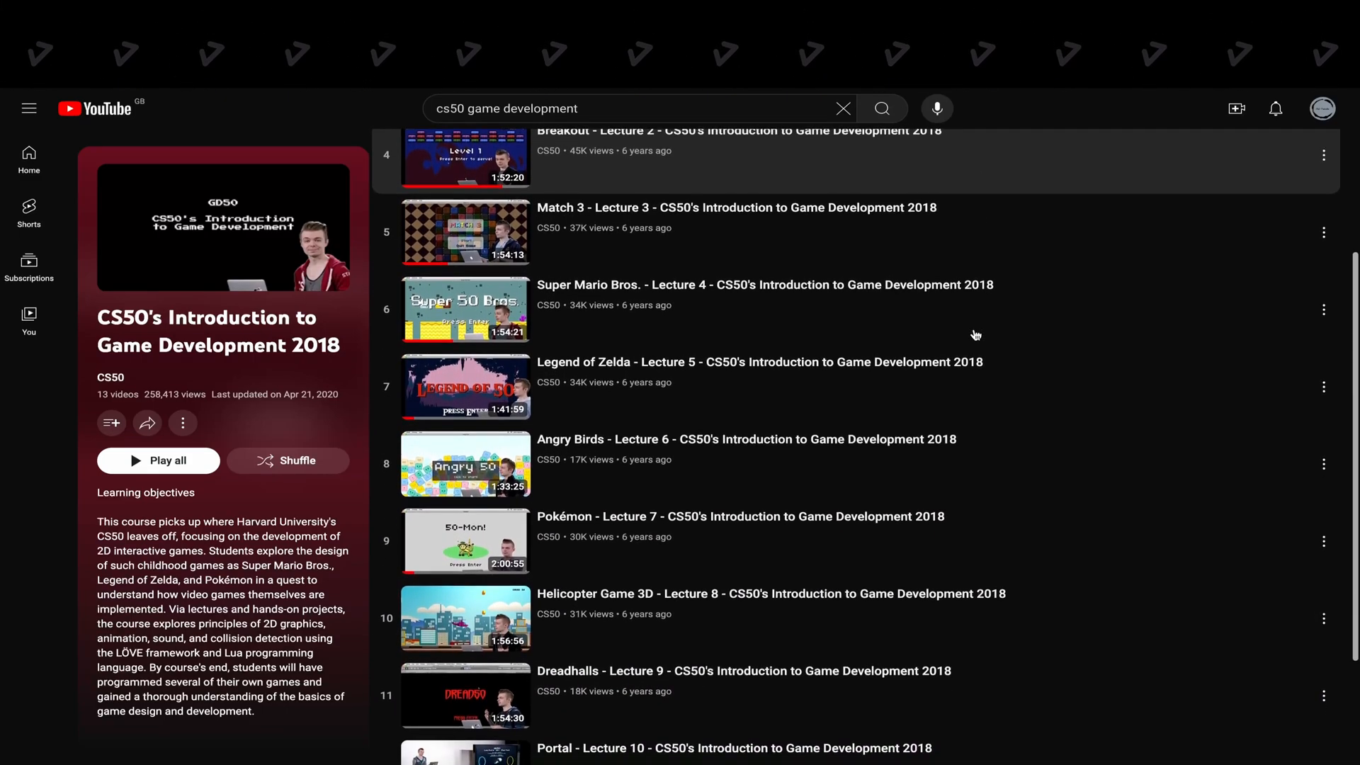
{"action": "scroll", "scroll_direction": "down", "scroll_amount": 3}
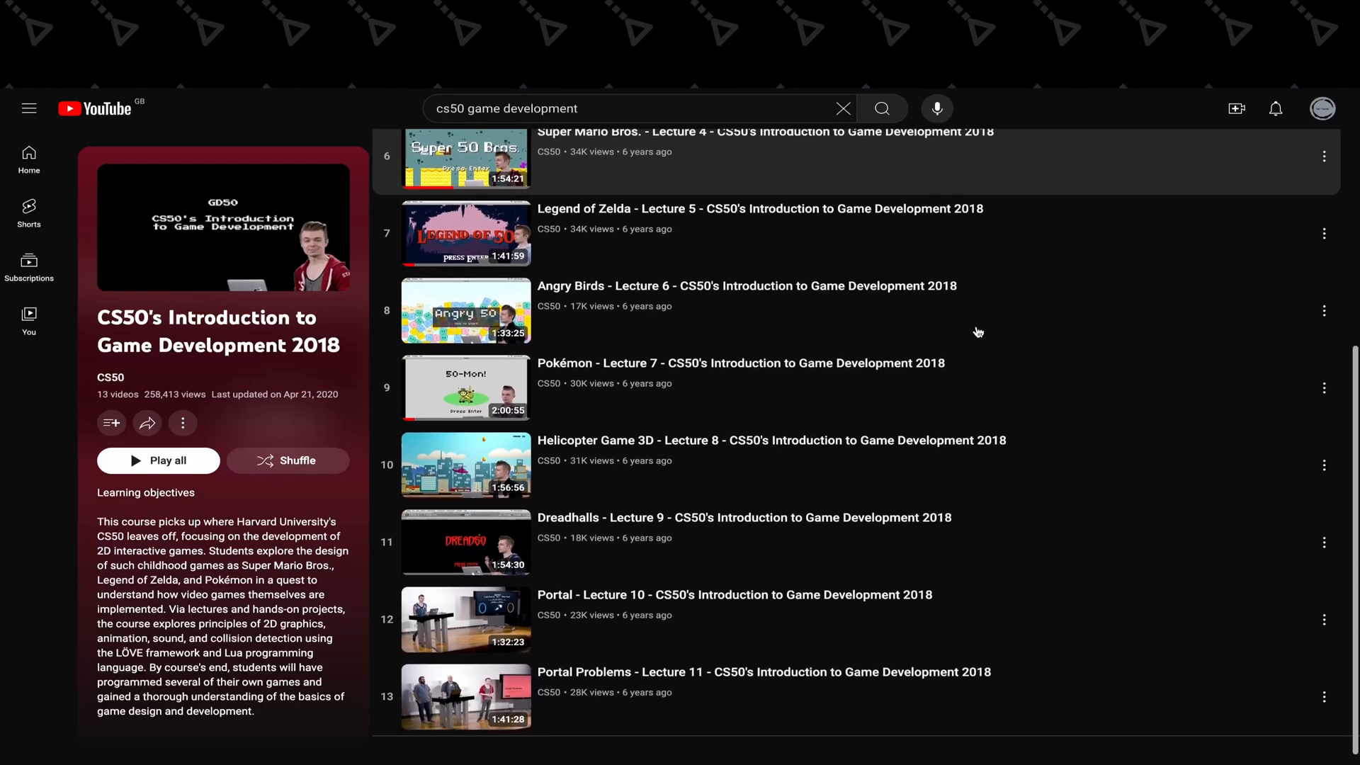
{"action": "scroll", "scroll_direction": "down", "scroll_amount": 3}
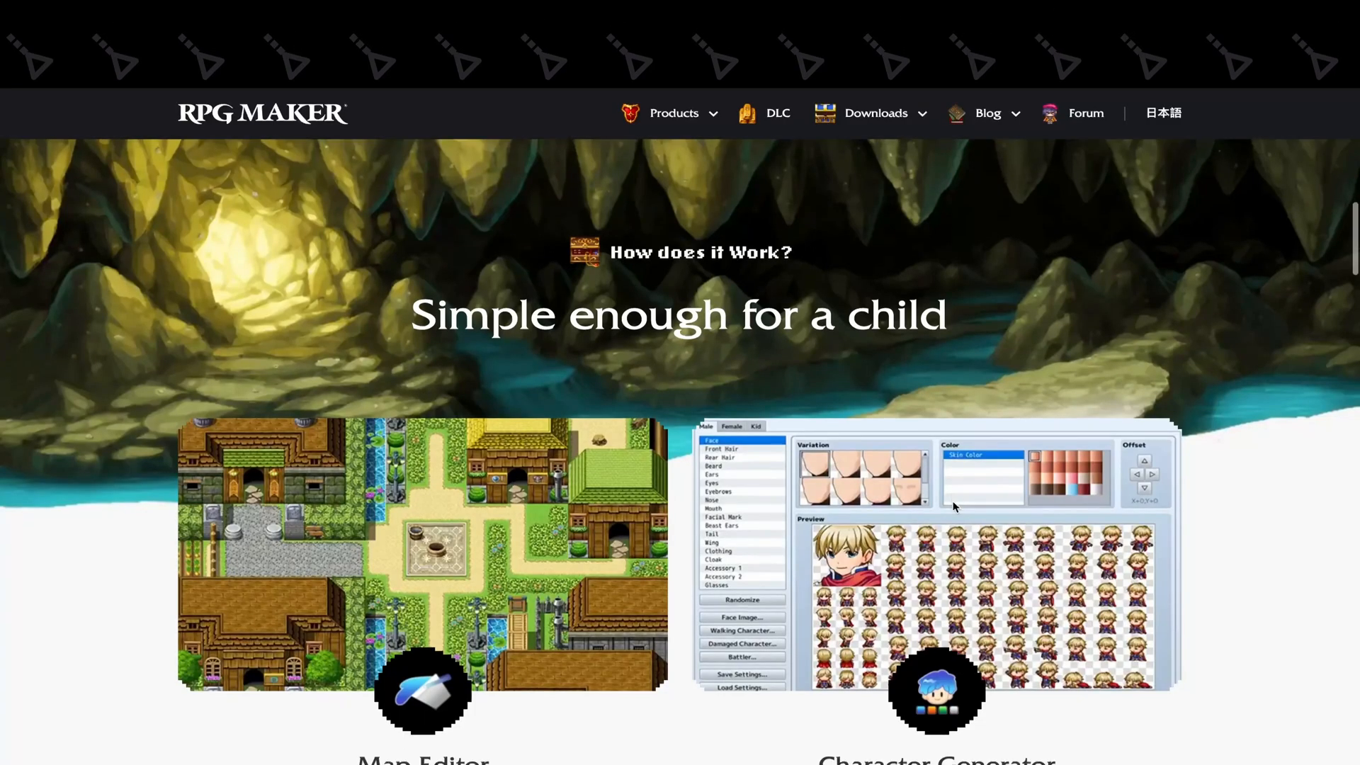
Step: Scroll the RPG Maker homepage past the feature cards to the Product Line and DLC sections
{"action": "scroll", "scroll_direction": "down", "scroll_amount": 3}
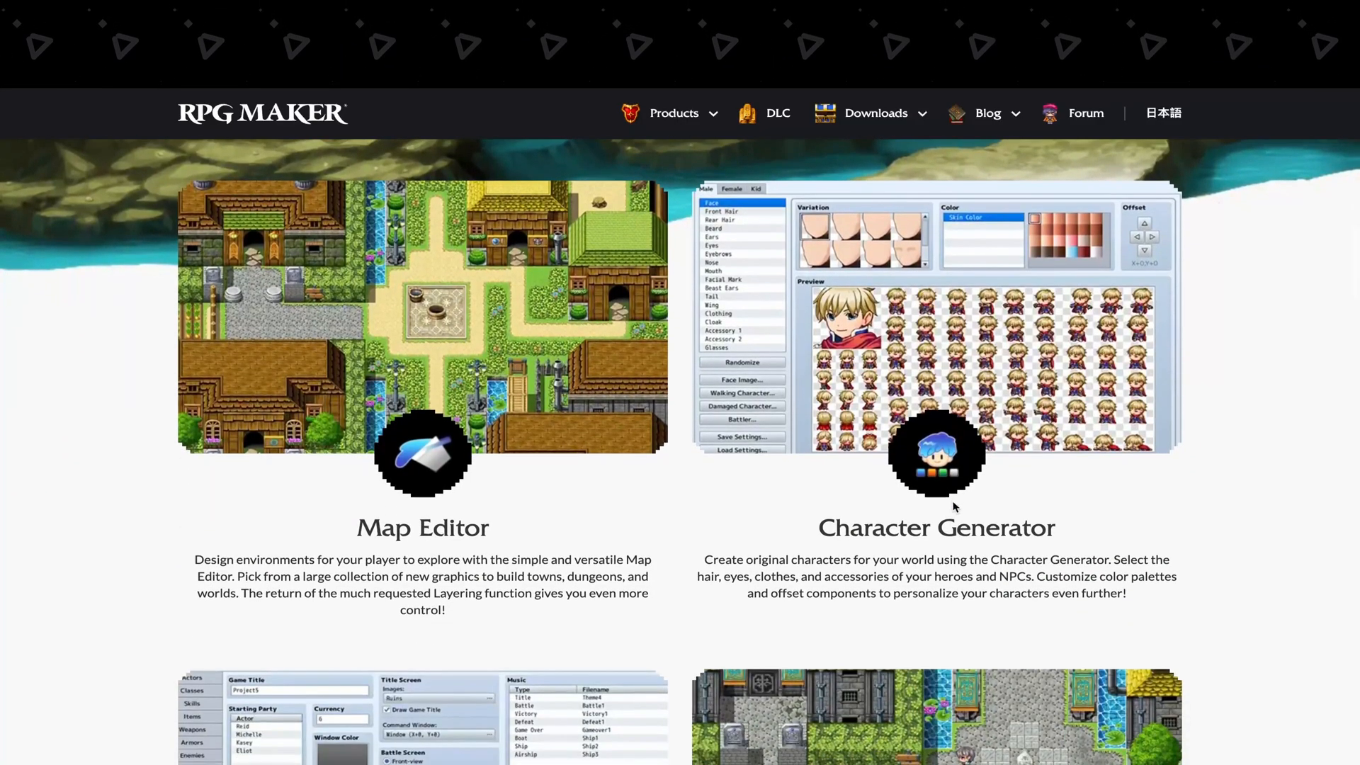
{"action": "scroll", "scroll_direction": "down", "scroll_amount": 3}
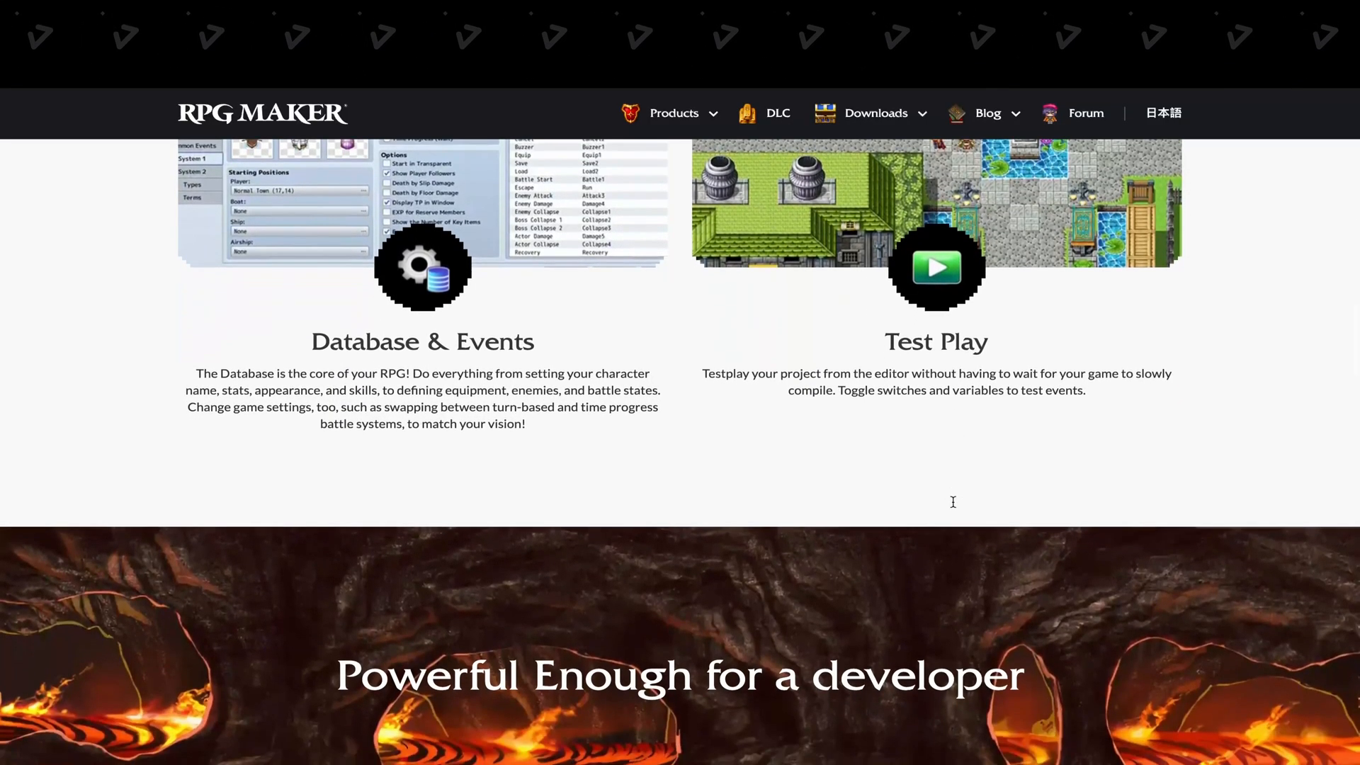
{"action": "scroll", "scroll_direction": "down", "scroll_amount": 3}
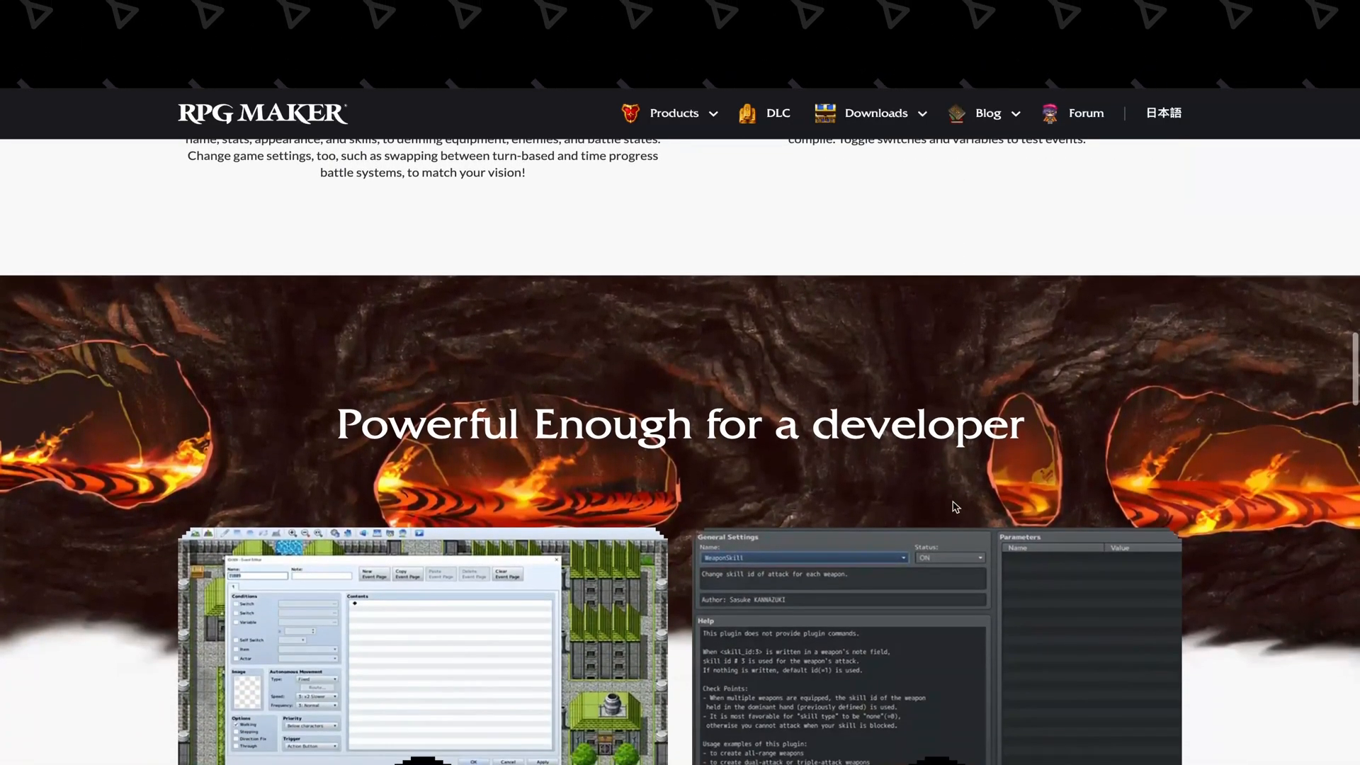
{"action": "scroll", "scroll_direction": "down", "scroll_amount": 3}
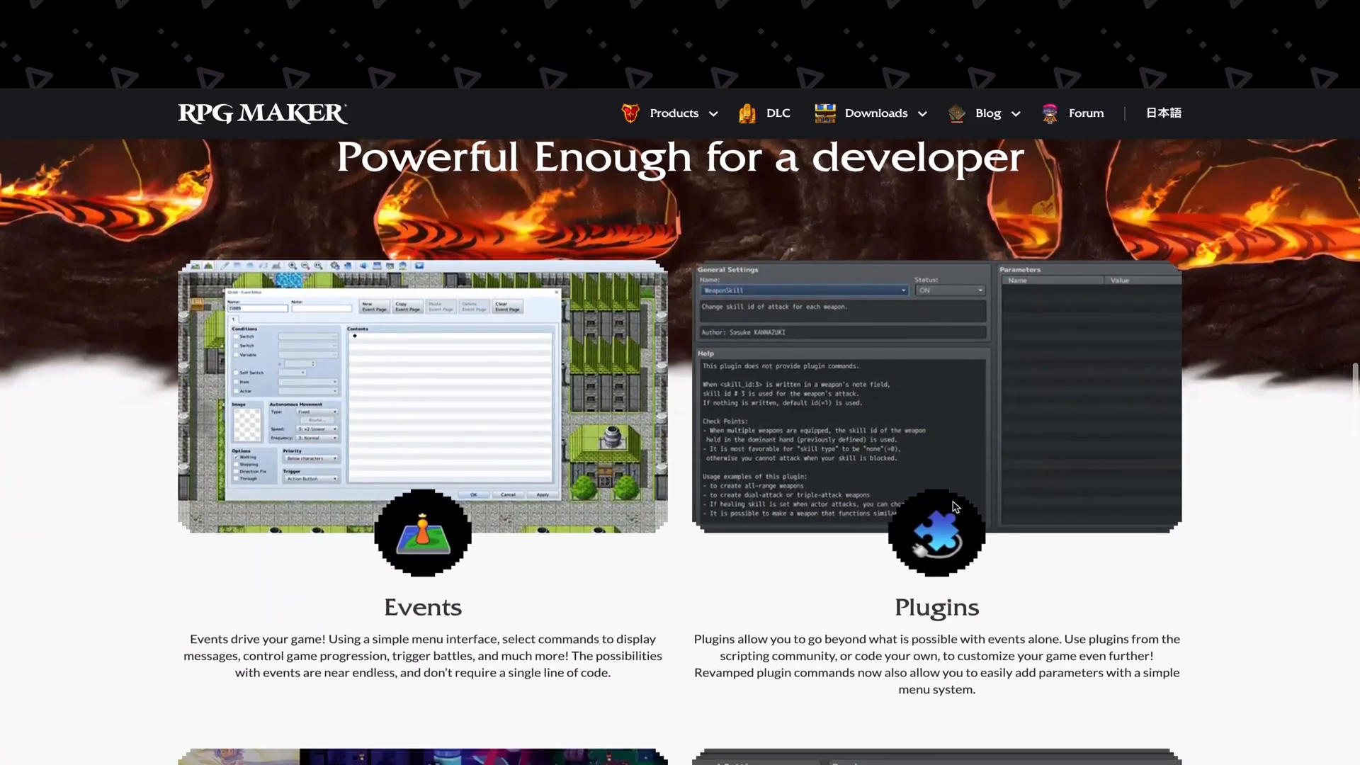
{"action": "scroll", "scroll_direction": "down", "scroll_amount": 3}
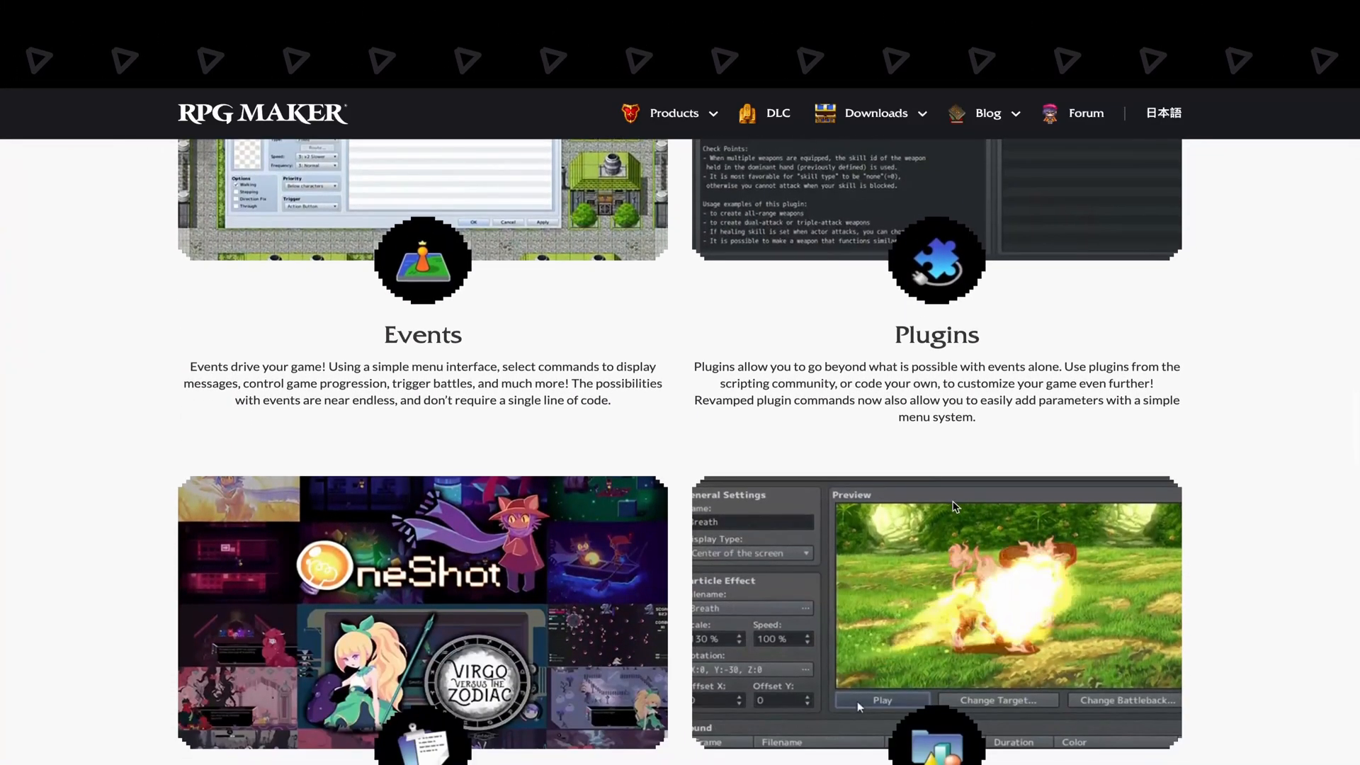
{"action": "scroll", "scroll_direction": "down", "scroll_amount": 3}
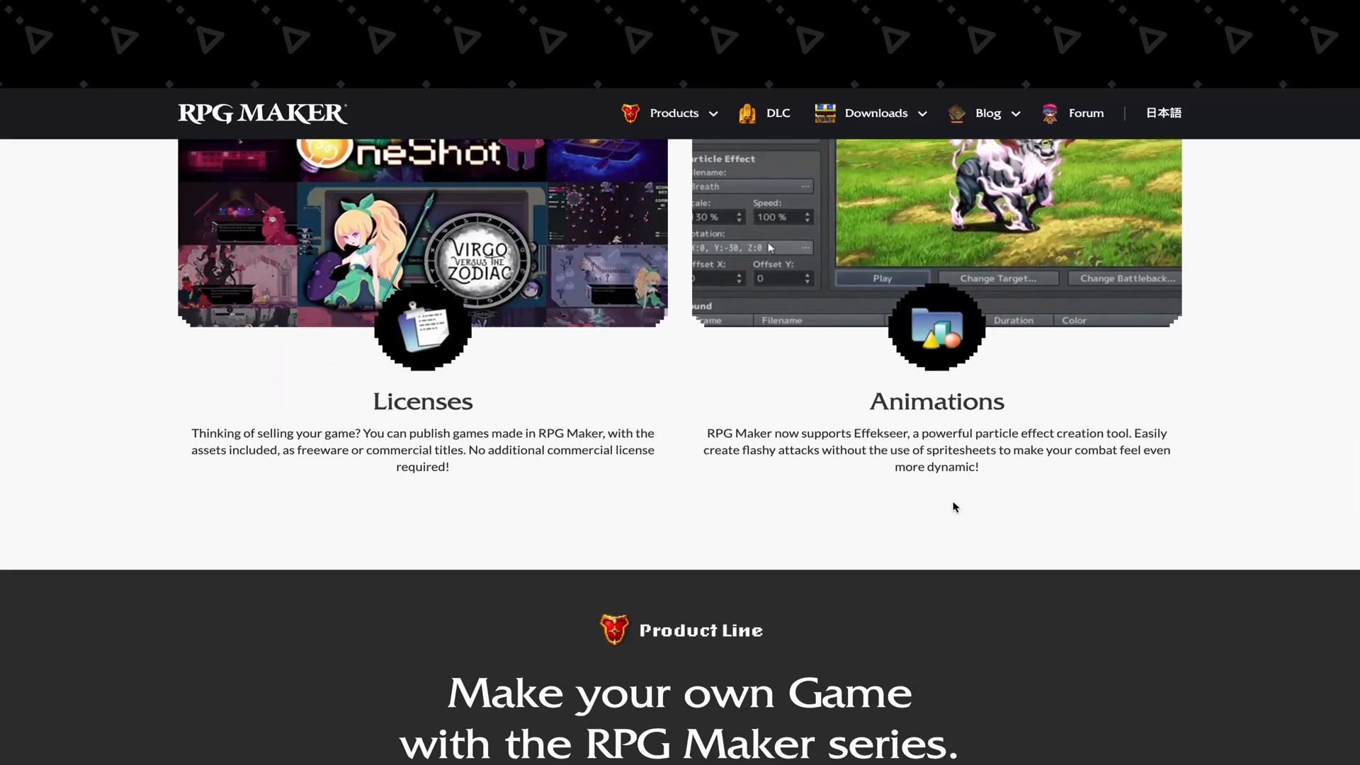
{"action": "scroll", "scroll_direction": "down", "scroll_amount": 3}
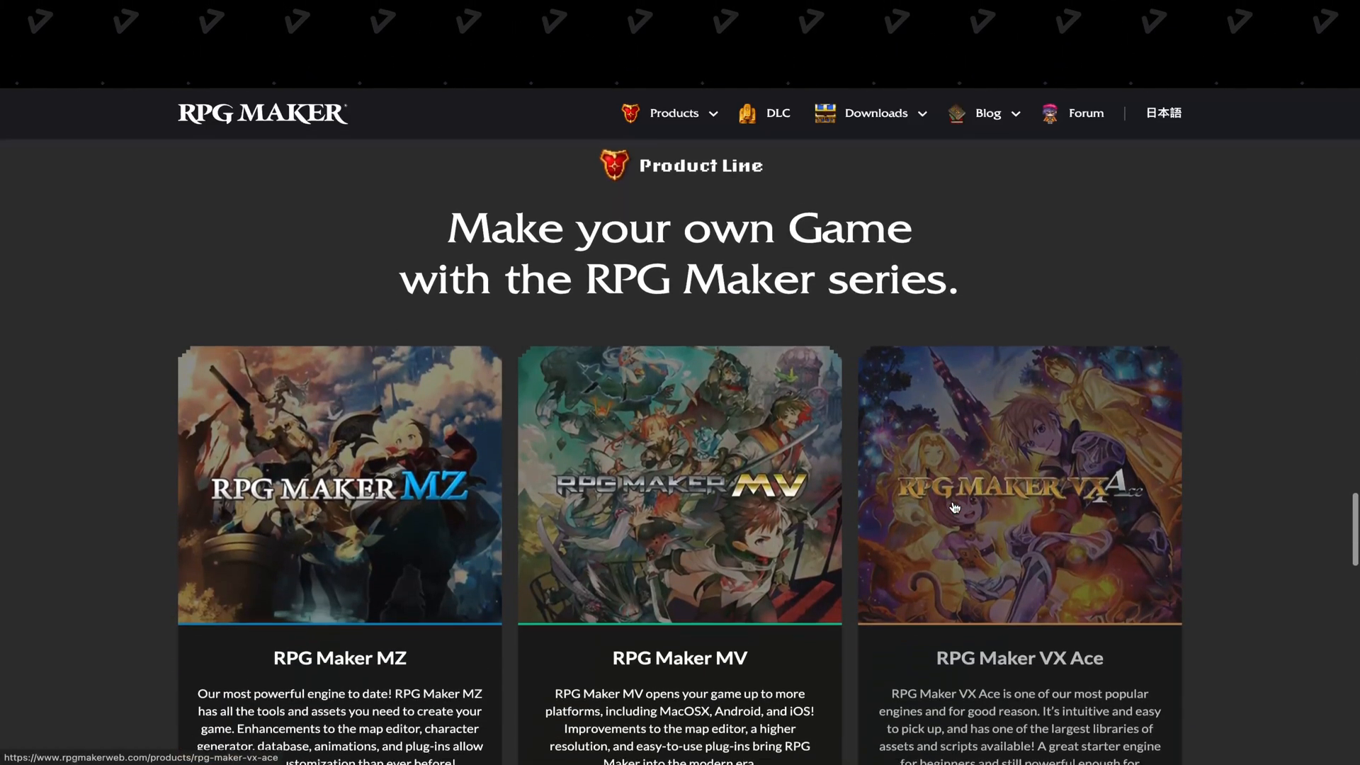
{"action": "scroll", "scroll_direction": "down", "scroll_amount": 3}
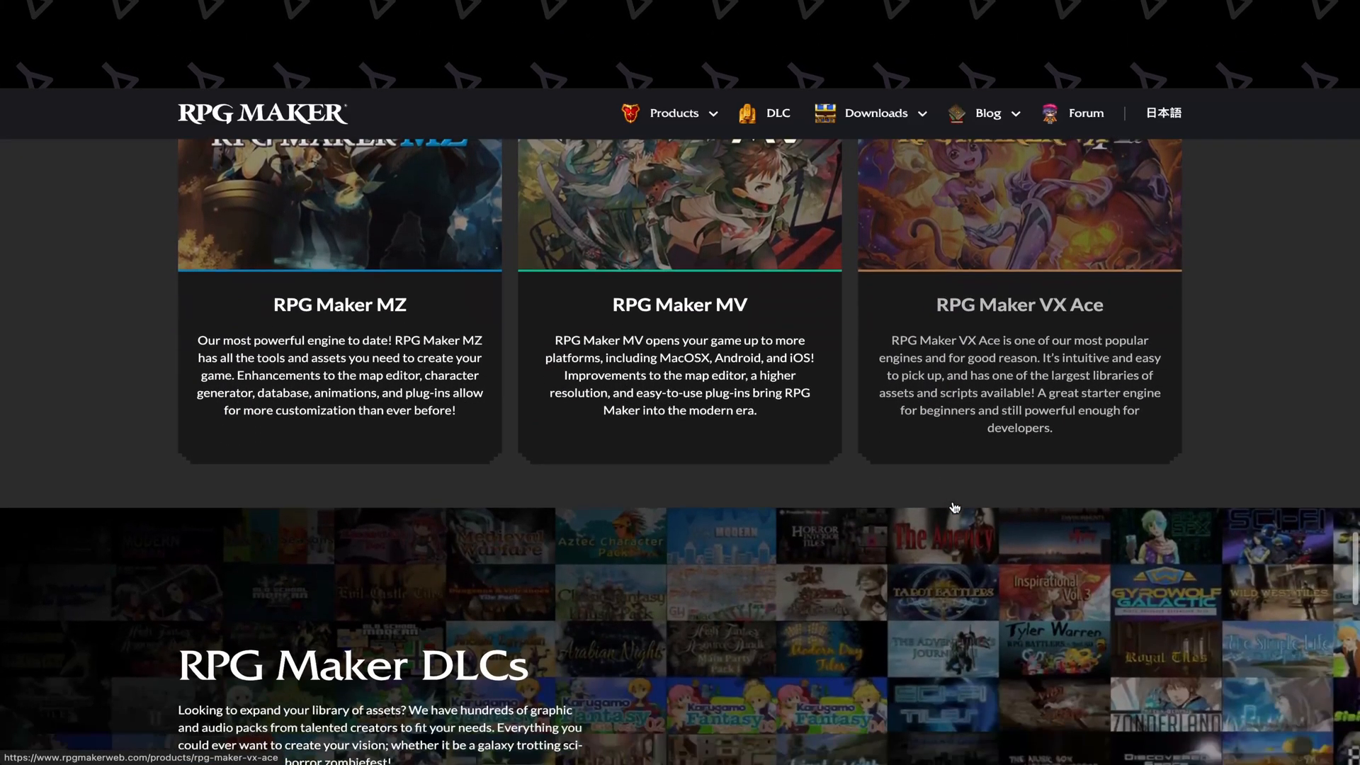
{"action": "scroll", "scroll_direction": "down", "scroll_amount": 3}
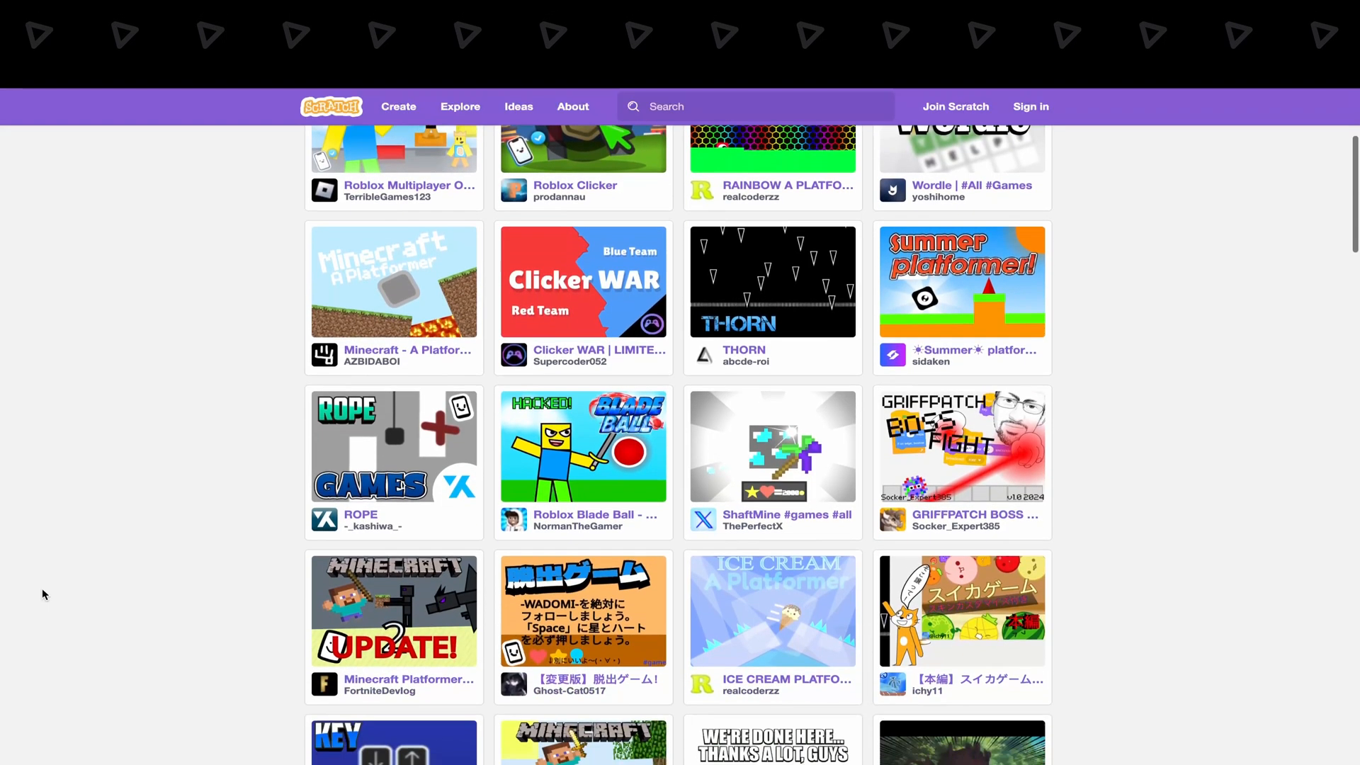
Step: Attach a forever loop under 'set velocity to 0' holding 'change y by velocity' and 'change velocity by -1'
{"action": "scroll", "scroll_direction": "down", "scroll_amount": 3}
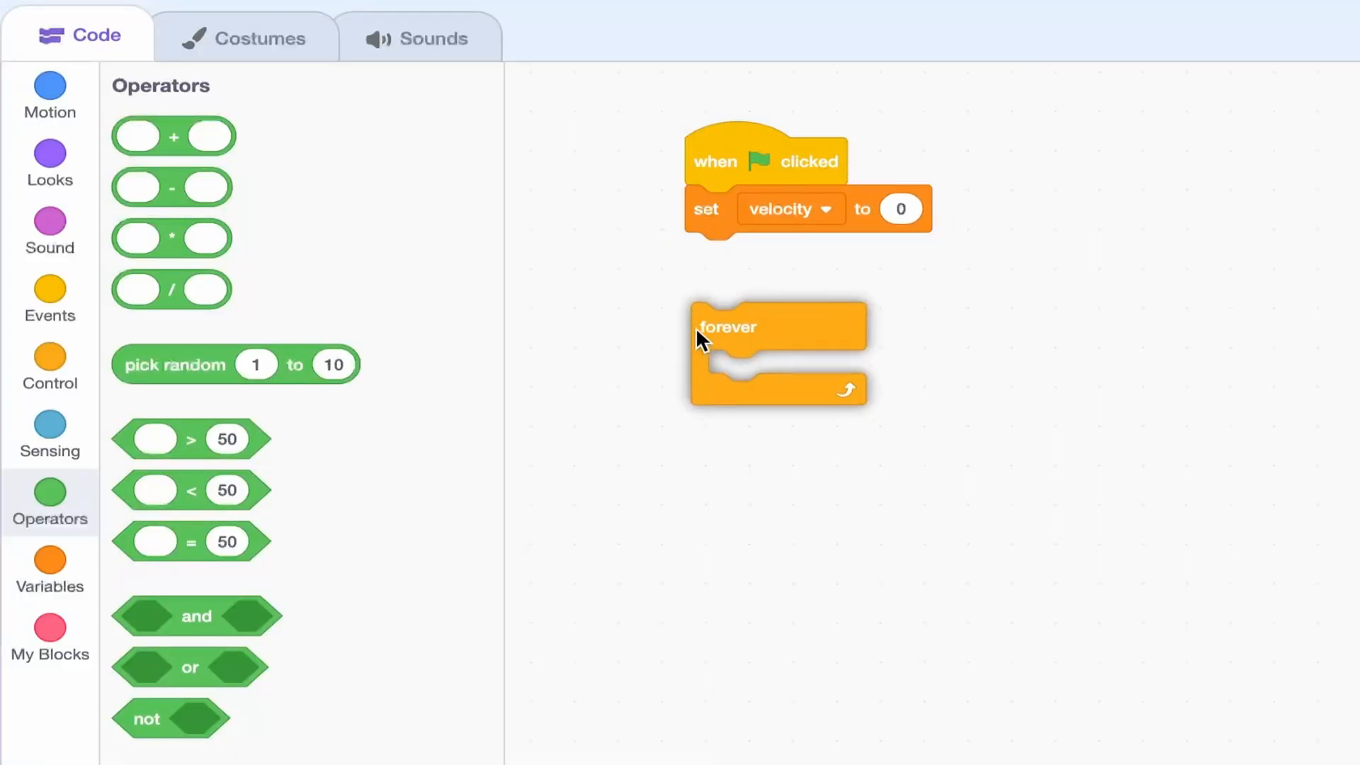
{"action": "left_click_drag", "start_coordinate": [728, 327], "coordinate": [724, 256]}
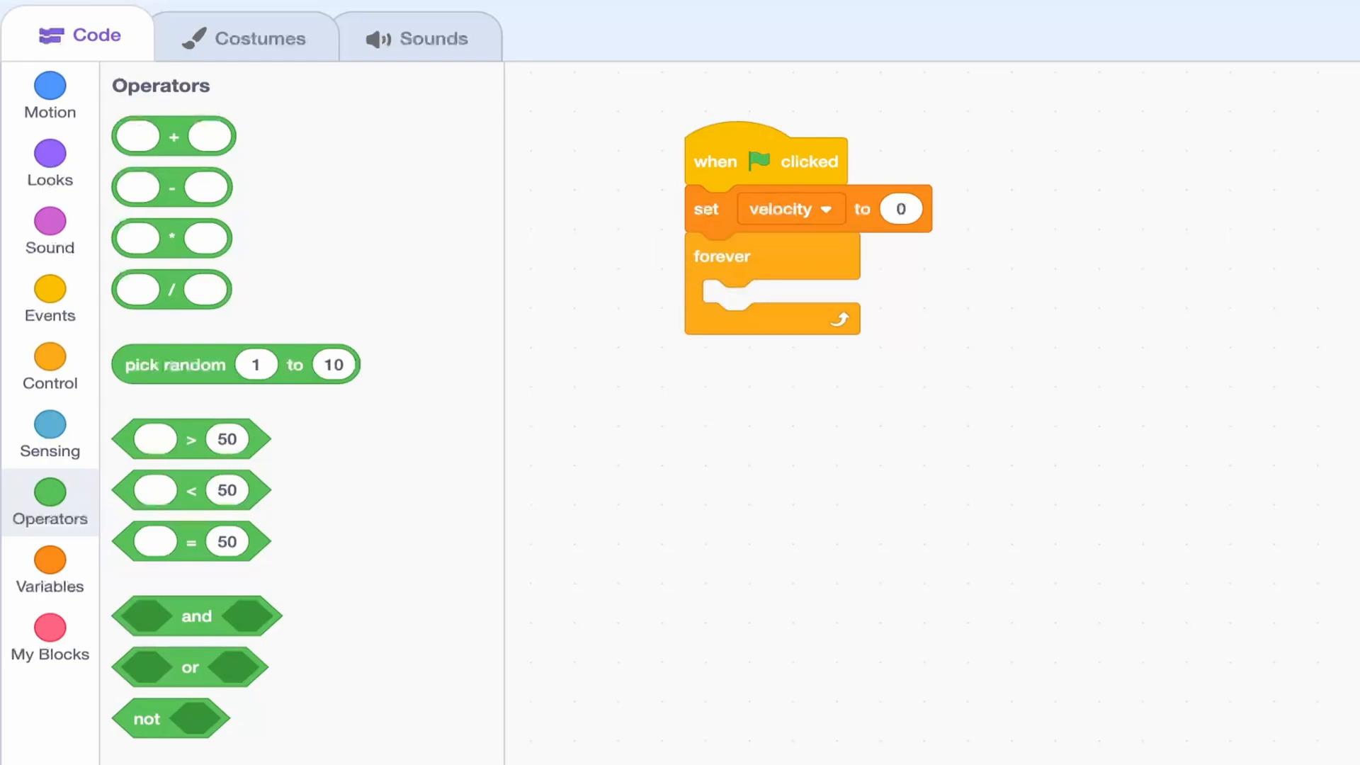
{"action": "left_click_drag", "start_coordinate": [775, 307], "coordinate": [775, 308]}
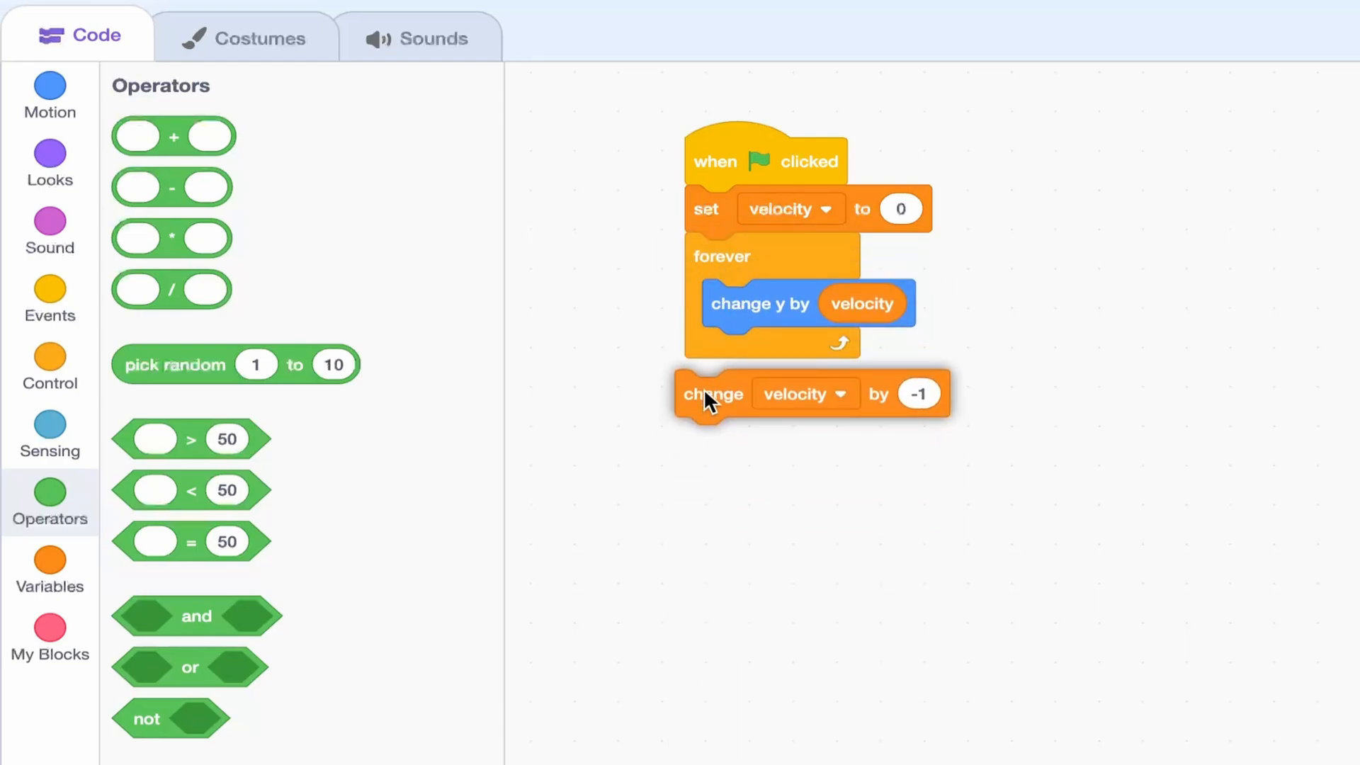
{"action": "left_click_drag", "start_coordinate": [711, 392], "coordinate": [746, 351]}
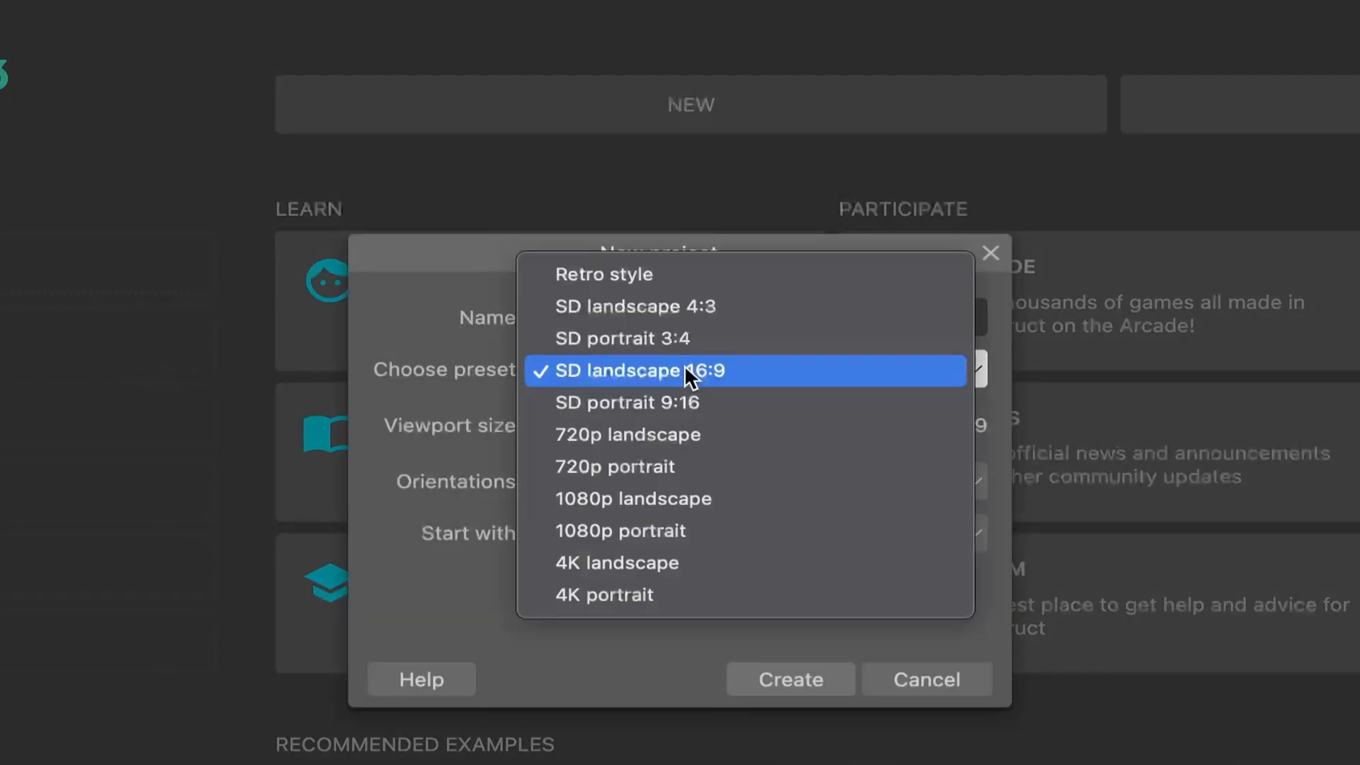
Step: Create the Flappy Bird project with the 720p portrait preset
{"action": "left_click", "coordinate": [615, 466]}
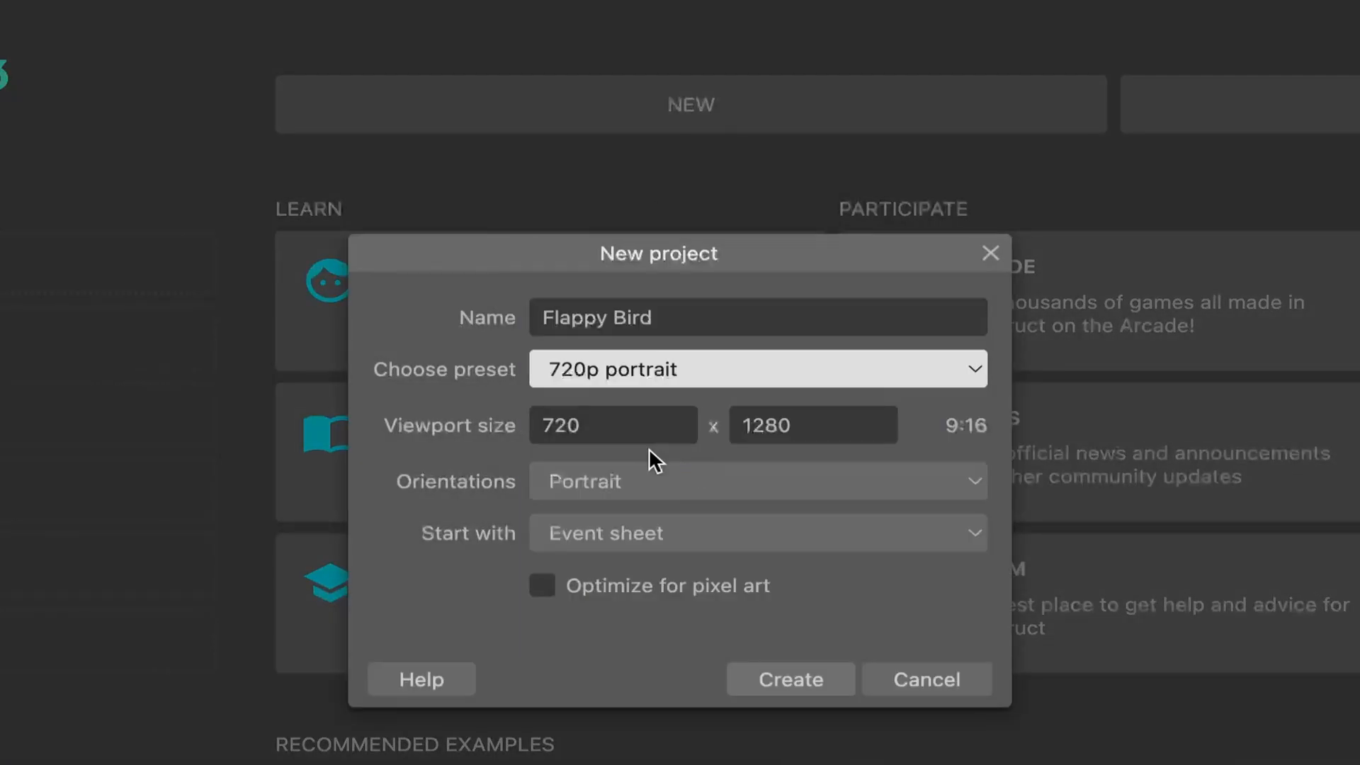
{"action": "left_click", "coordinate": [788, 678]}
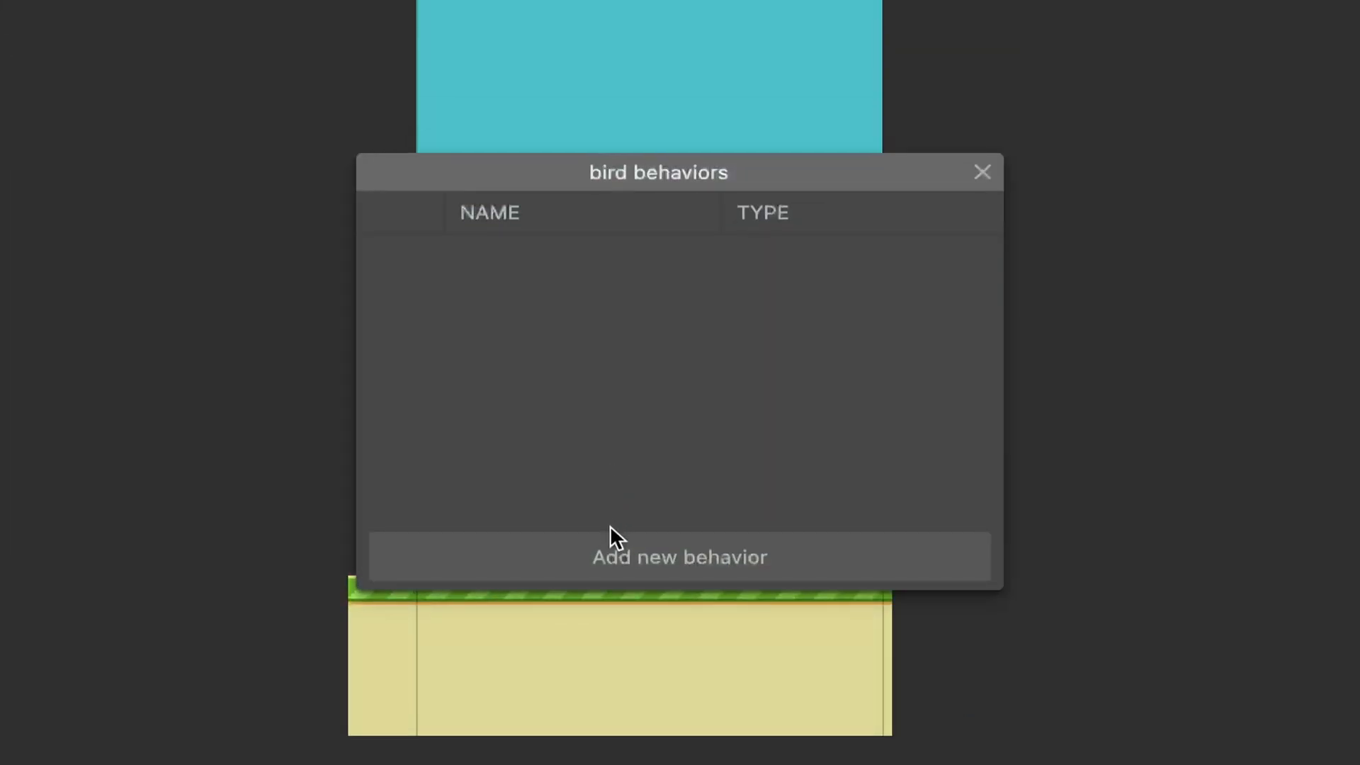
Step: Give the bird the Platform behavior, then start adding a new object type
{"action": "left_click", "coordinate": [678, 555]}
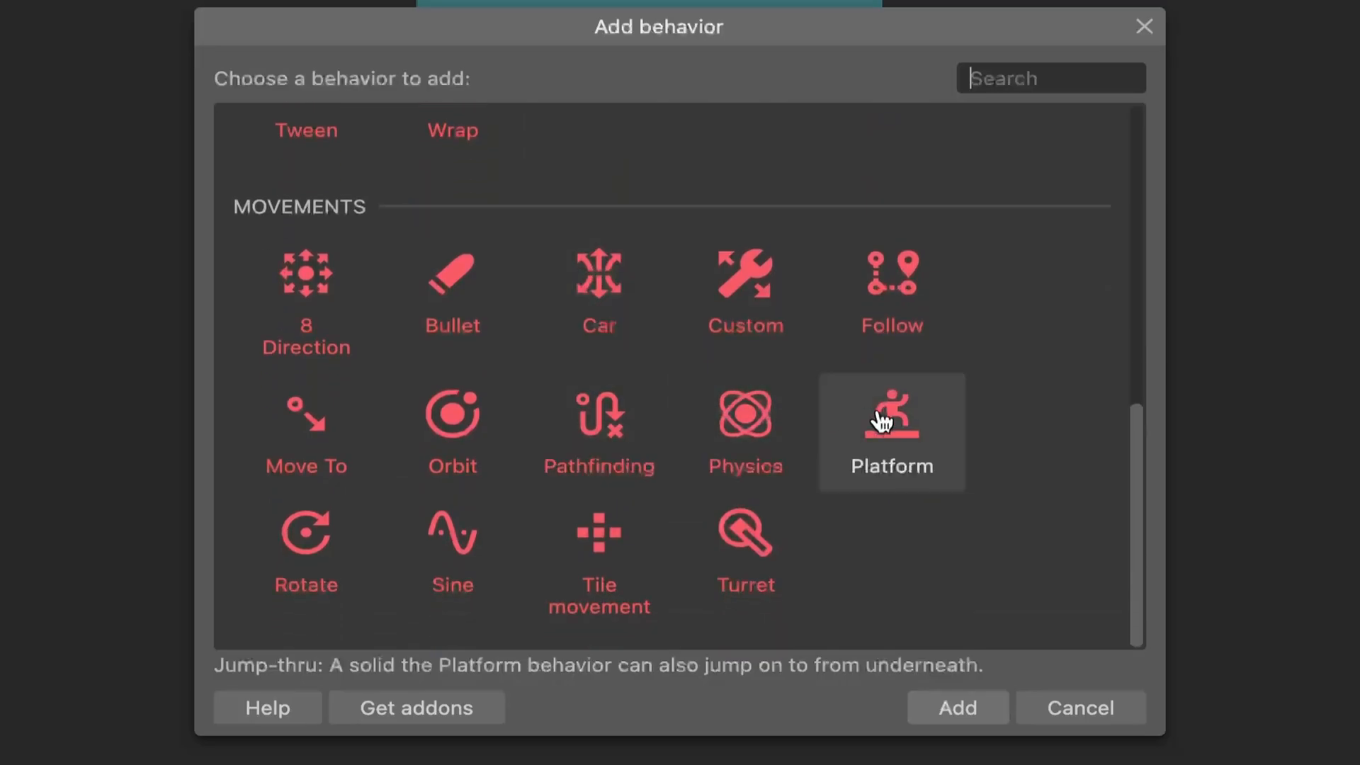
{"action": "left_click", "coordinate": [891, 431]}
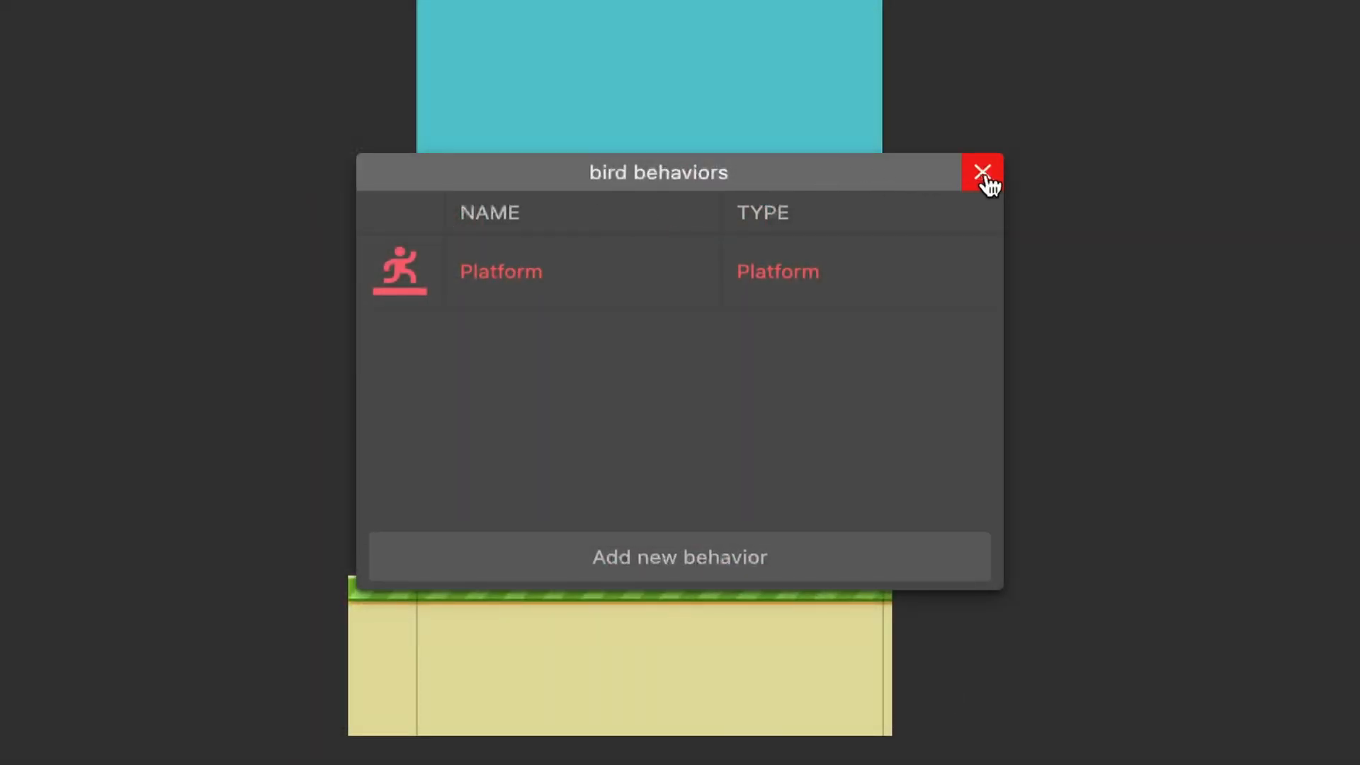
{"action": "left_click", "coordinate": [983, 172]}
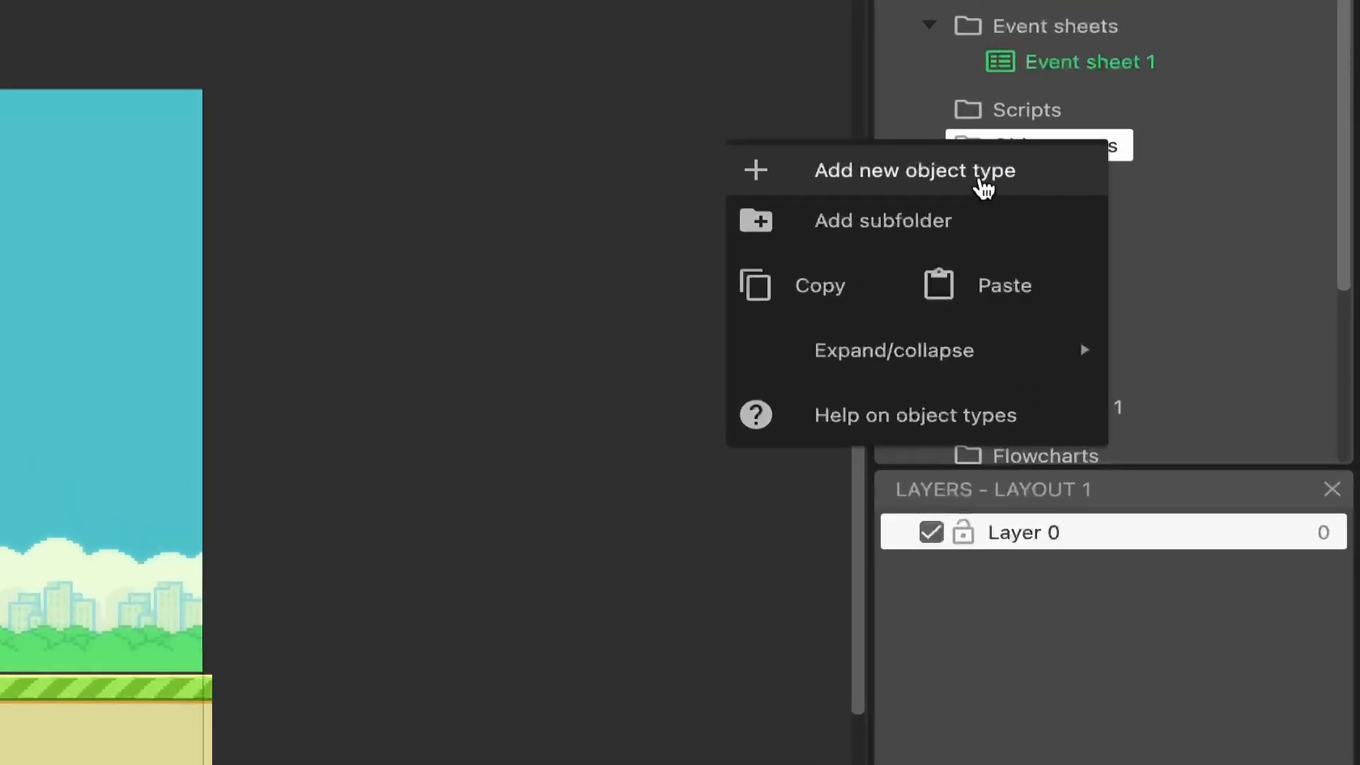
{"action": "left_click", "coordinate": [913, 170]}
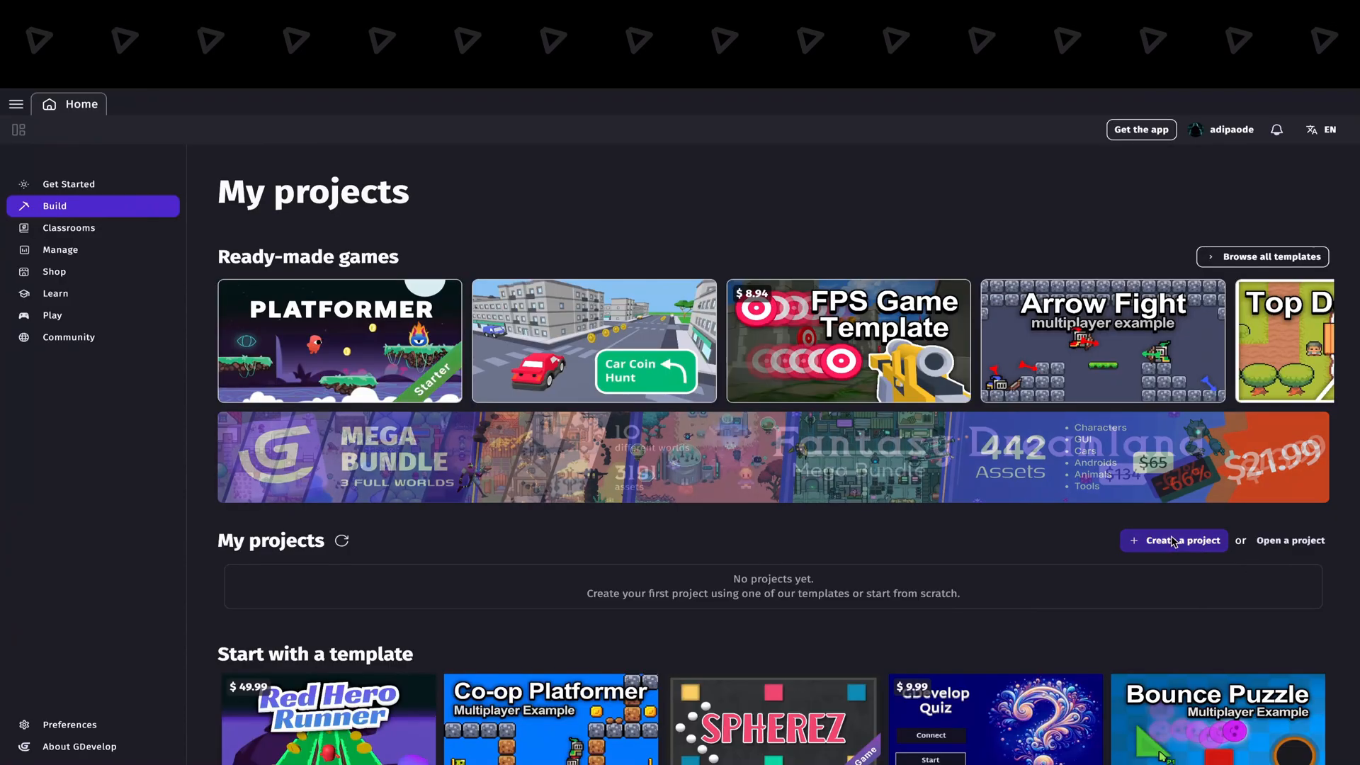
Step: Create the project and add the Platformer character behavior to the Bird object
{"action": "left_click", "coordinate": [1172, 539]}
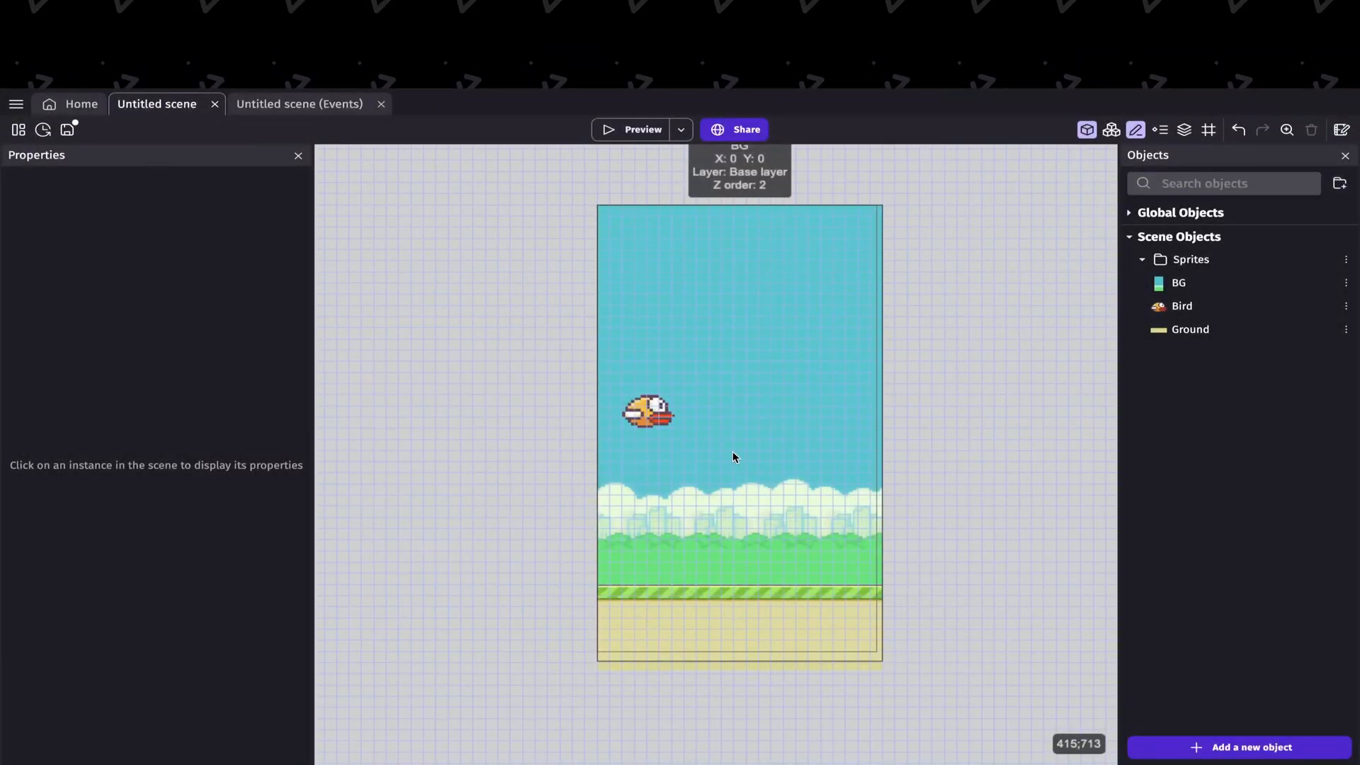
{"action": "double_click", "coordinate": [648, 411]}
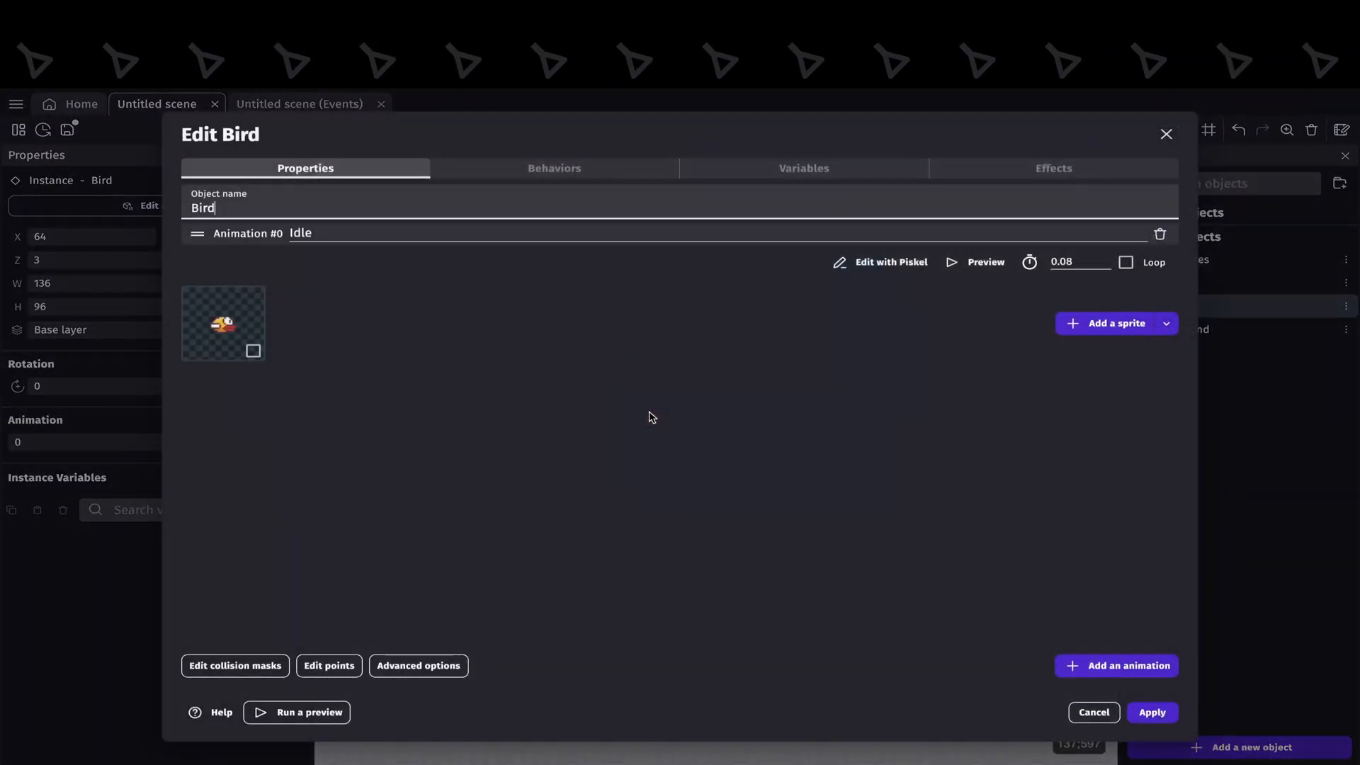
{"action": "left_click", "coordinate": [554, 167]}
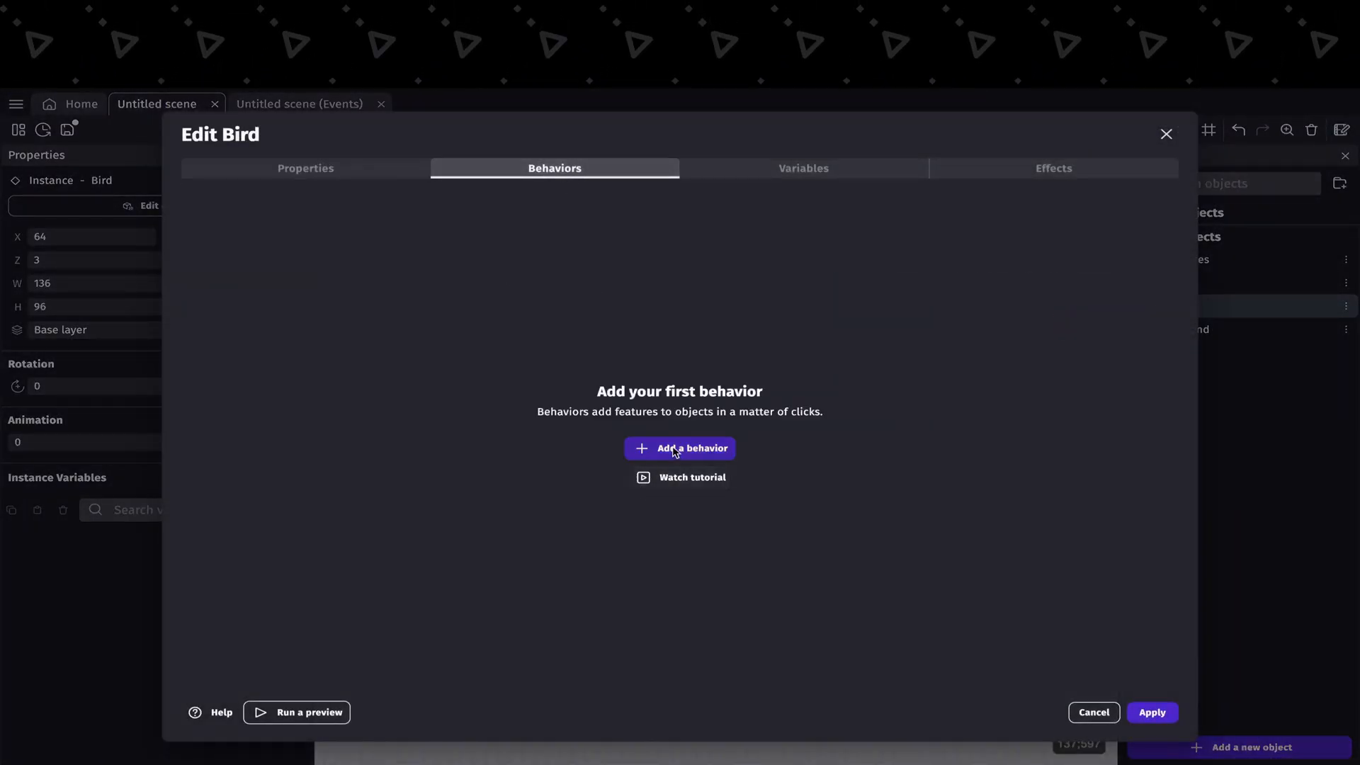
{"action": "left_click", "coordinate": [679, 449]}
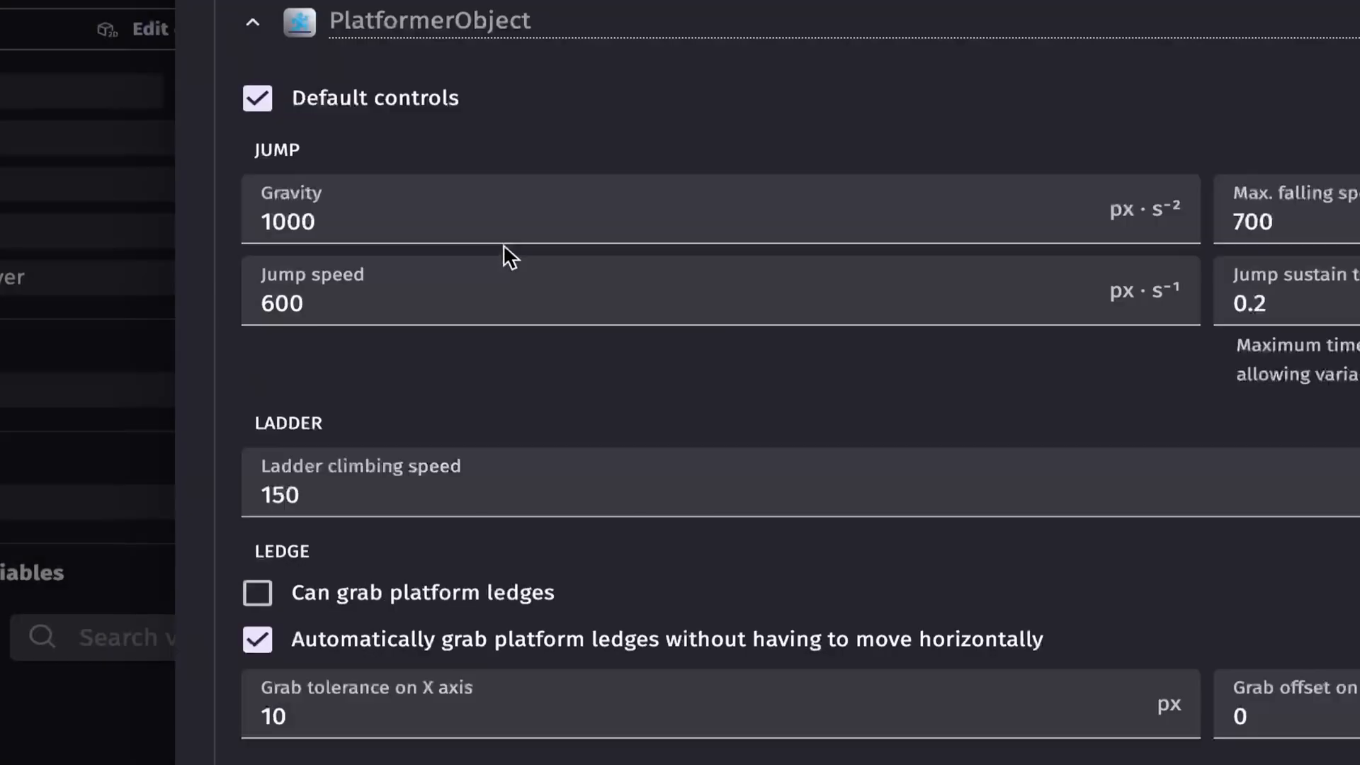